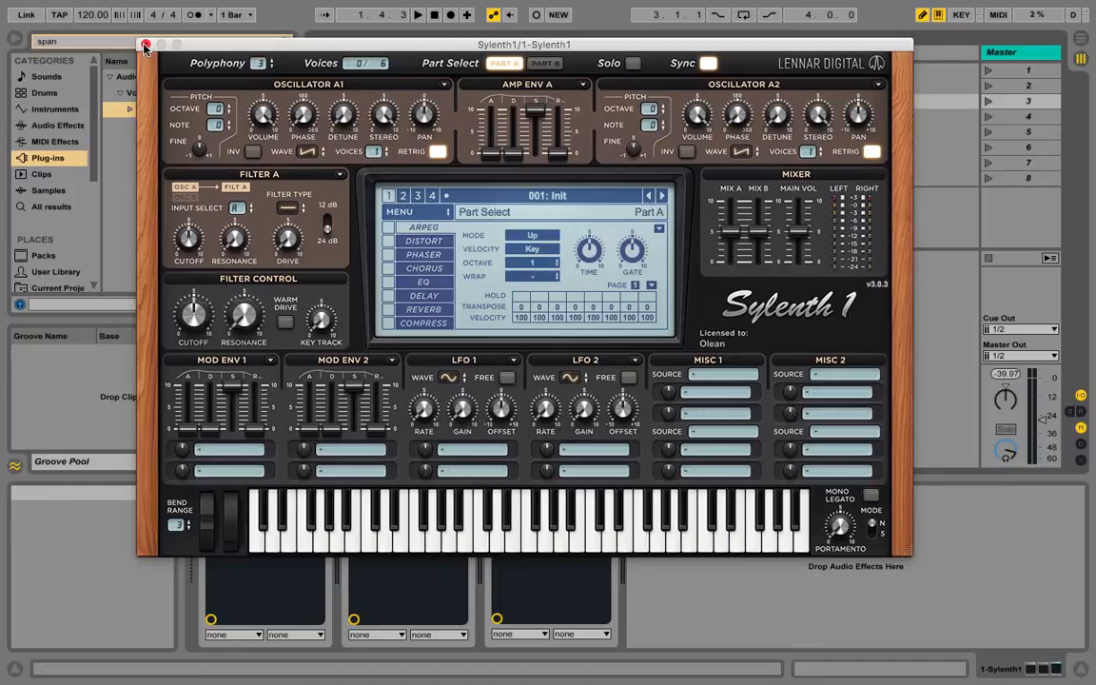
Close the Sylenth1 window to reveal the Sylenth1, MOscilloscope and SPAN device chain.
{"action": "left_click", "coordinate": [145, 45]}
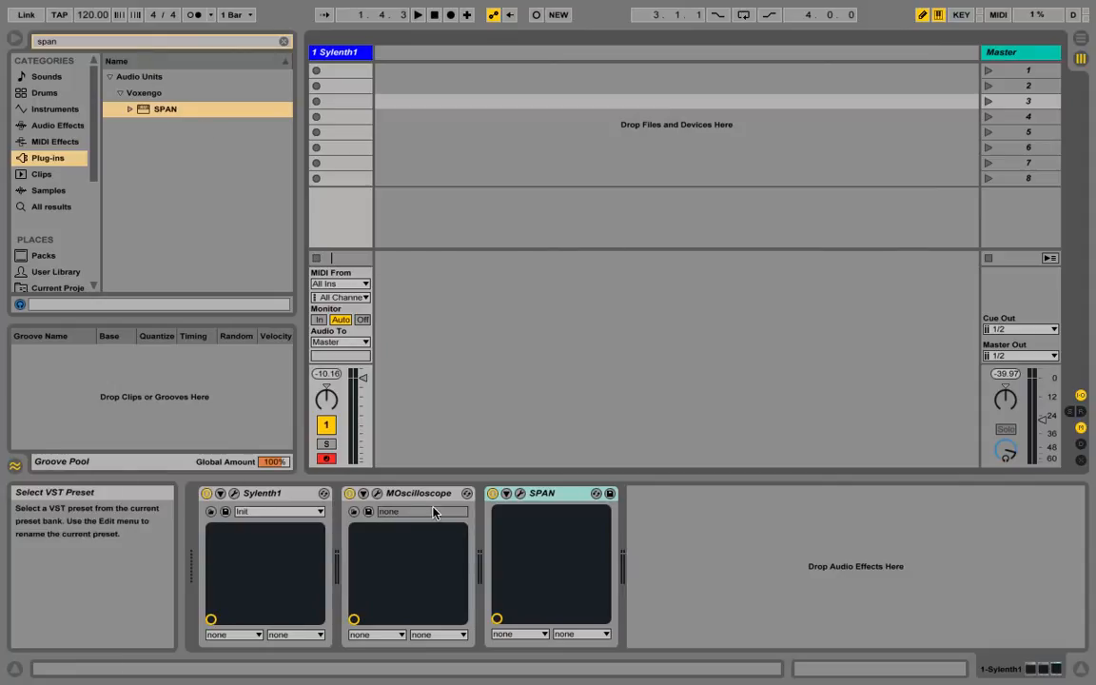
{"action": "left_click", "coordinate": [542, 493]}
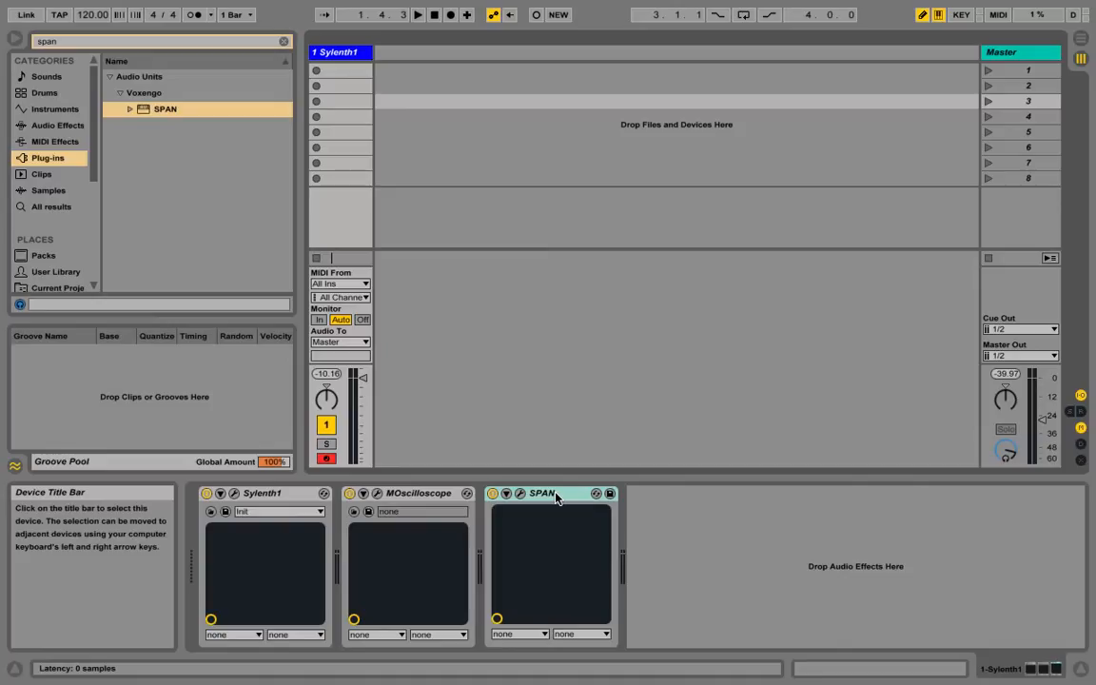
{"action": "mouse_move", "coordinate": [434, 501]}
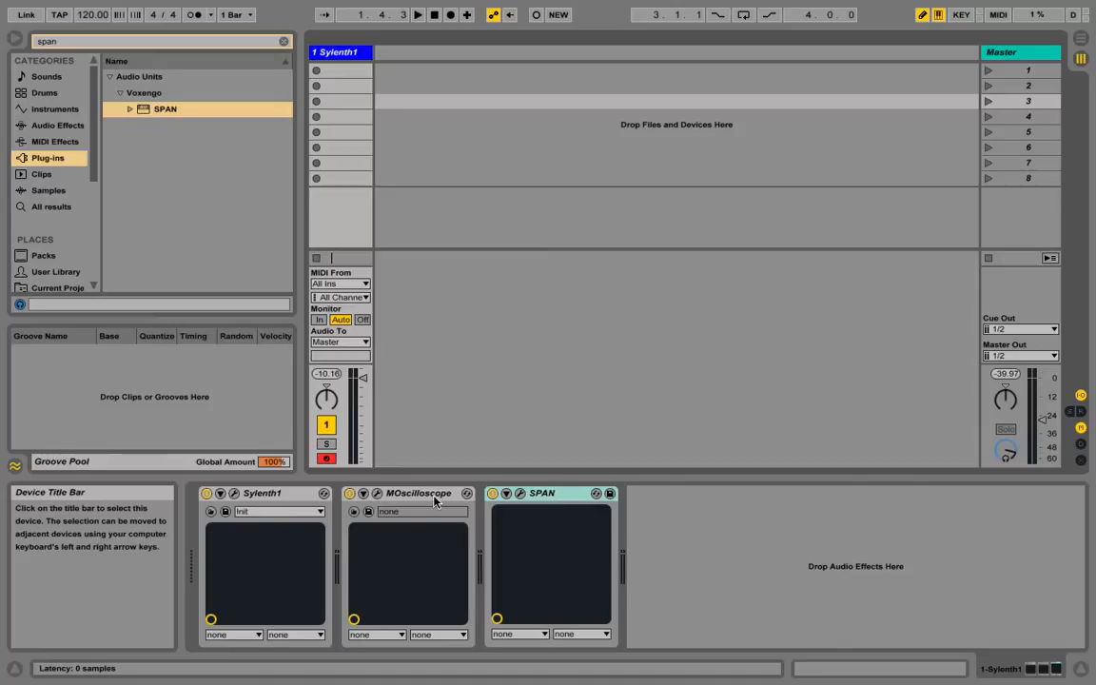
{"action": "mouse_move", "coordinate": [419, 499]}
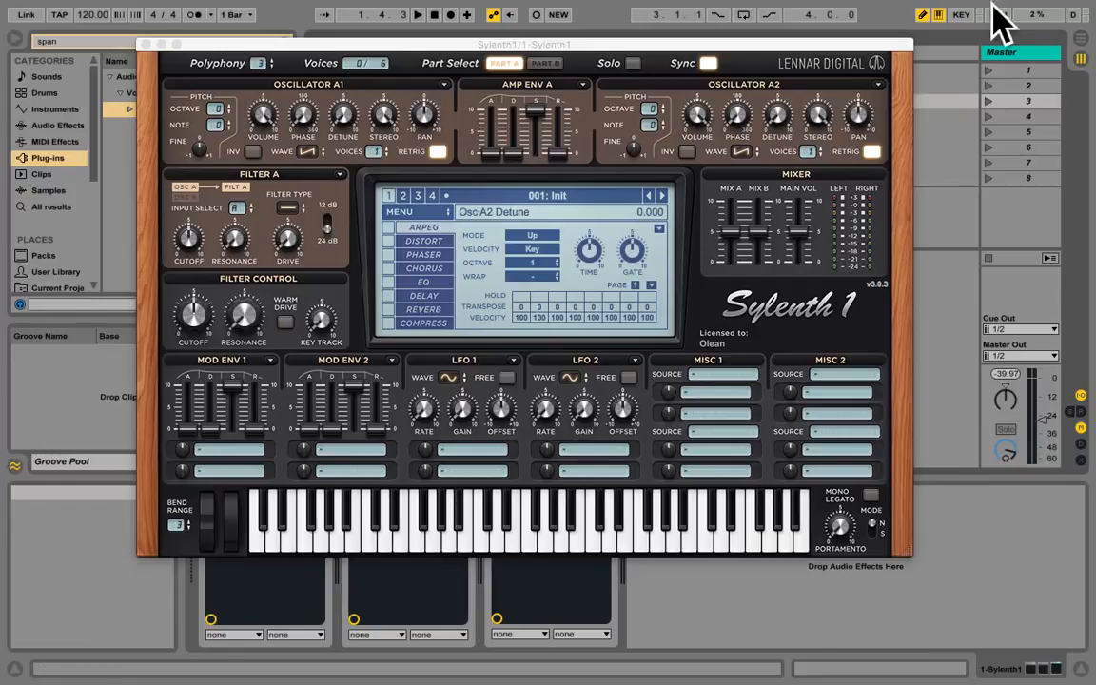
Enable INV on oscillator A2, play a note, and set A2's phase to about 182°.
{"action": "left_click", "coordinate": [399, 211]}
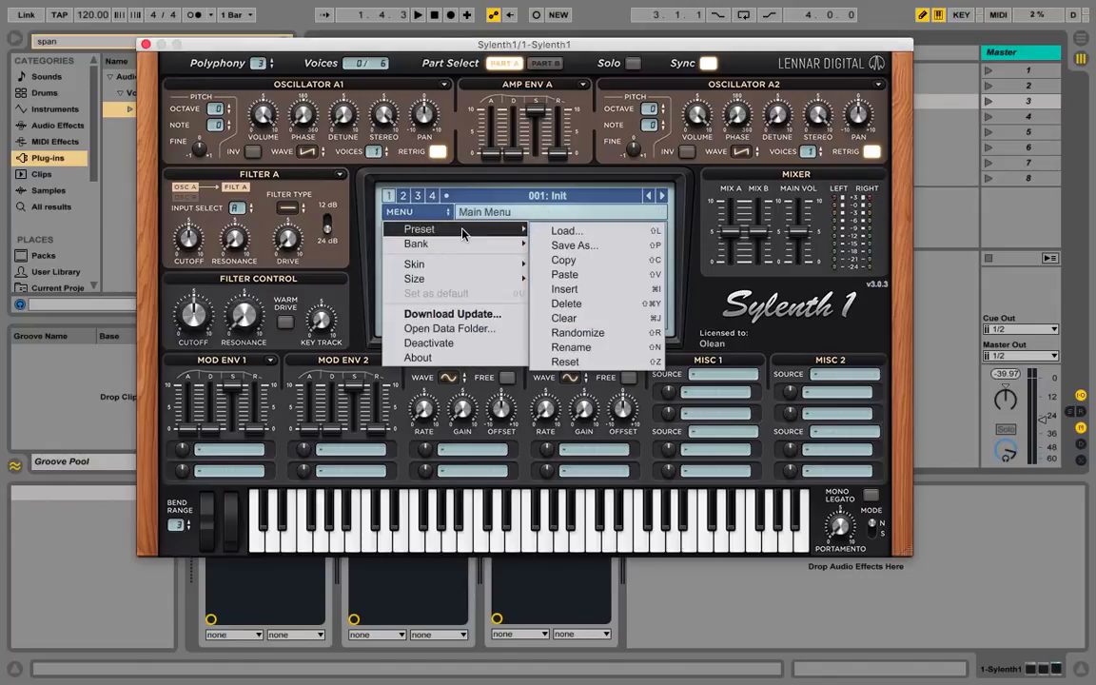
{"action": "mouse_move", "coordinate": [483, 268]}
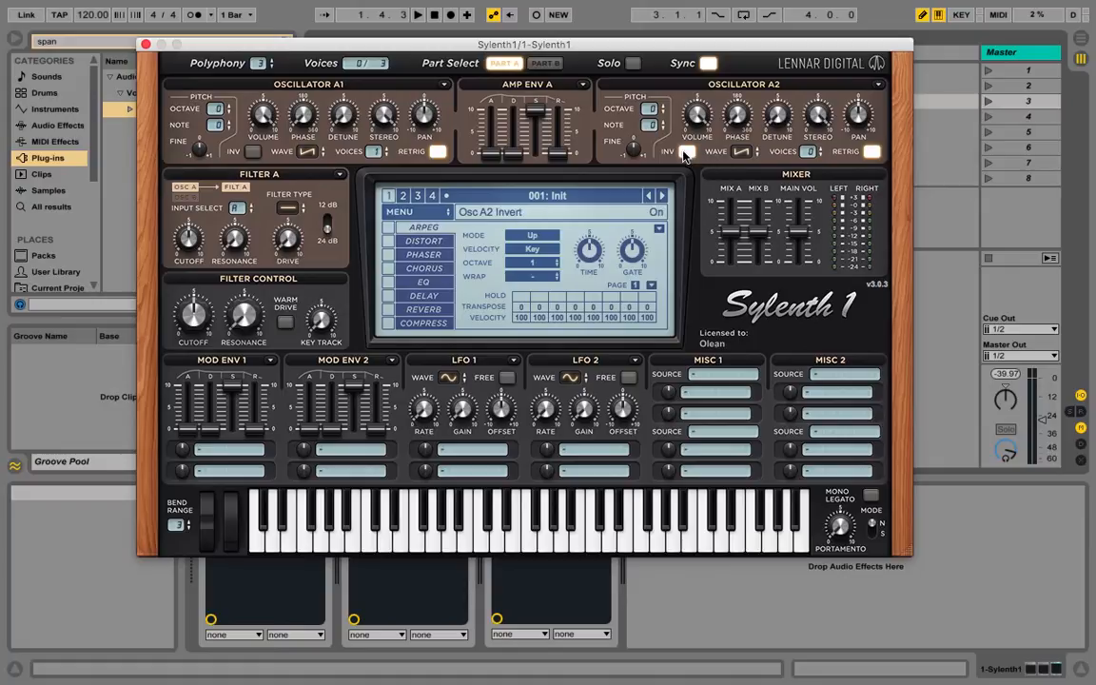
{"action": "left_click", "coordinate": [806, 152]}
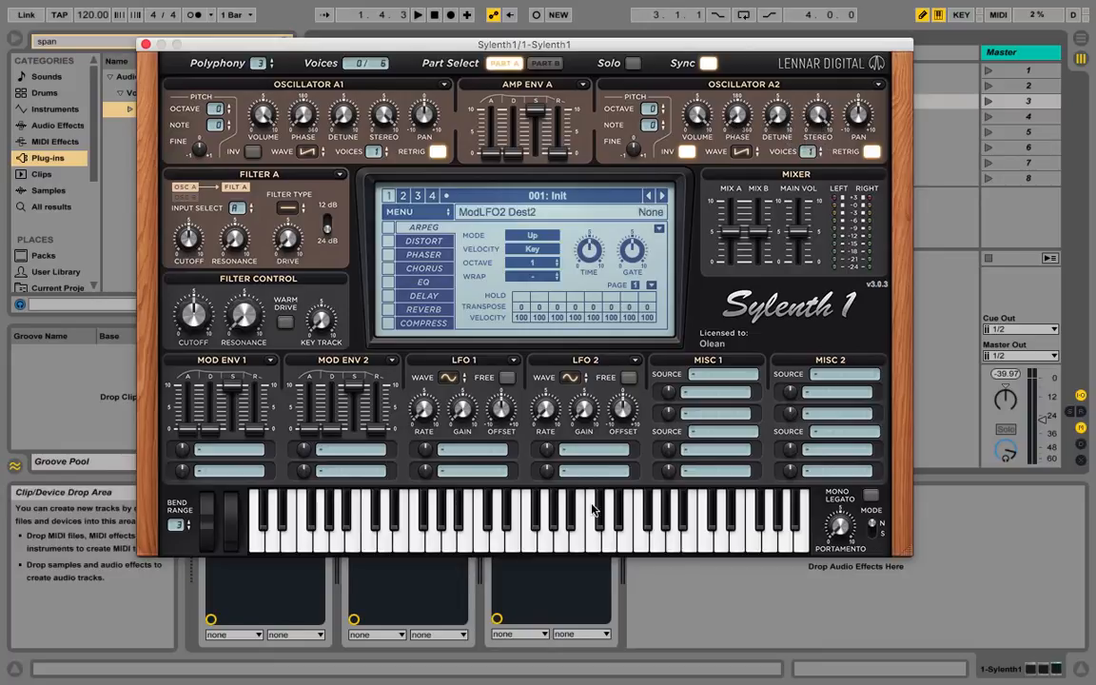
{"action": "left_click", "coordinate": [473, 538]}
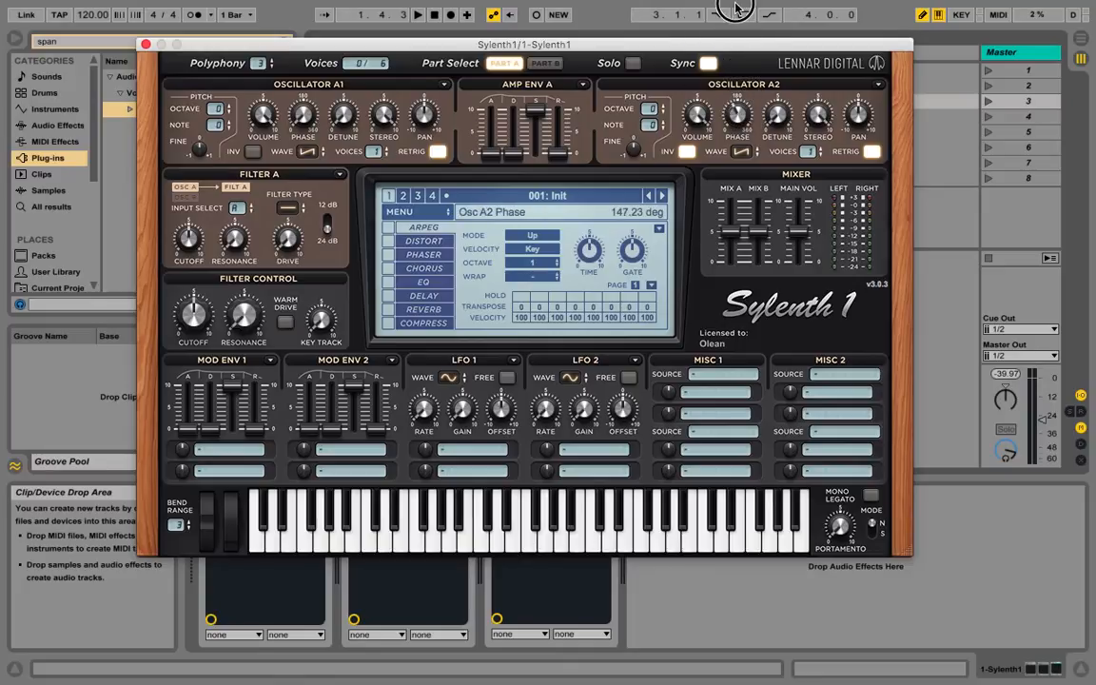
{"action": "left_click_drag", "start_coordinate": [746, 114], "coordinate": [756, 95]}
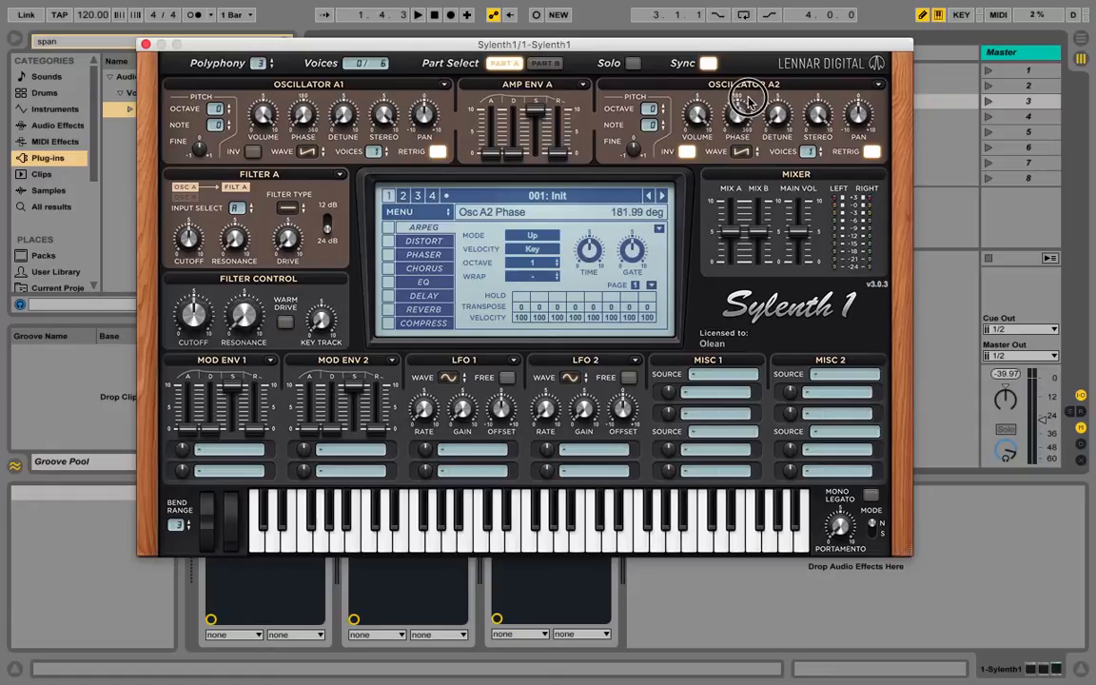
{"action": "left_click_drag", "start_coordinate": [737, 114], "coordinate": [740, 121]}
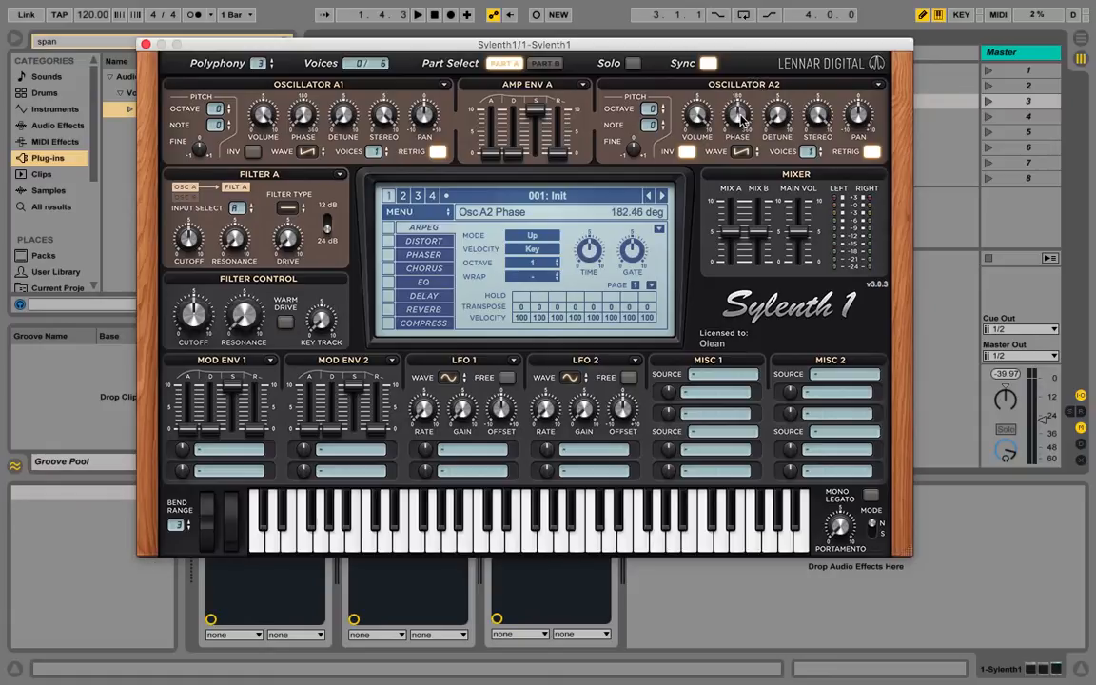
{"action": "mouse_move", "coordinate": [742, 117]}
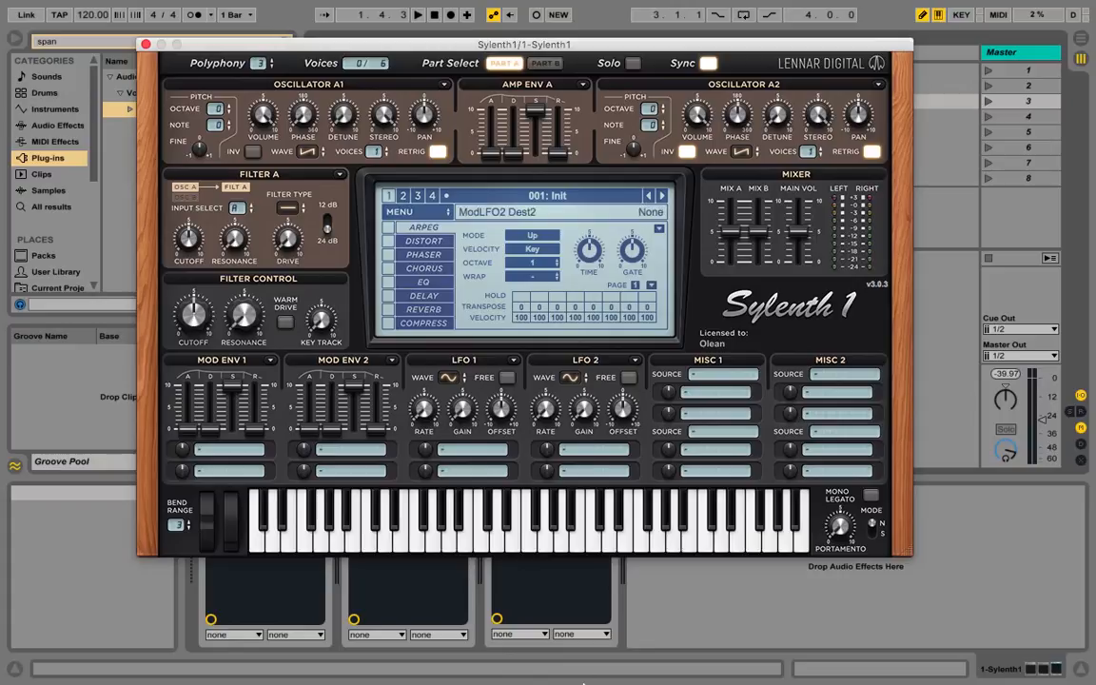
{"action": "mouse_move", "coordinate": [671, 651]}
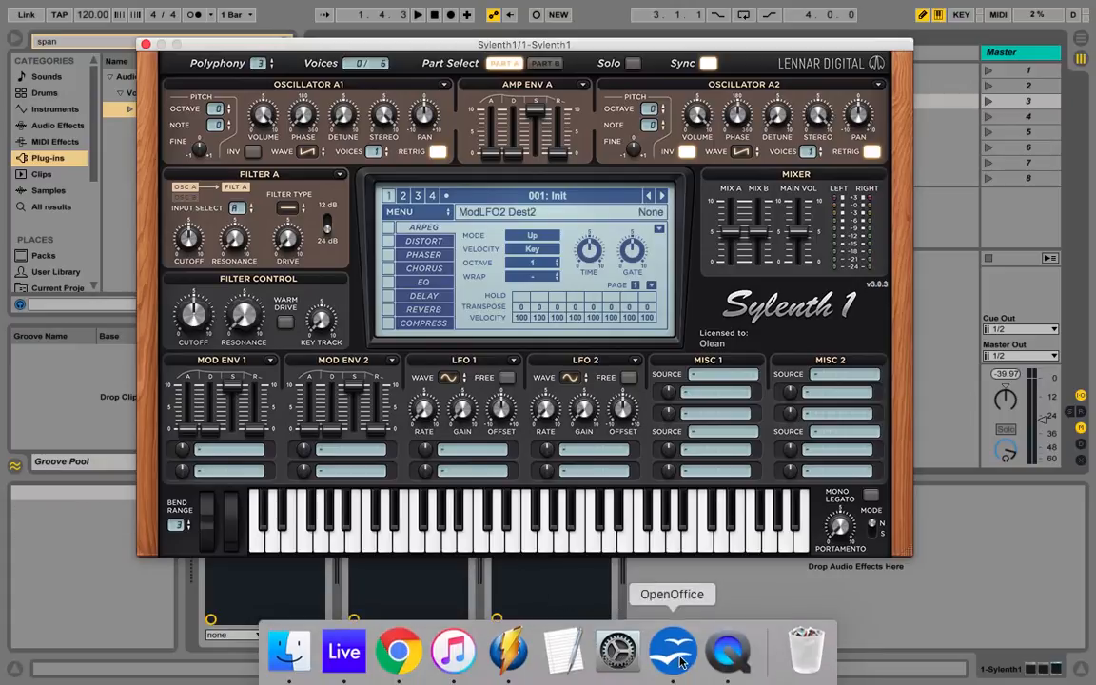
Switch to the OpenOffice Draw page with the blue and red sawtooth polylines.
{"action": "left_click", "coordinate": [672, 650]}
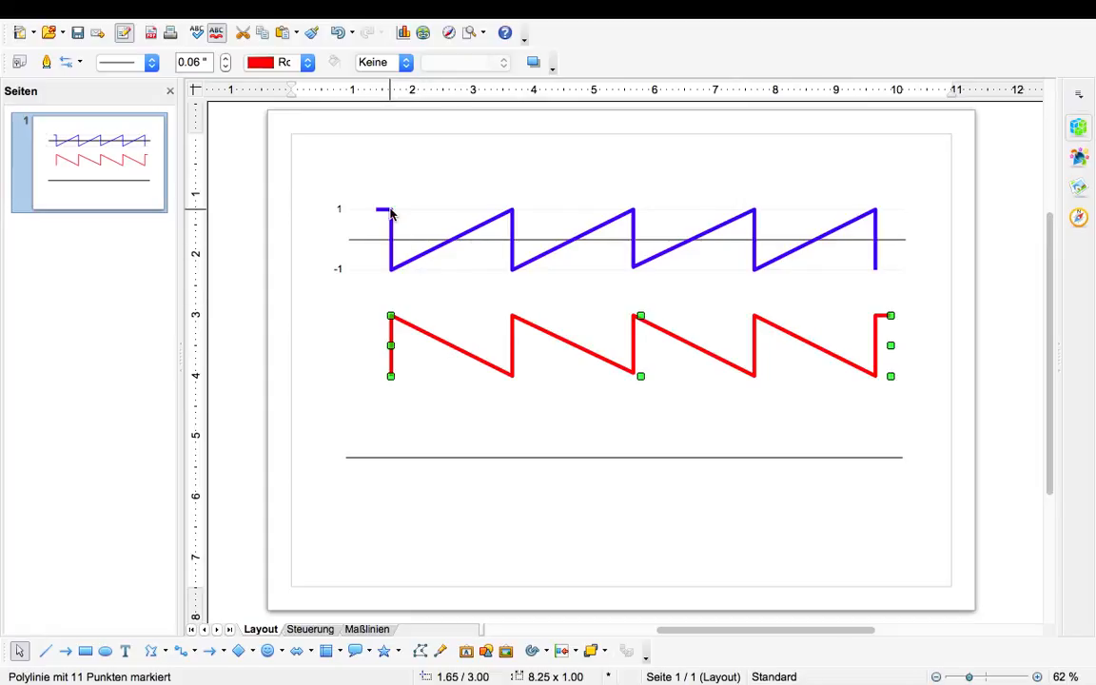
{"action": "mouse_move", "coordinate": [514, 245]}
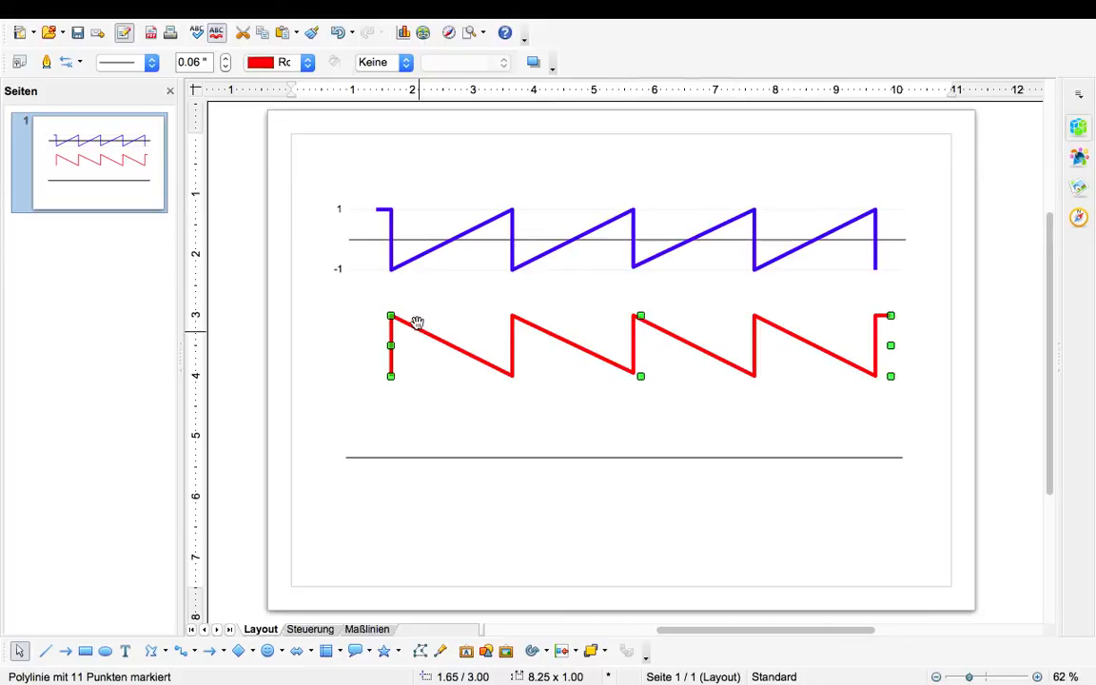
{"action": "mouse_move", "coordinate": [613, 360]}
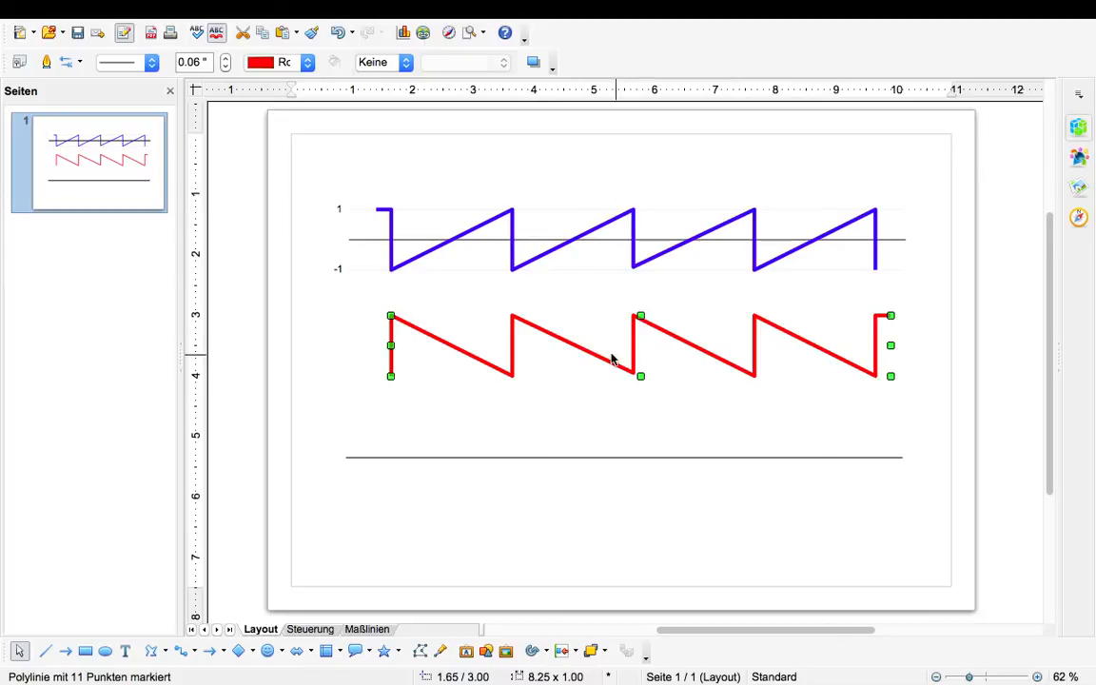
{"action": "mouse_move", "coordinate": [398, 245]}
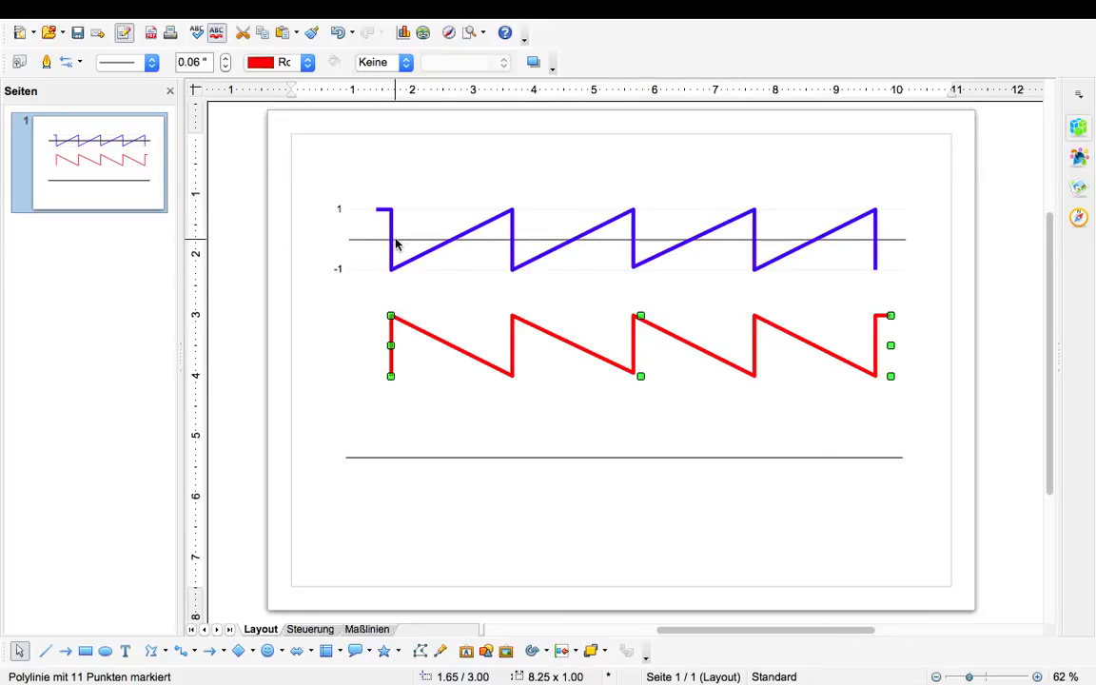
{"action": "mouse_move", "coordinate": [492, 344]}
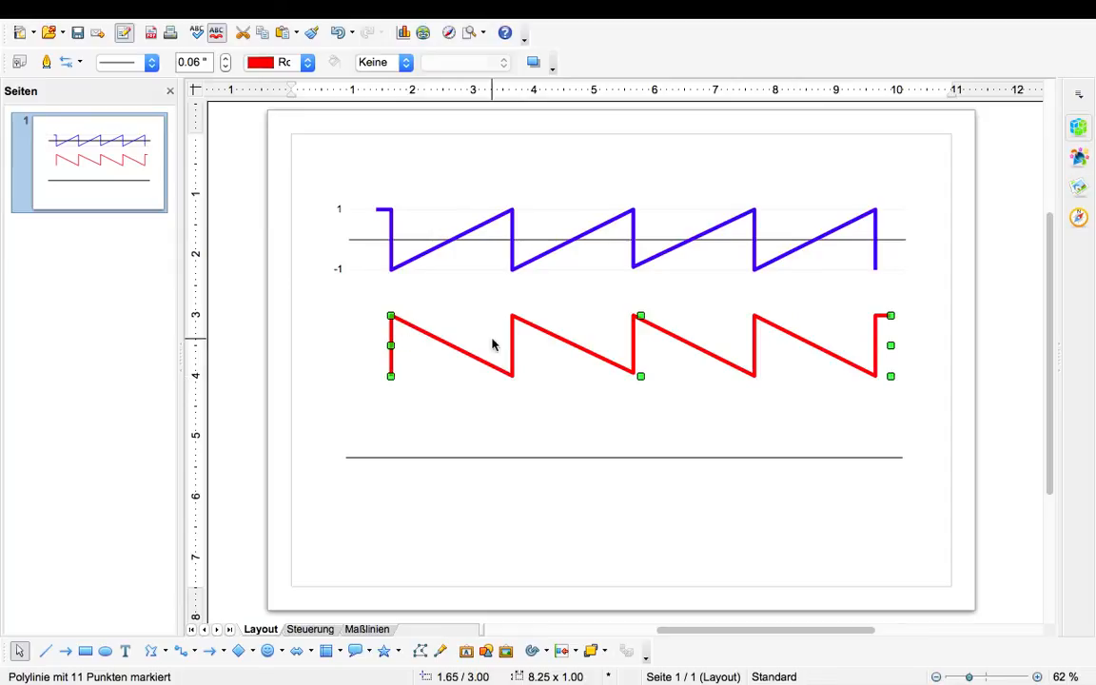
Drag the red sawtooth upward until it sits exactly on the blue sawtooth's axis.
{"action": "left_click_drag", "start_coordinate": [493, 342], "coordinate": [545, 235]}
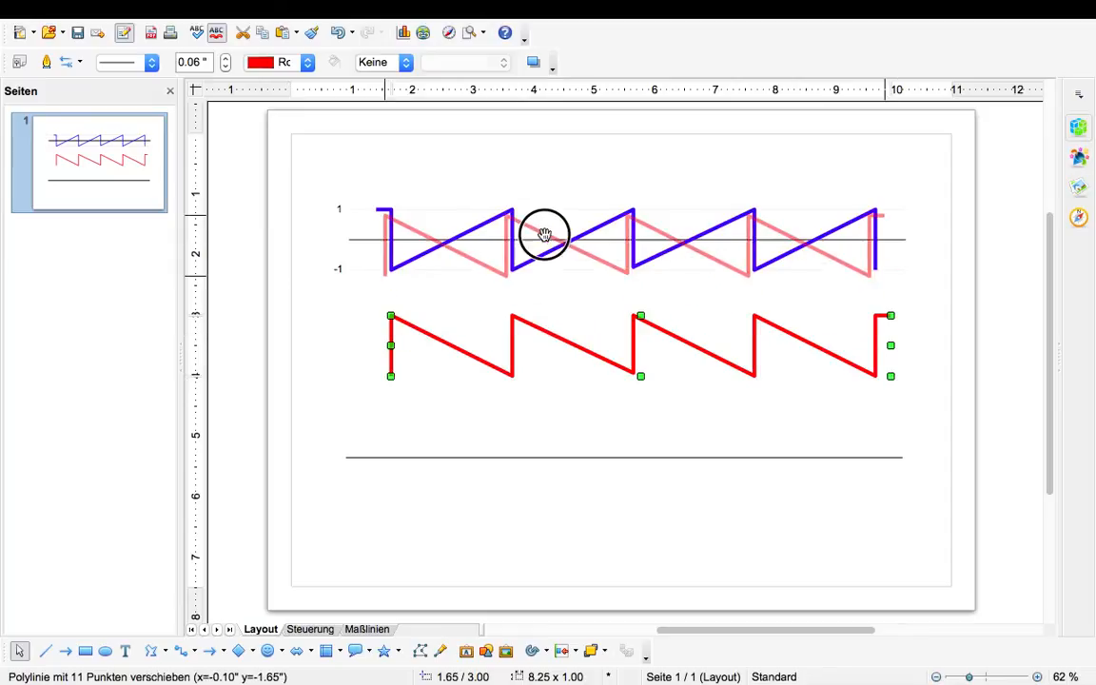
{"action": "left_click_drag", "start_coordinate": [544, 346], "coordinate": [545, 235]}
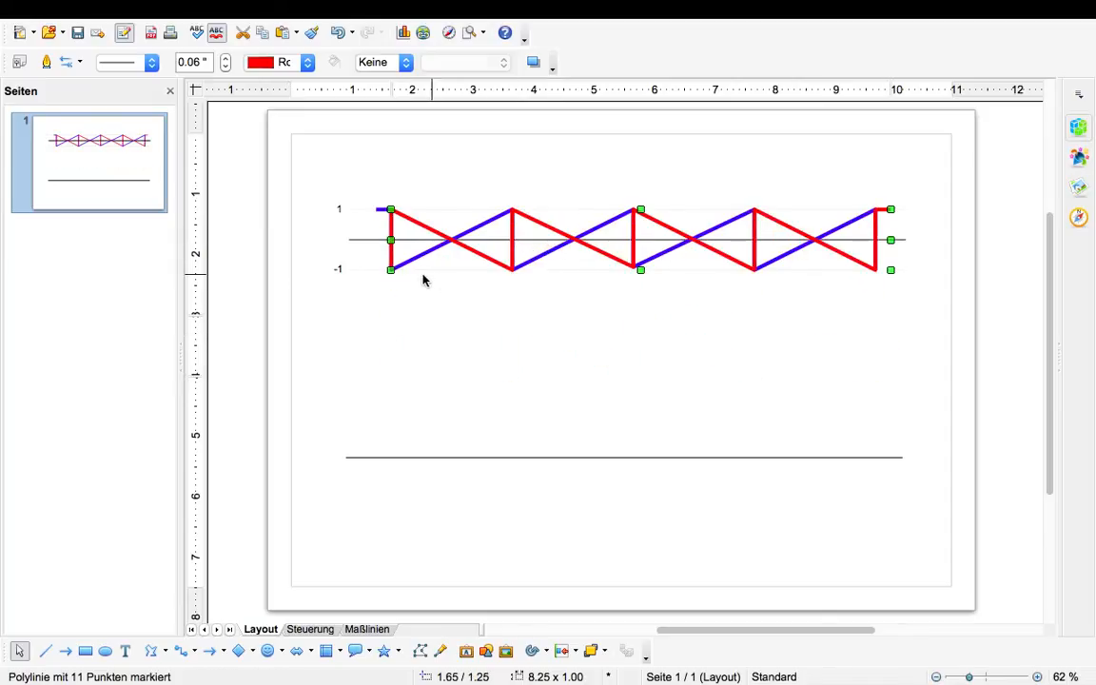
{"action": "mouse_move", "coordinate": [438, 244]}
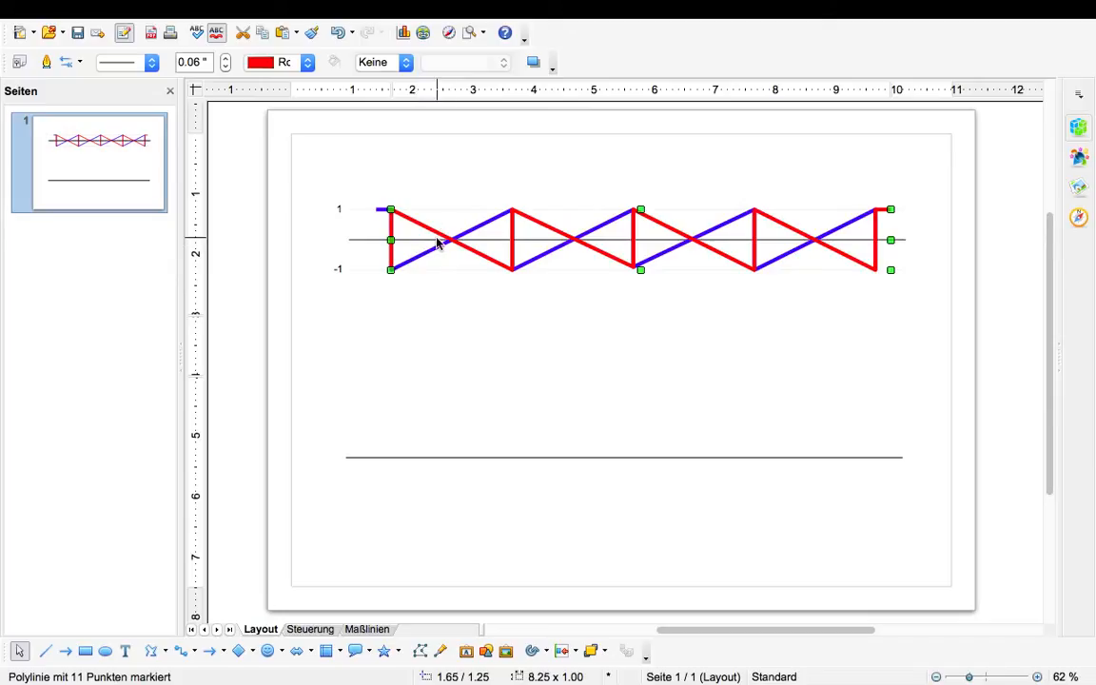
{"action": "mouse_move", "coordinate": [407, 236]}
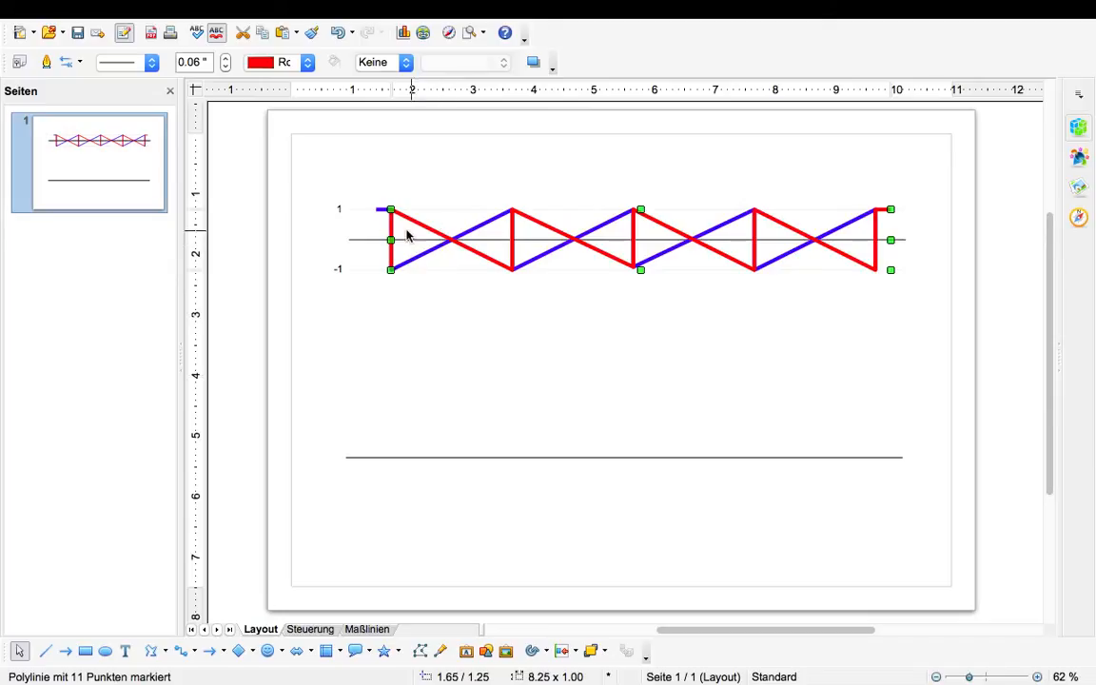
{"action": "mouse_move", "coordinate": [423, 266]}
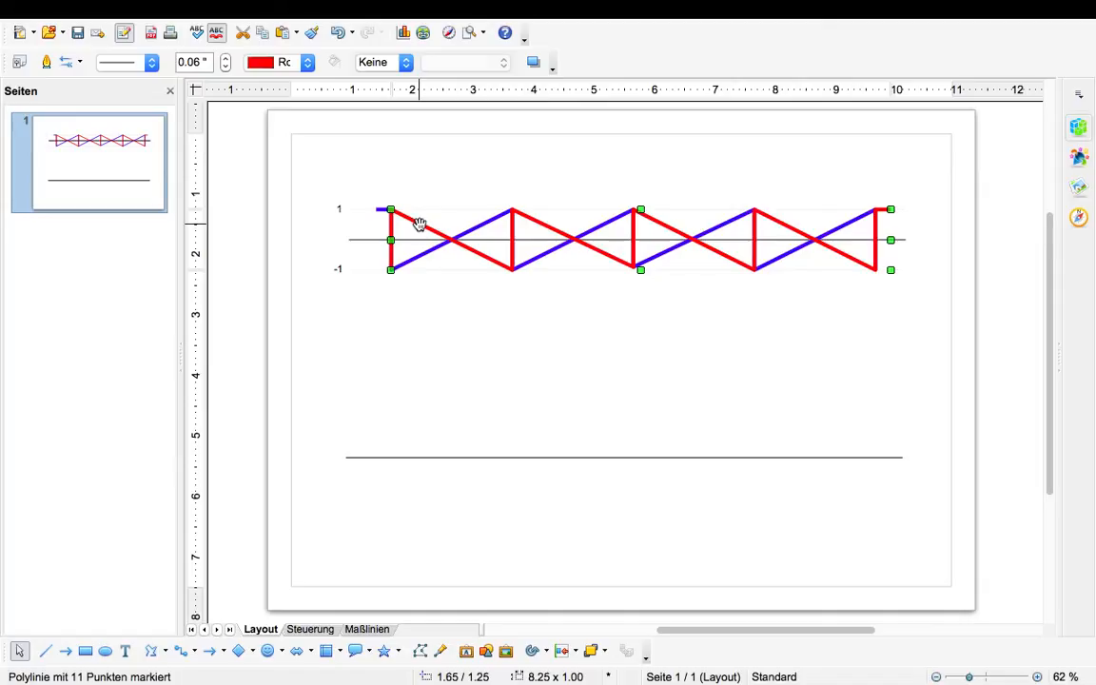
{"action": "mouse_move", "coordinate": [423, 259]}
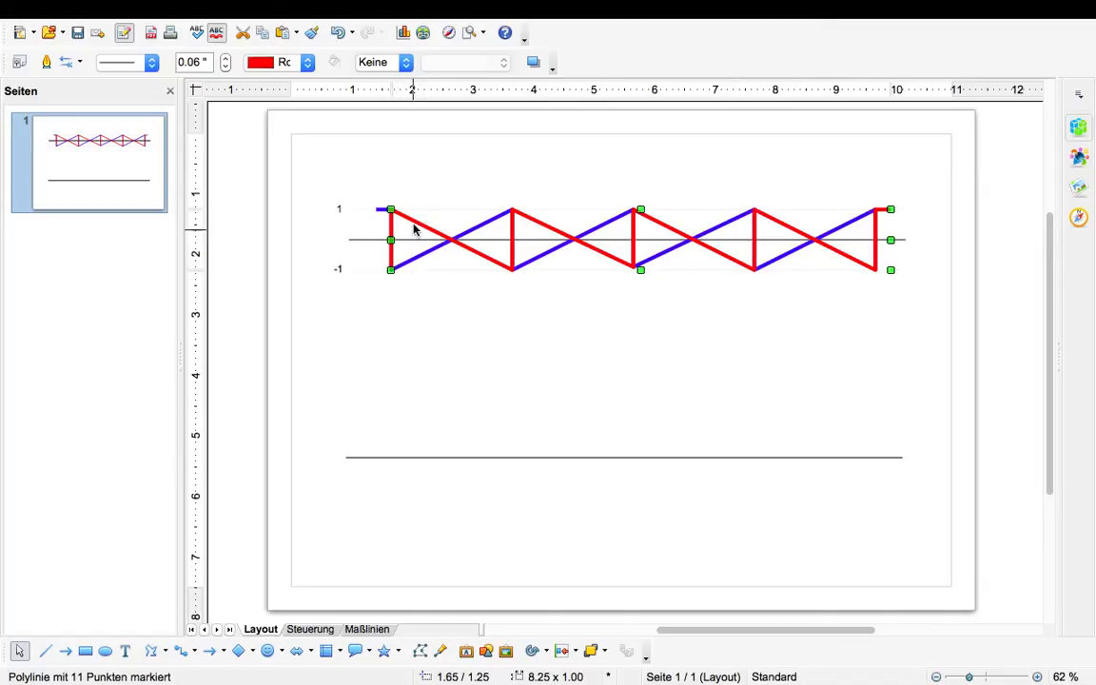
{"action": "mouse_move", "coordinate": [433, 265]}
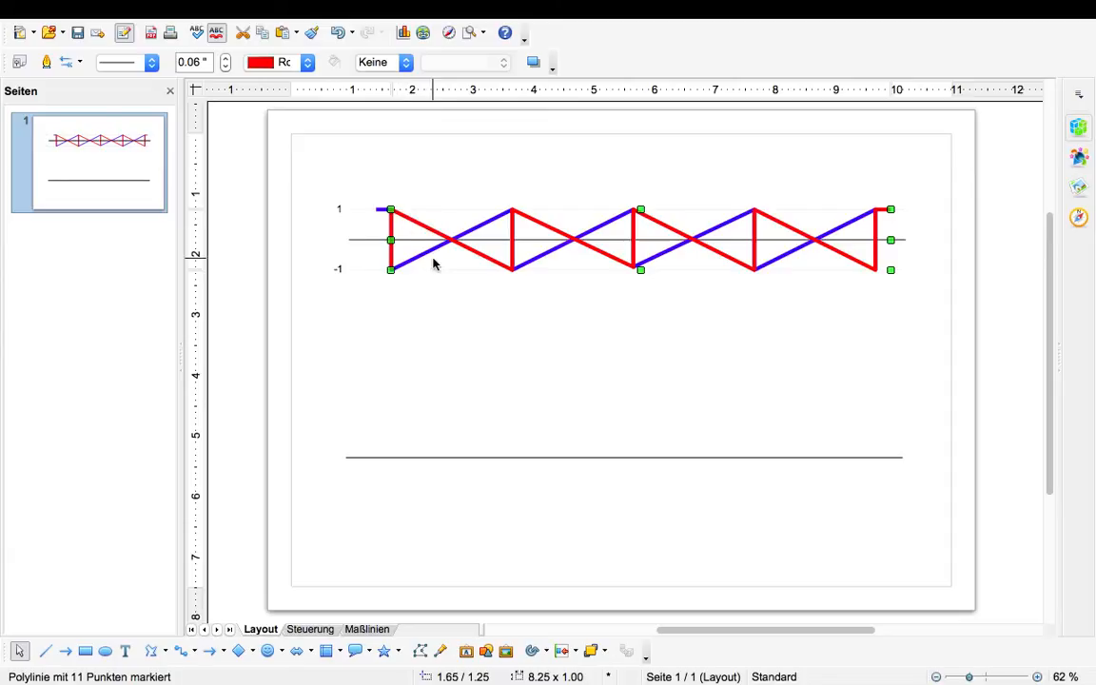
{"action": "mouse_move", "coordinate": [586, 243]}
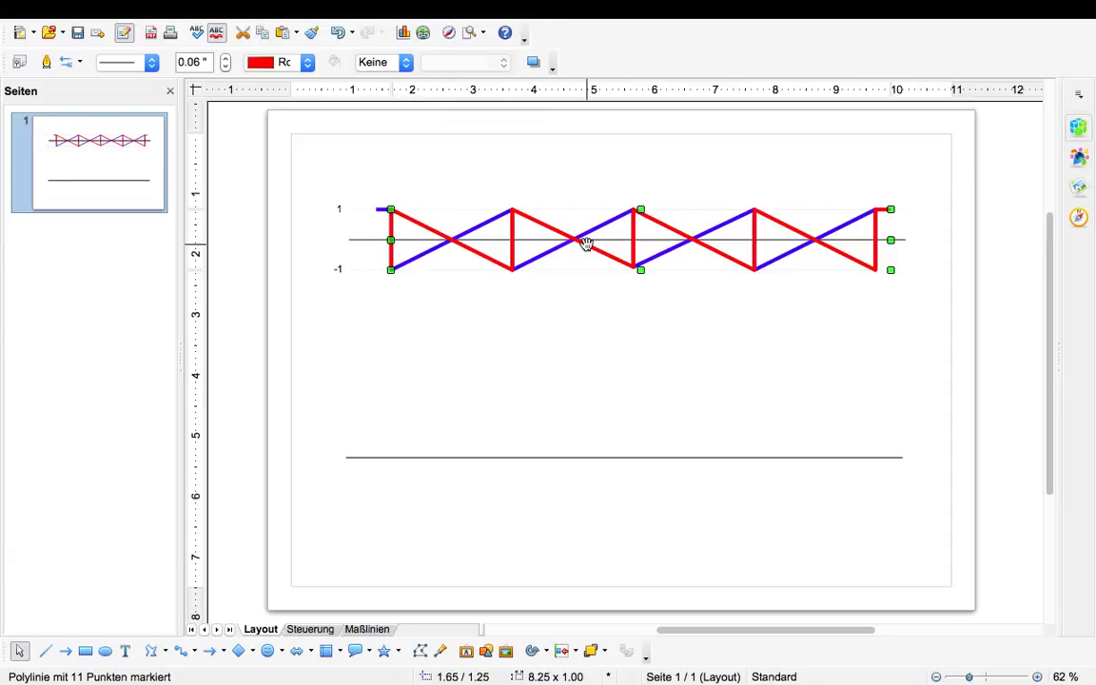
Slide the red sawtooth rightward so it's offset from the blue one, no longer crisscrossing.
{"action": "left_click_drag", "start_coordinate": [587, 242], "coordinate": [421, 219]}
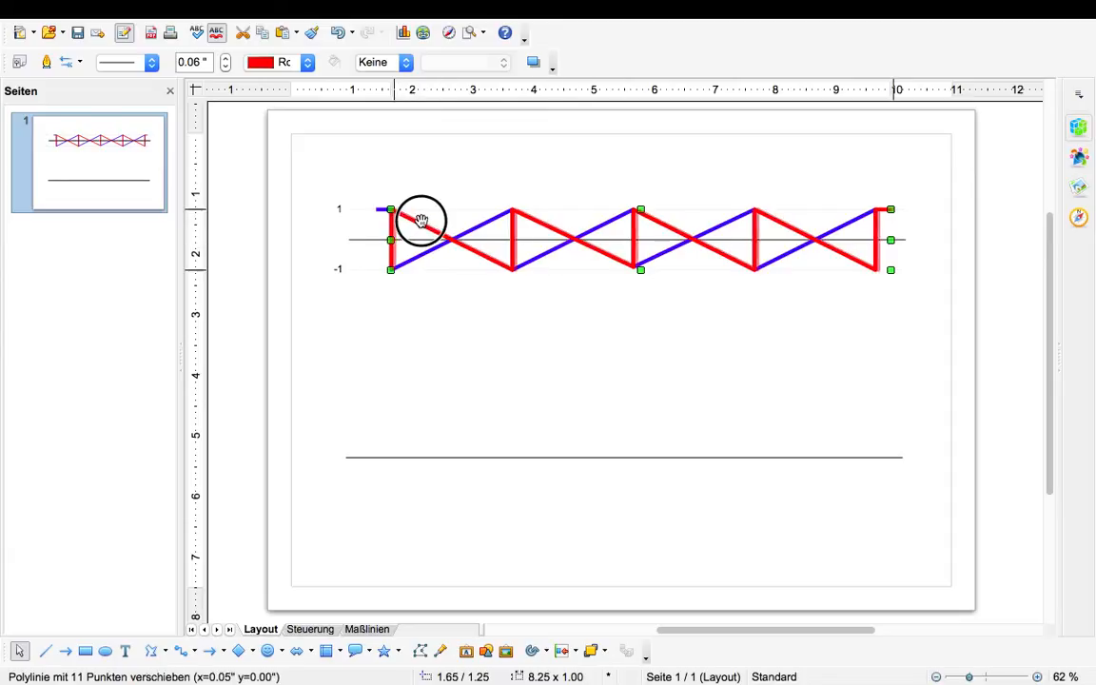
{"action": "left_click_drag", "start_coordinate": [421, 220], "coordinate": [468, 220]}
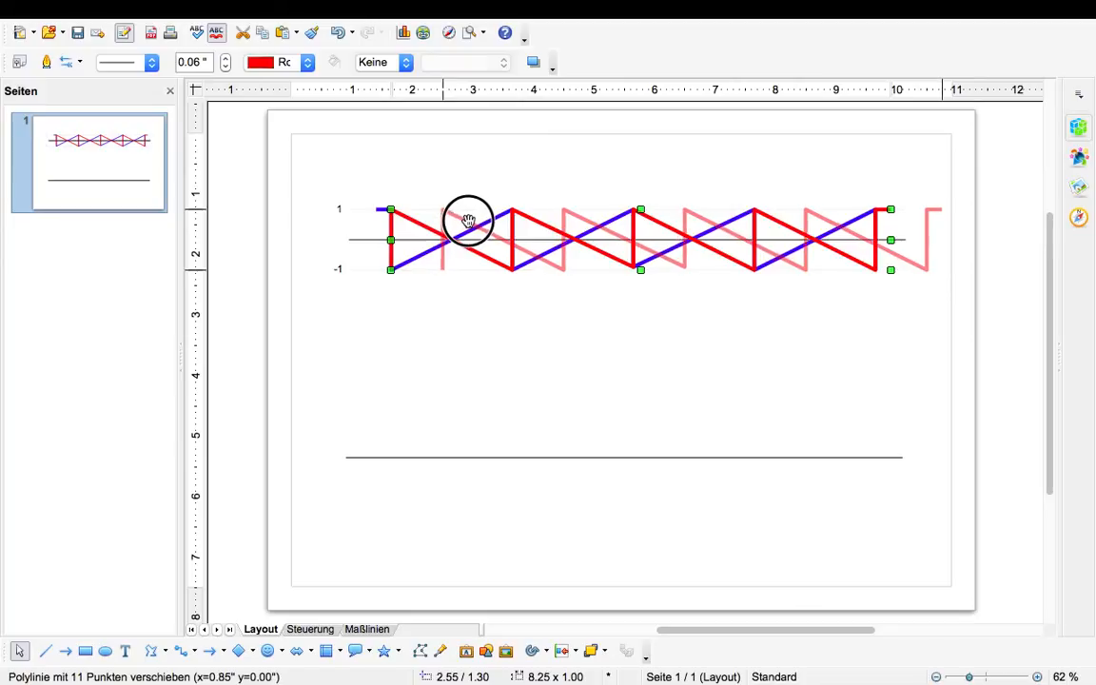
{"action": "left_click_drag", "start_coordinate": [466, 219], "coordinate": [404, 242]}
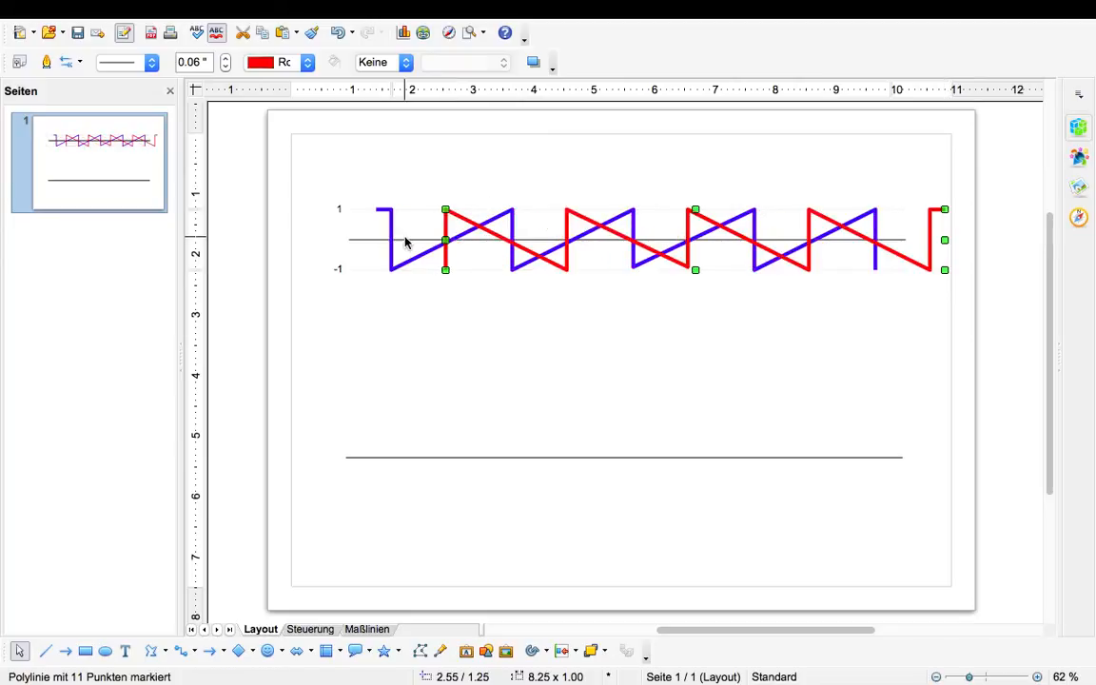
{"action": "mouse_move", "coordinate": [468, 235]}
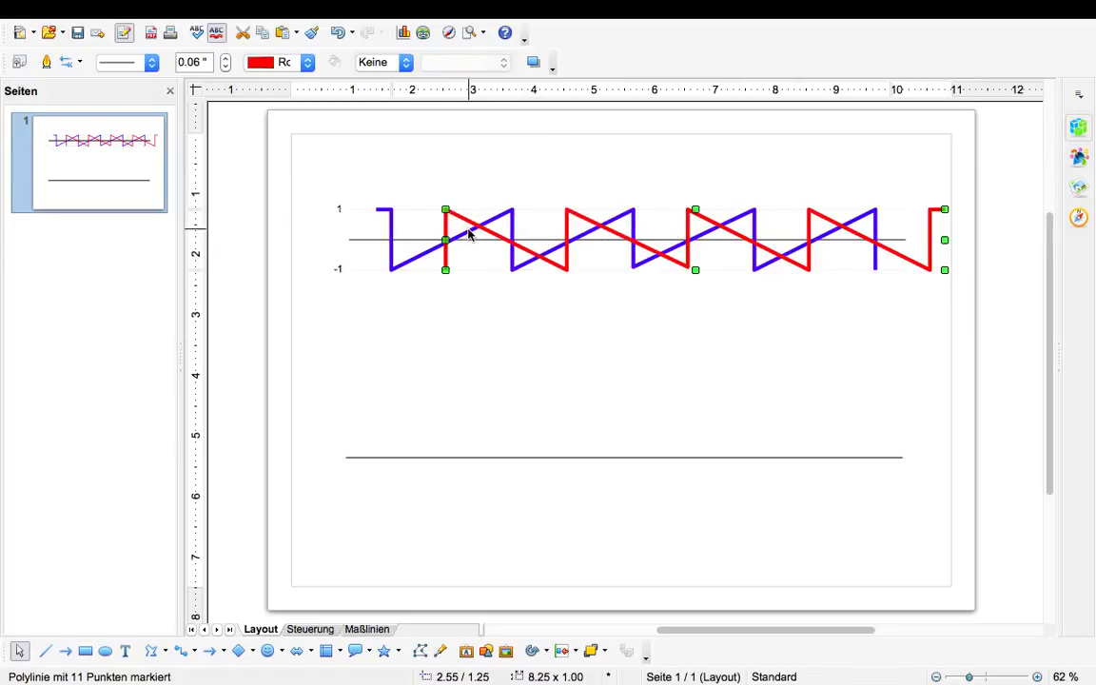
{"action": "mouse_move", "coordinate": [219, 618]}
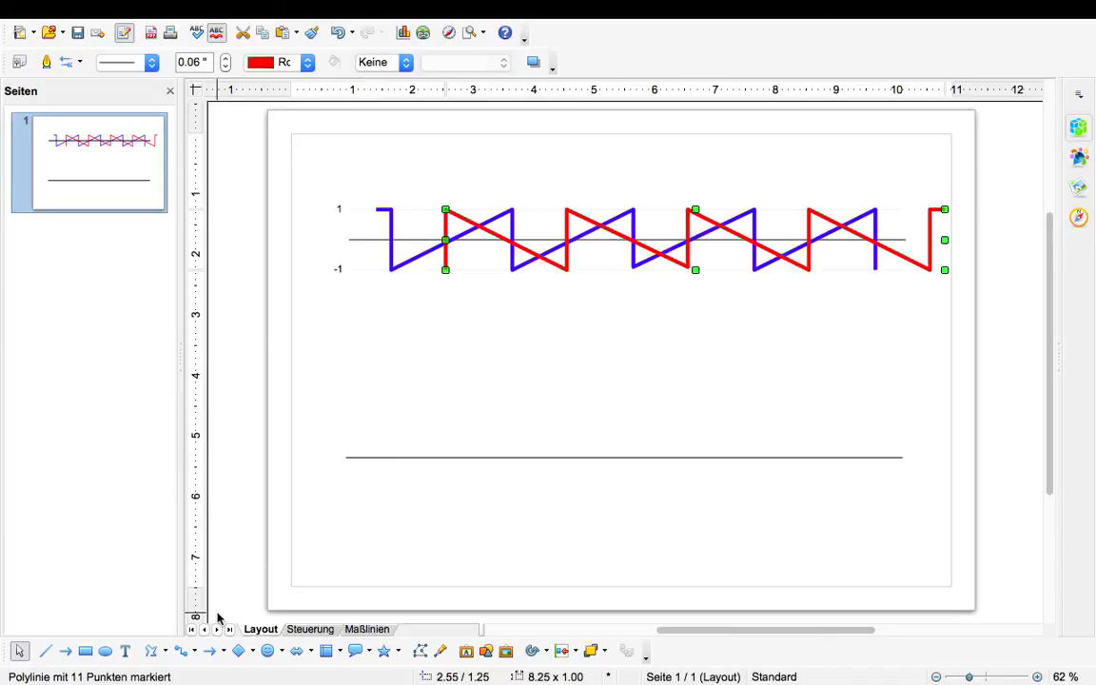
{"action": "mouse_move", "coordinate": [451, 245]}
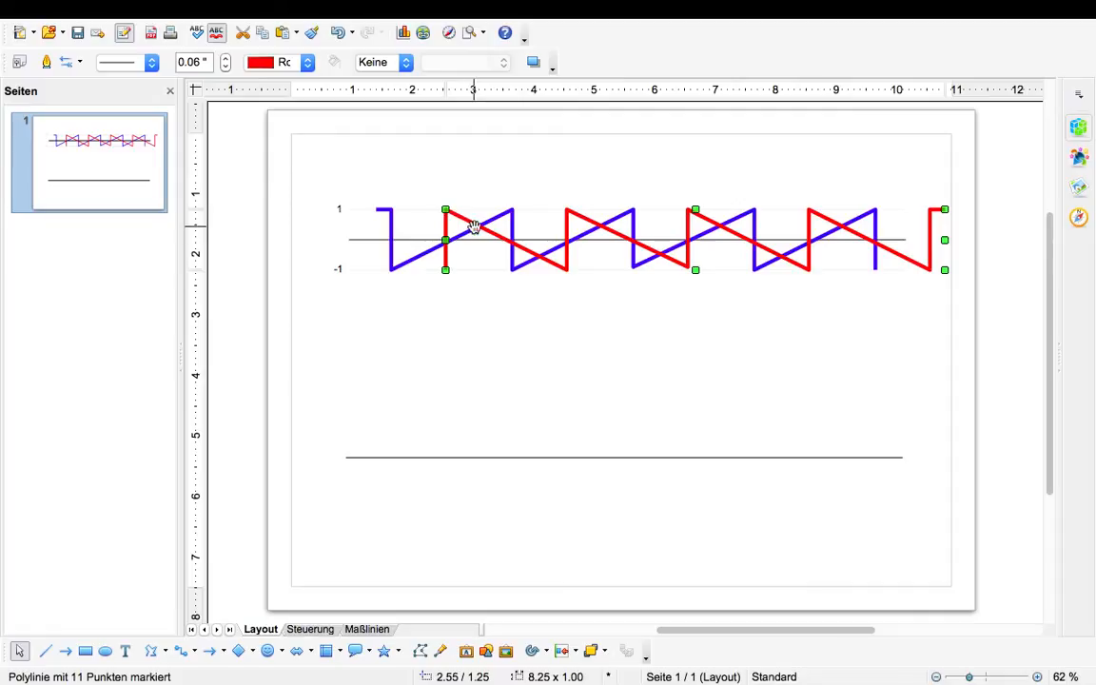
{"action": "mouse_move", "coordinate": [453, 248]}
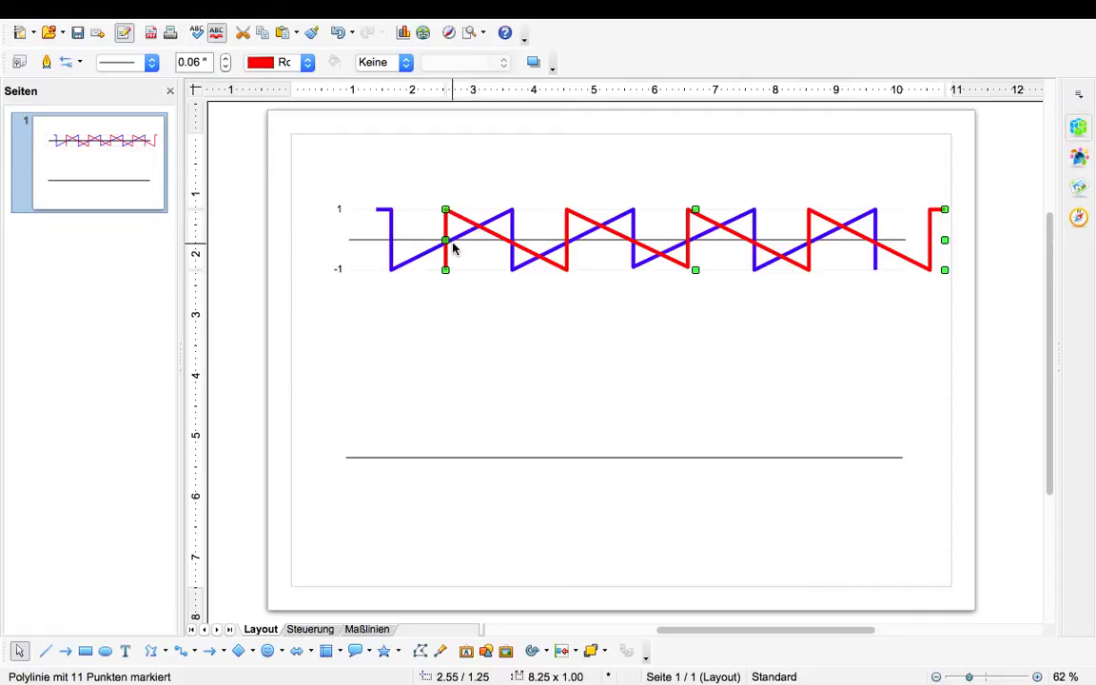
{"action": "mouse_move", "coordinate": [370, 386]}
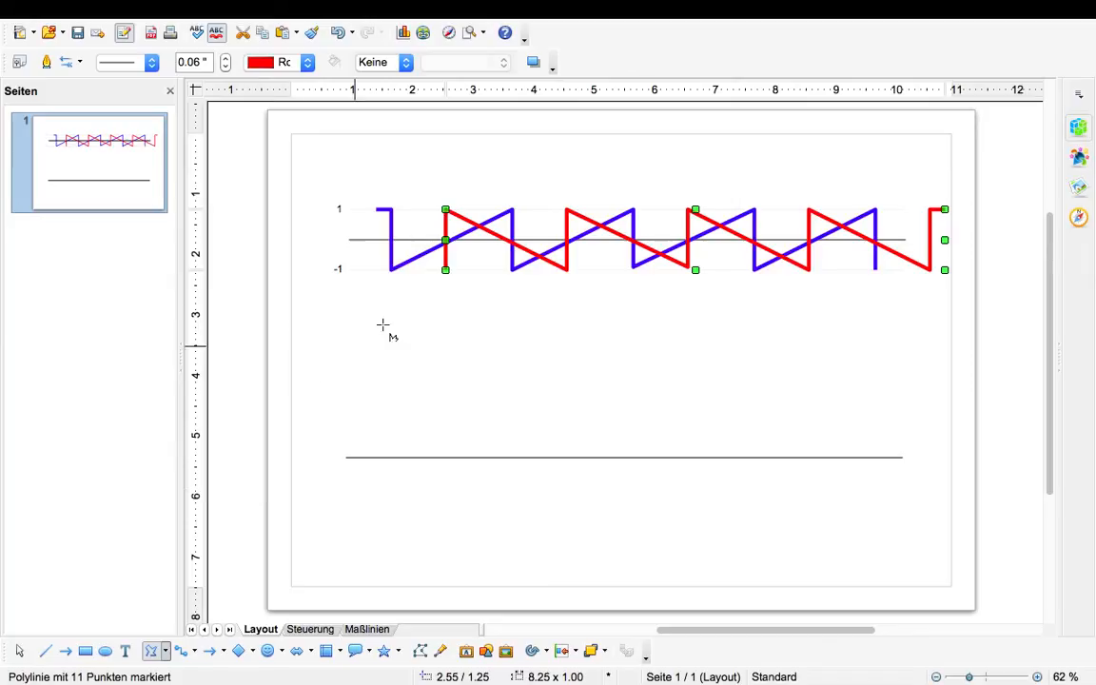
{"action": "mouse_move", "coordinate": [445, 286]}
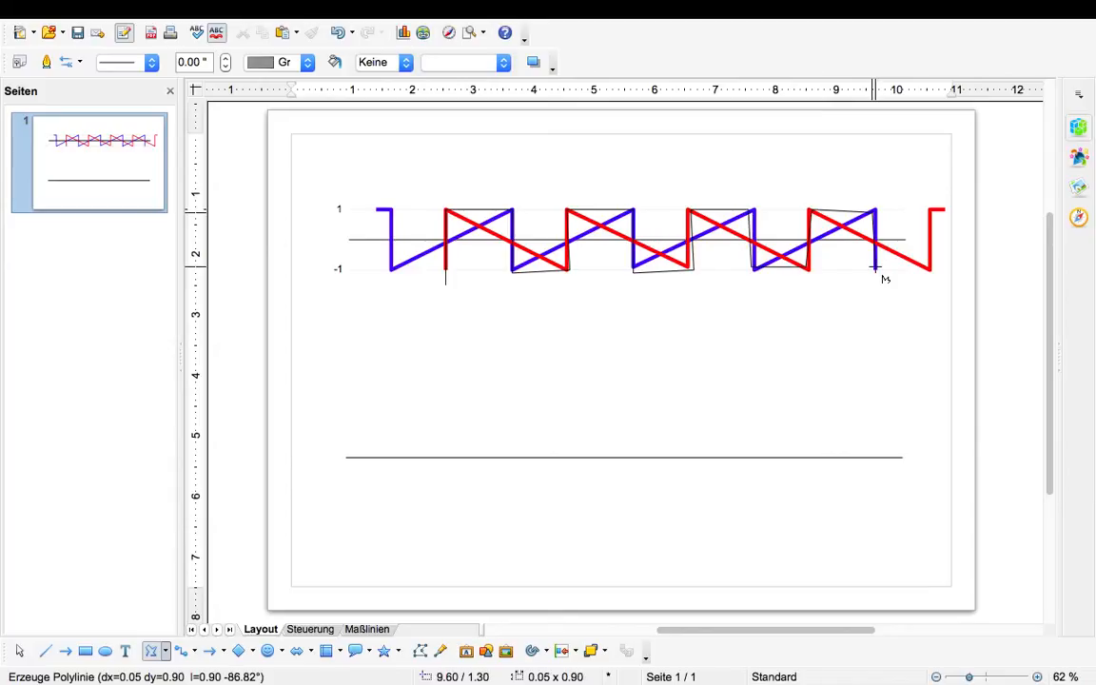
{"action": "mouse_move", "coordinate": [875, 290]}
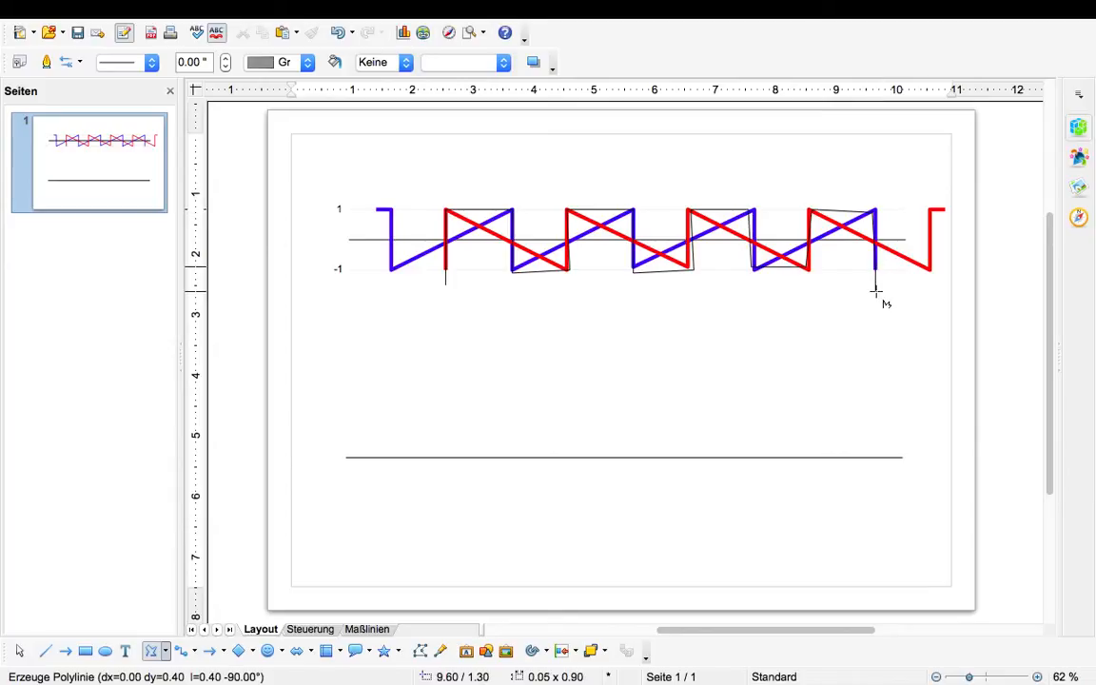
Finish the thin black square-wave polyline running across both sawtooths.
{"action": "left_click", "coordinate": [843, 209]}
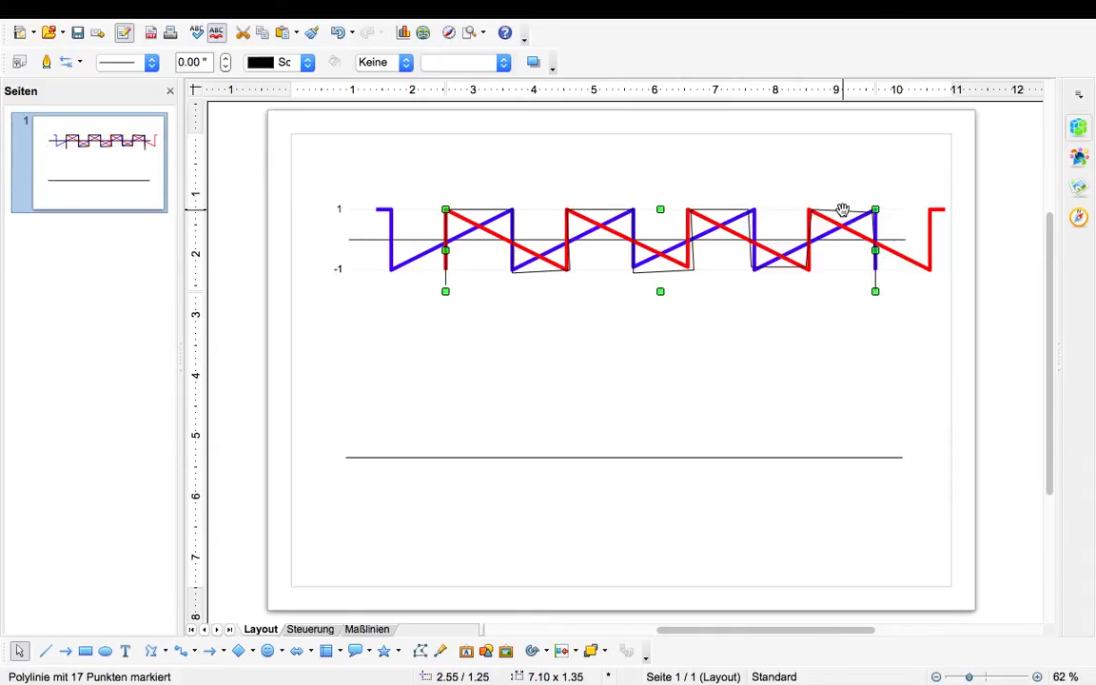
{"action": "left_click", "coordinate": [837, 210]}
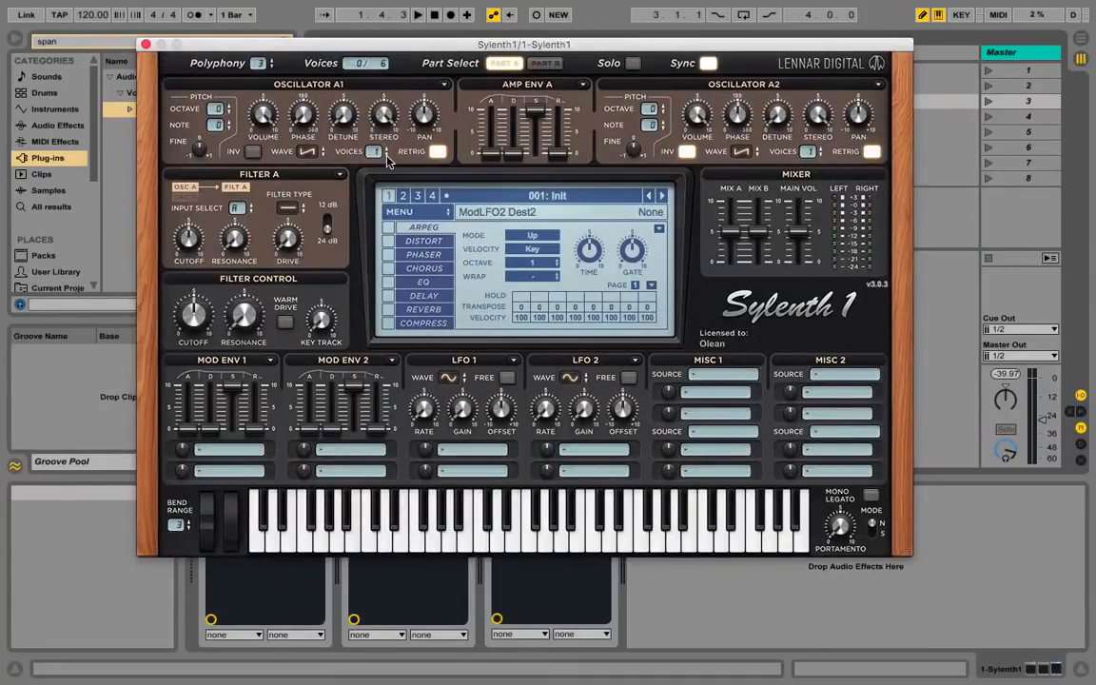
{"action": "mouse_move", "coordinate": [520, 112]}
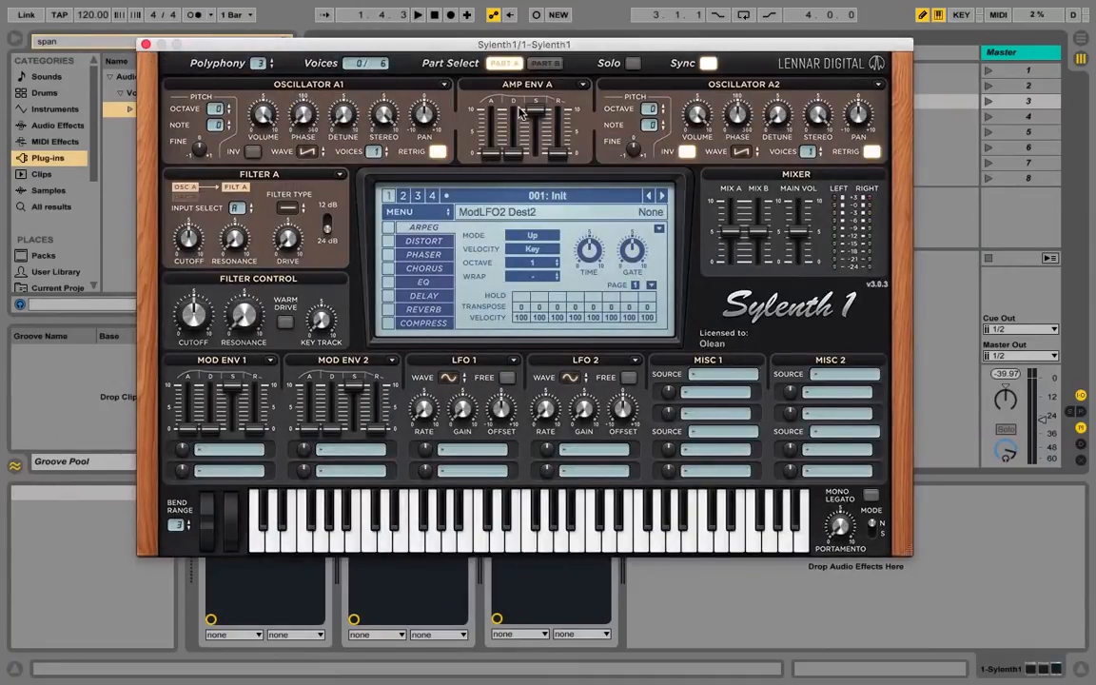
{"action": "mouse_move", "coordinate": [747, 136]}
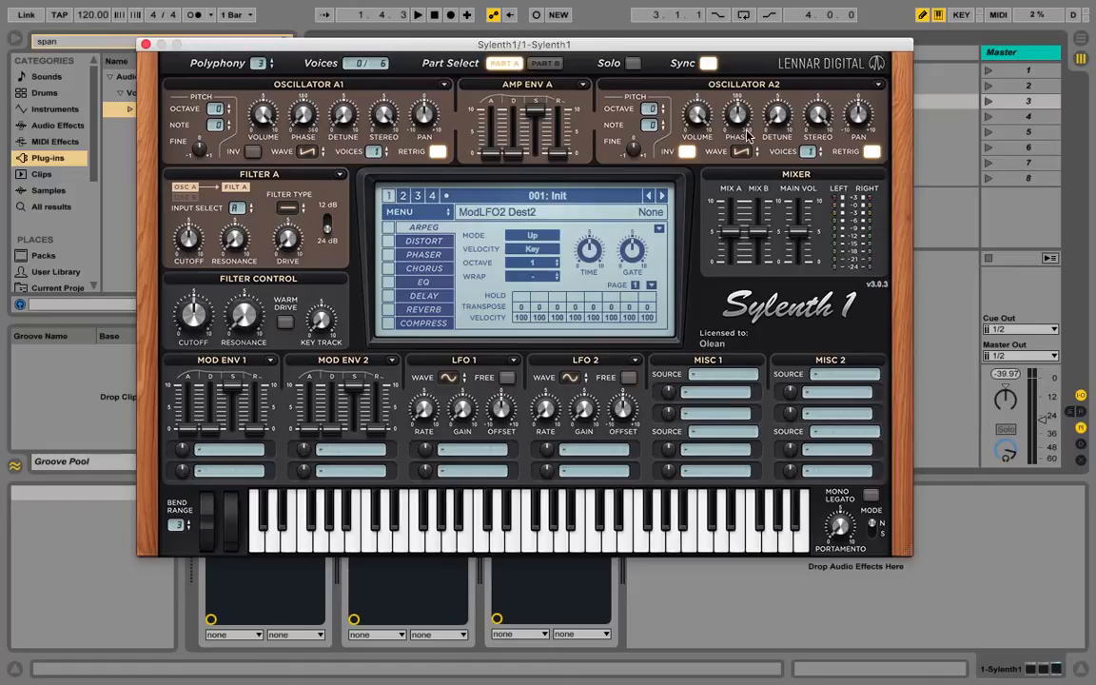
{"action": "mouse_move", "coordinate": [754, 138]}
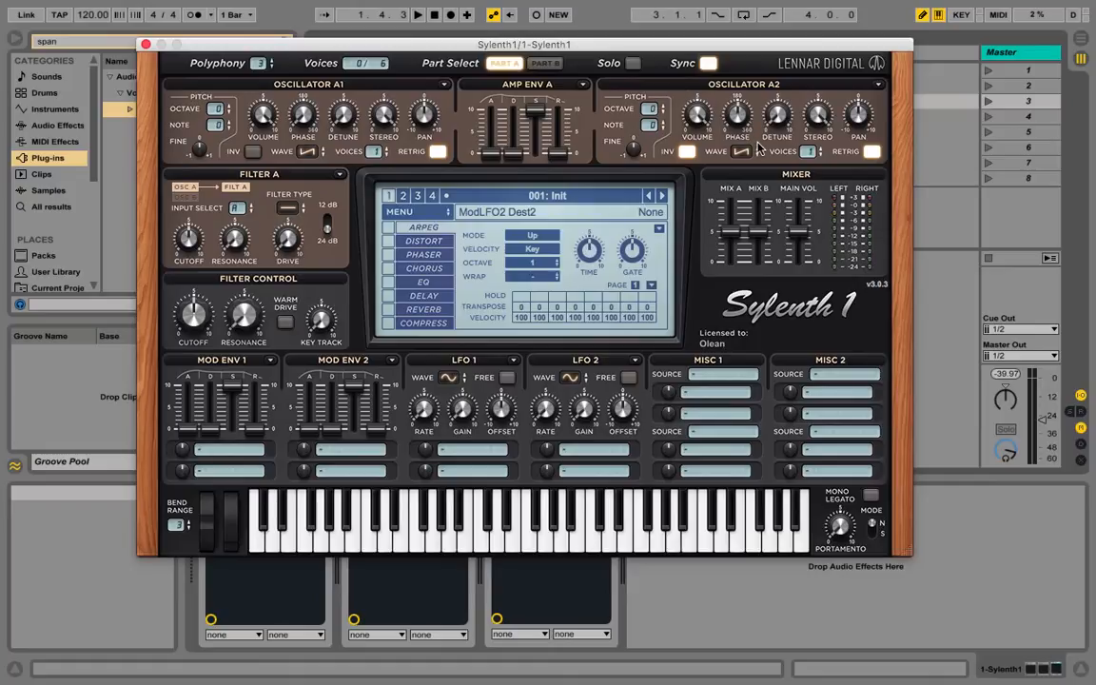
{"action": "mouse_move", "coordinate": [699, 119]}
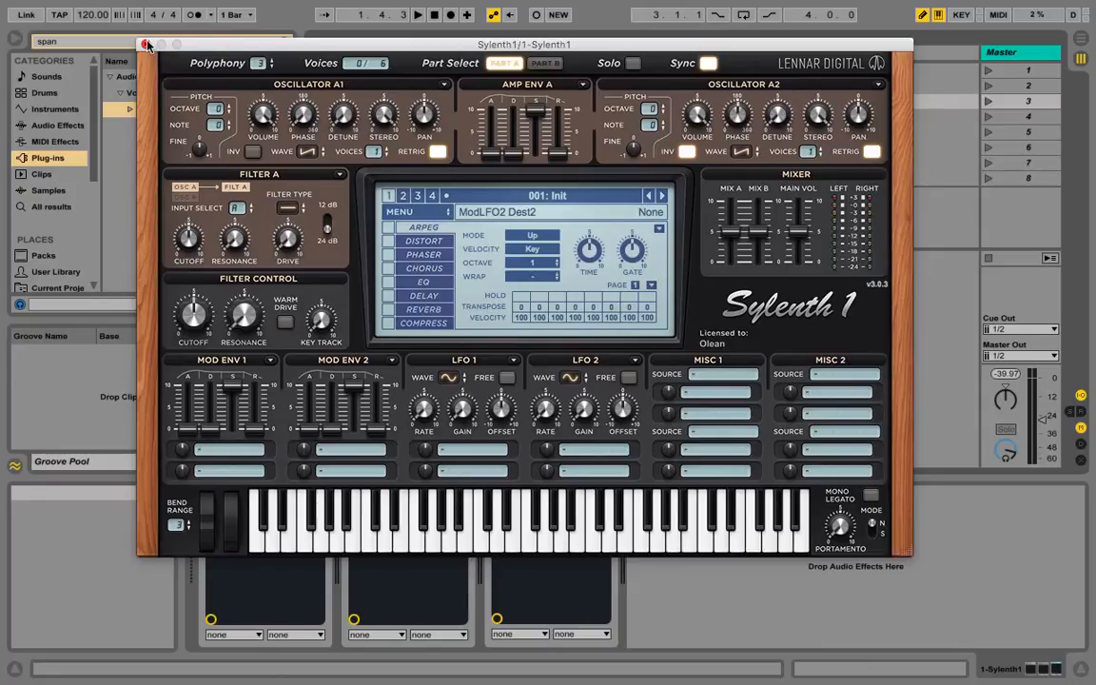
Close the Sylenth1 plugin window.
{"action": "left_click", "coordinate": [146, 44]}
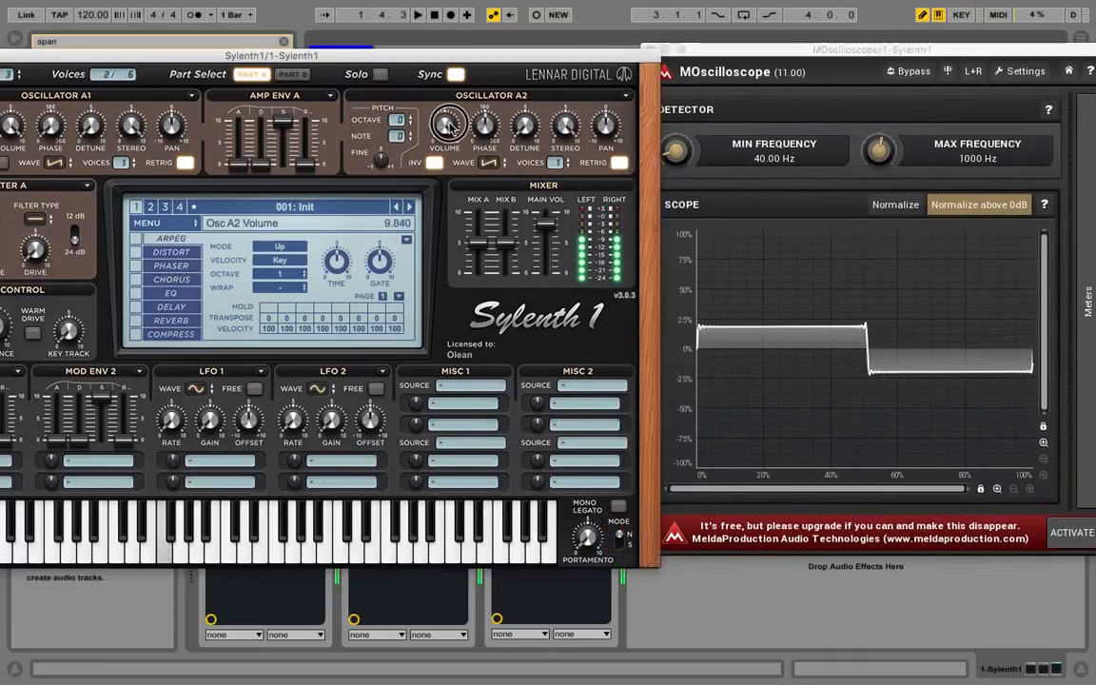
Turn oscillator A2's volume down nearly to silence while watching MOscilloscope.
{"action": "left_click_drag", "start_coordinate": [447, 124], "coordinate": [447, 167]}
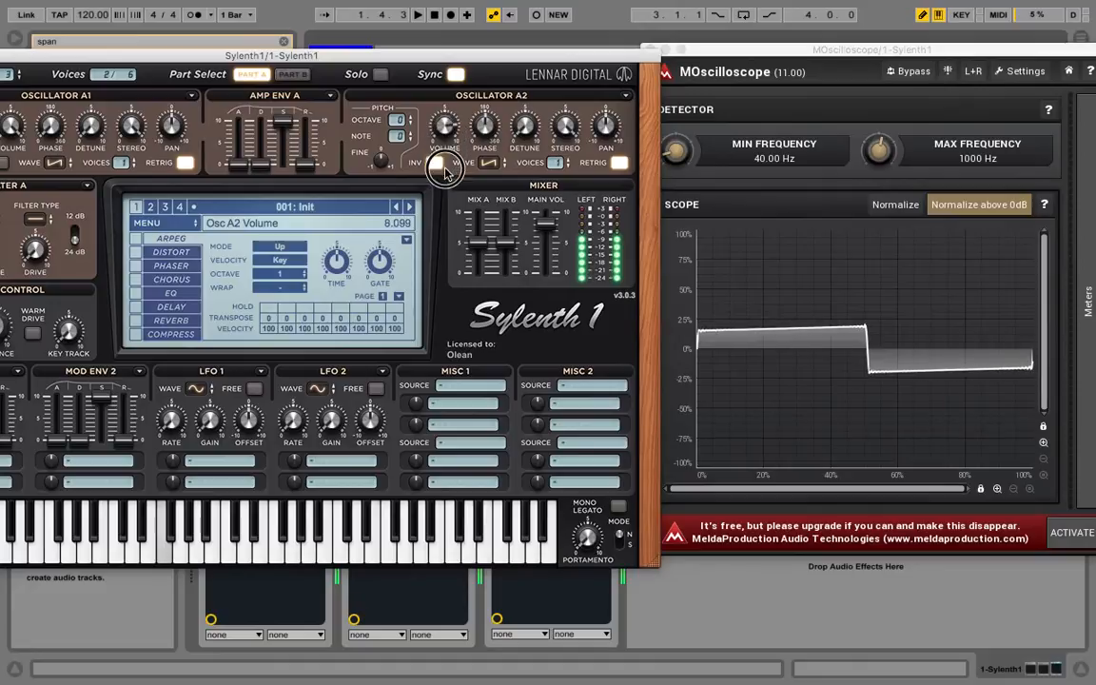
{"action": "left_click", "coordinate": [413, 162]}
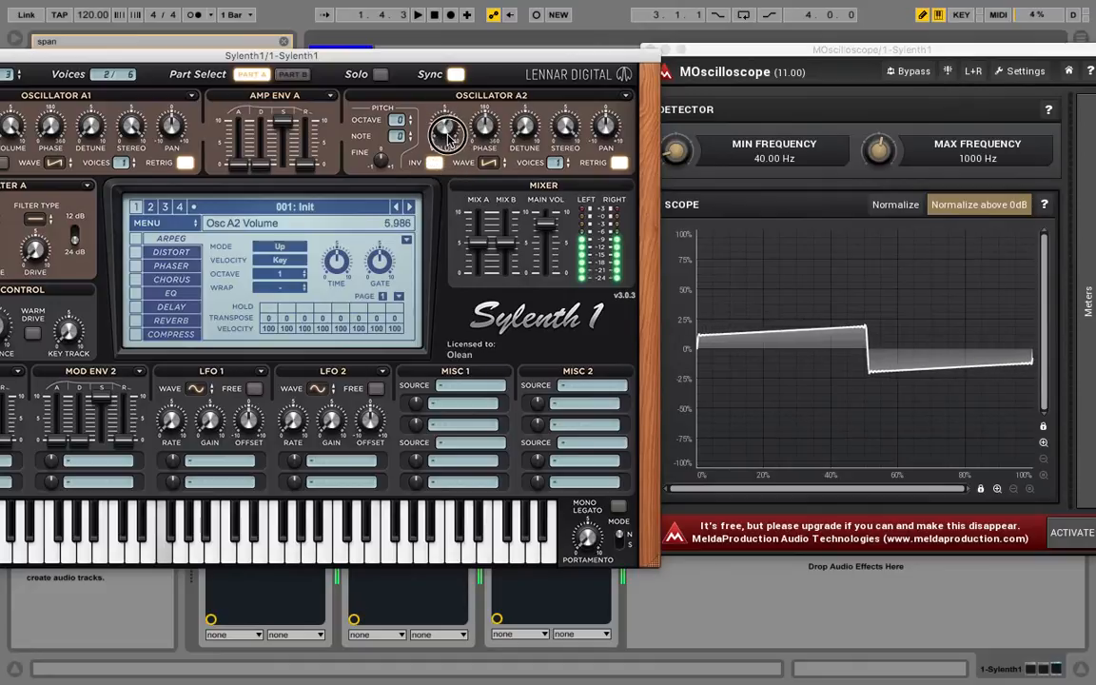
{"action": "left_click_drag", "start_coordinate": [447, 131], "coordinate": [451, 182]}
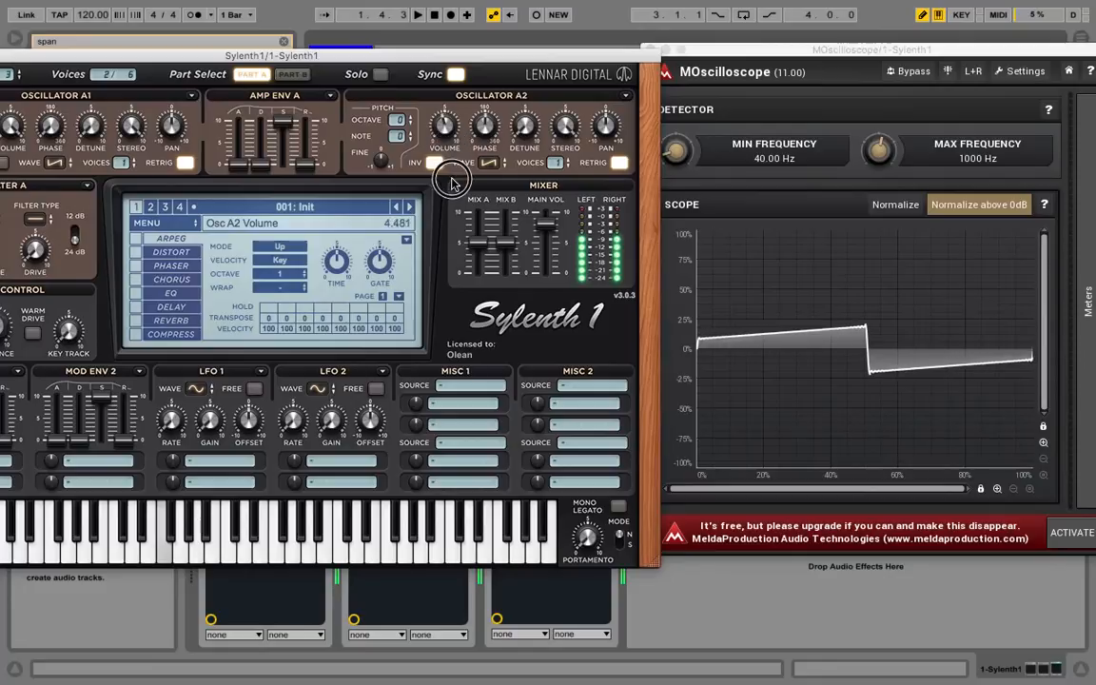
{"action": "left_click_drag", "start_coordinate": [452, 186], "coordinate": [461, 248]}
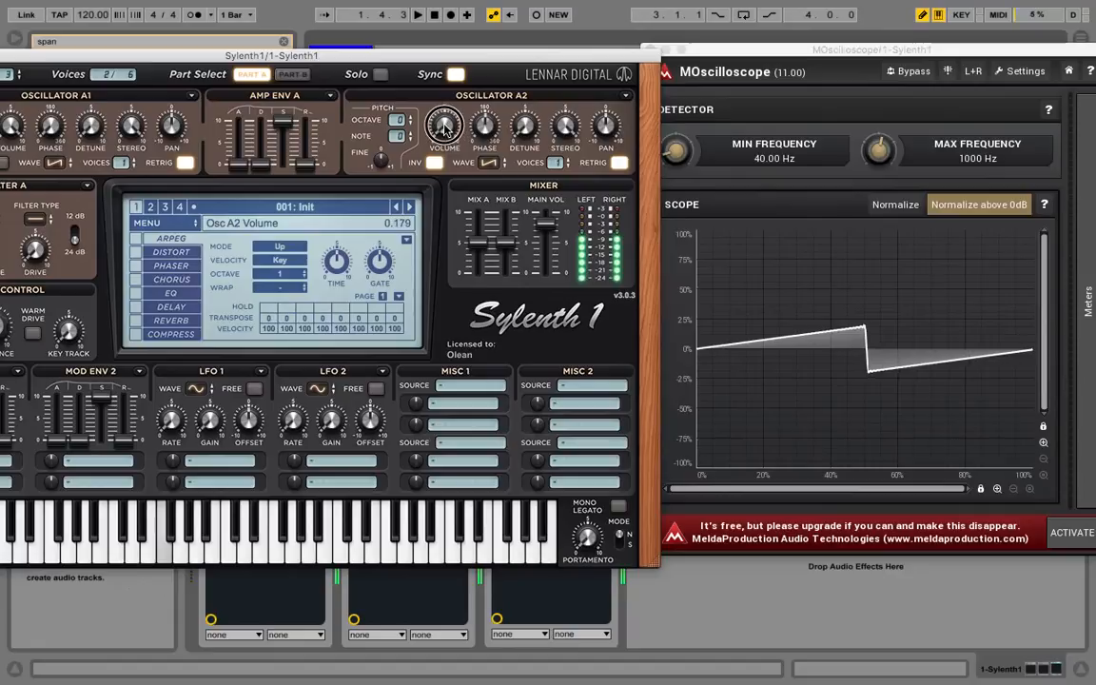
Bring oscillator A2's volume back up, ending around 9.58 with the squared shape returning.
{"action": "left_click_drag", "start_coordinate": [444, 128], "coordinate": [440, 95]}
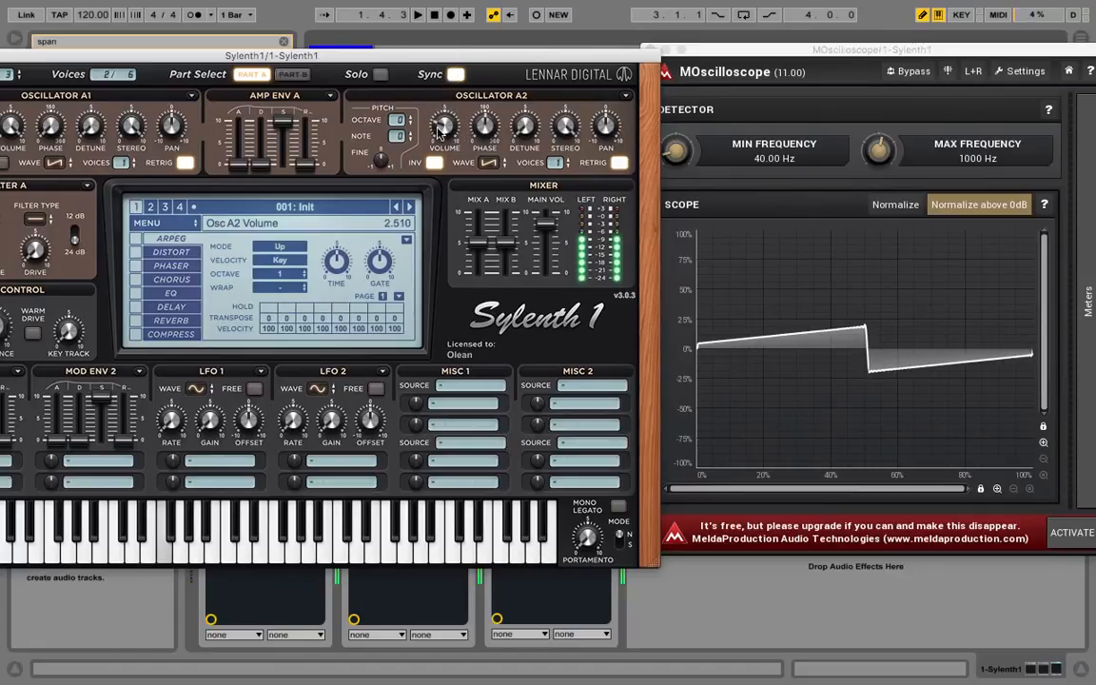
{"action": "left_click_drag", "start_coordinate": [444, 128], "coordinate": [444, 105]}
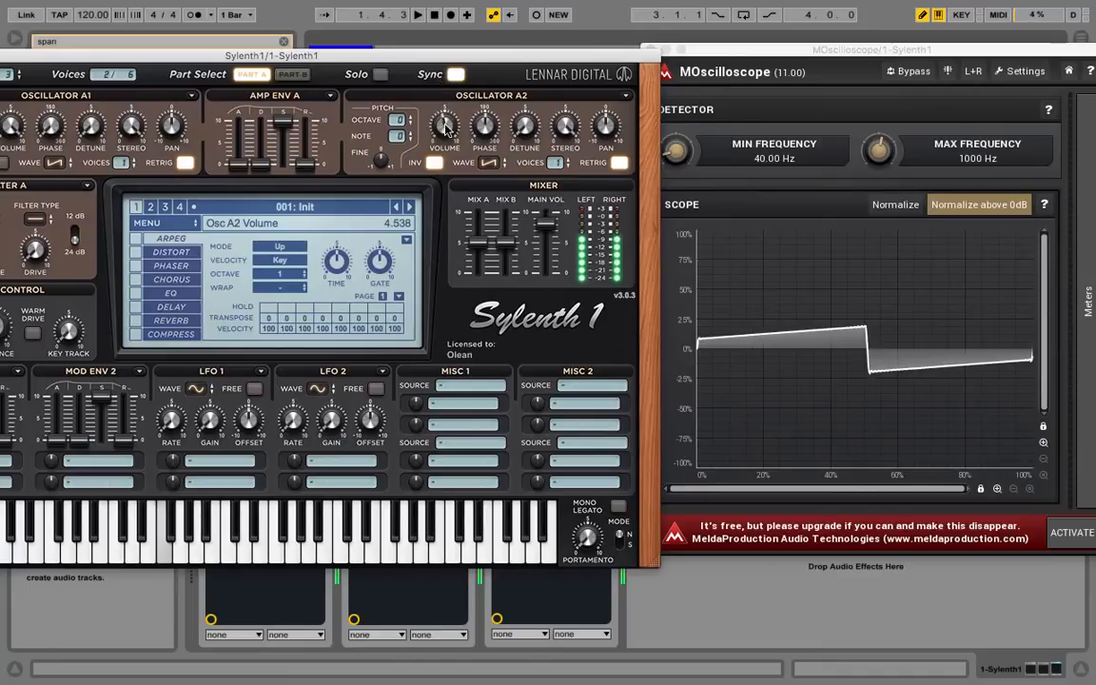
{"action": "left_click_drag", "start_coordinate": [444, 124], "coordinate": [444, 95]}
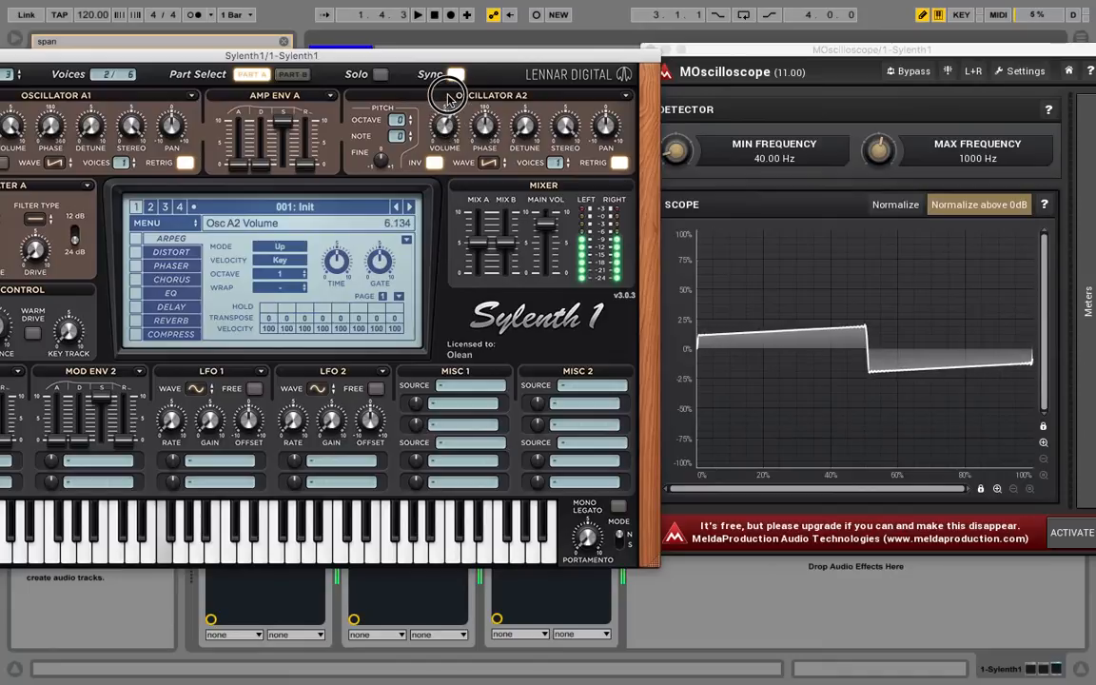
{"action": "left_click_drag", "start_coordinate": [447, 85], "coordinate": [439, 78]}
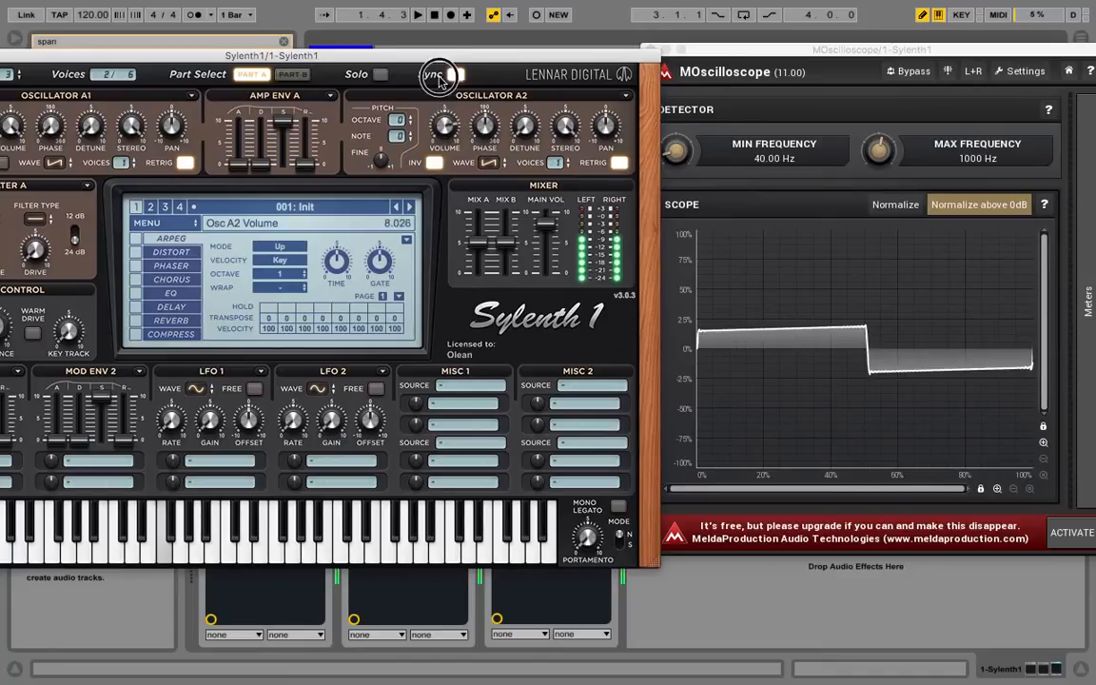
{"action": "left_click_drag", "start_coordinate": [437, 76], "coordinate": [439, 197]}
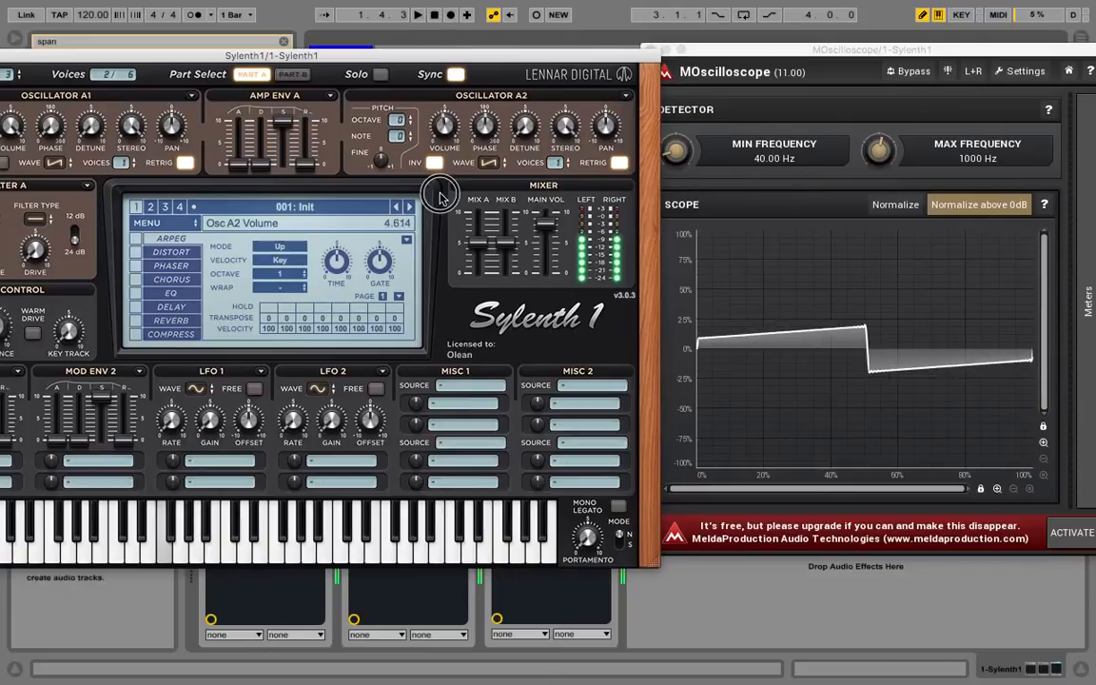
{"action": "left_click_drag", "start_coordinate": [440, 190], "coordinate": [425, 193]}
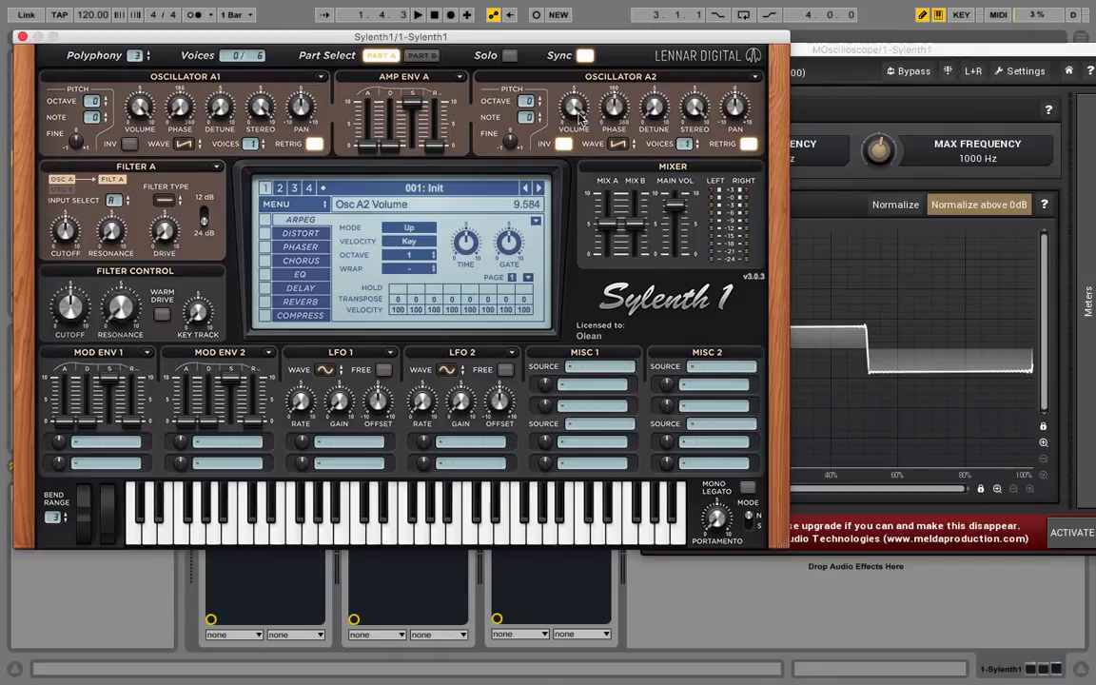
{"action": "mouse_move", "coordinate": [595, 78]}
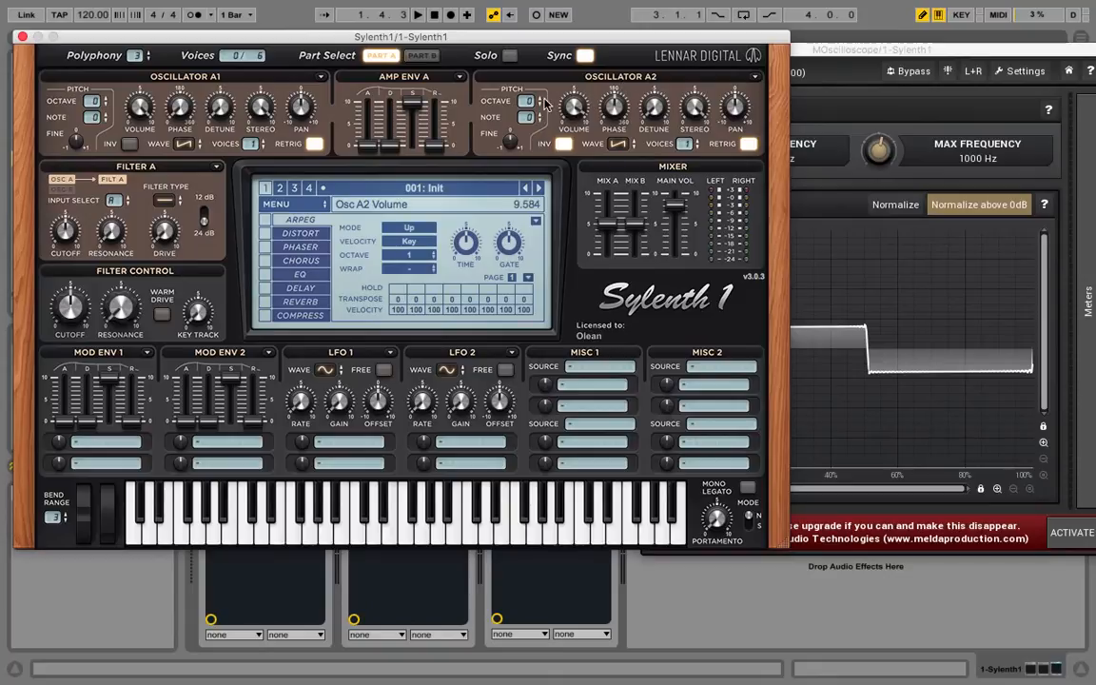
Switch to Part B and cycle oscillator B2's waveform from Sine through Triangle to Saw.
{"action": "left_click", "coordinate": [382, 55]}
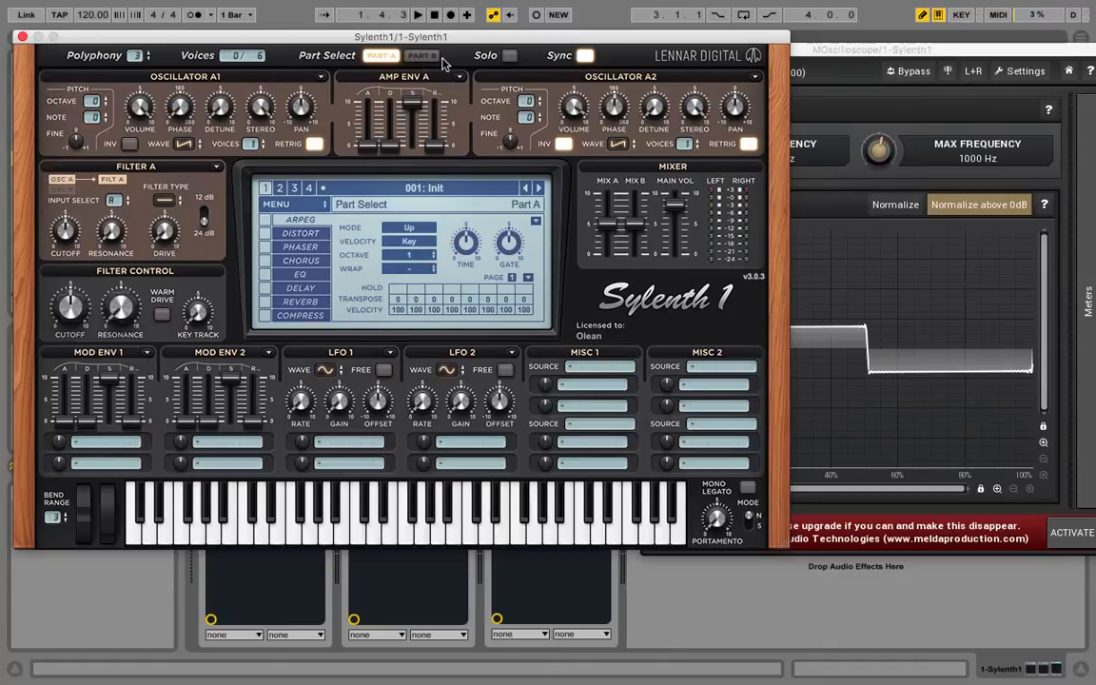
{"action": "left_click", "coordinate": [437, 203]}
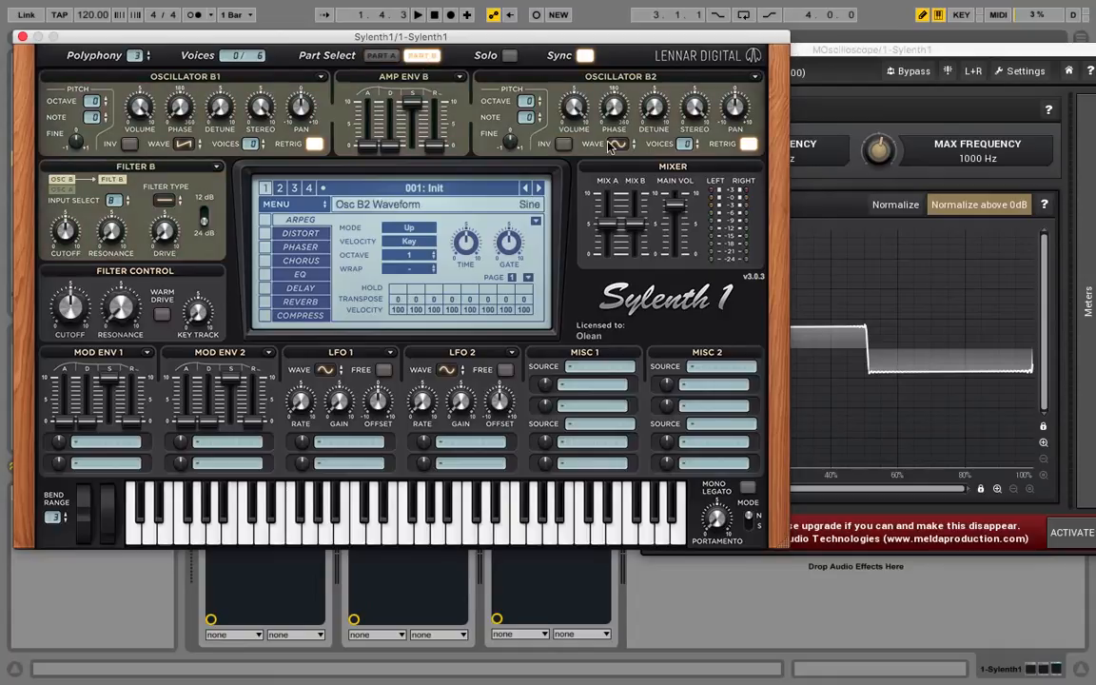
{"action": "left_click", "coordinate": [380, 55]}
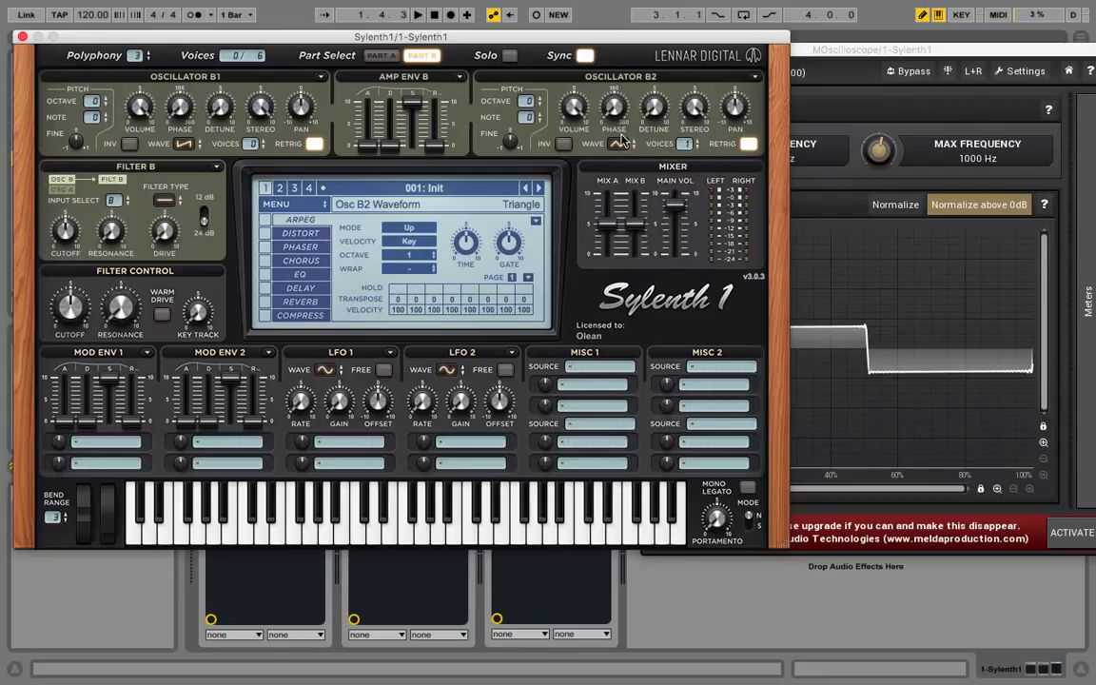
{"action": "left_click", "coordinate": [616, 143]}
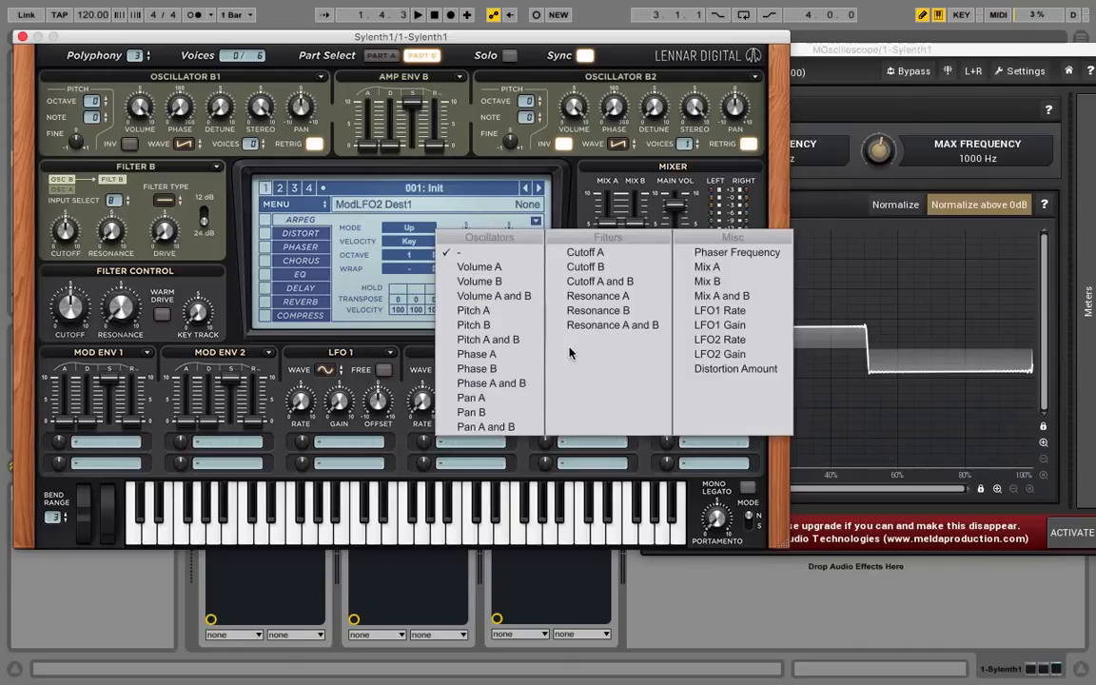
{"action": "mouse_move", "coordinate": [479, 280]}
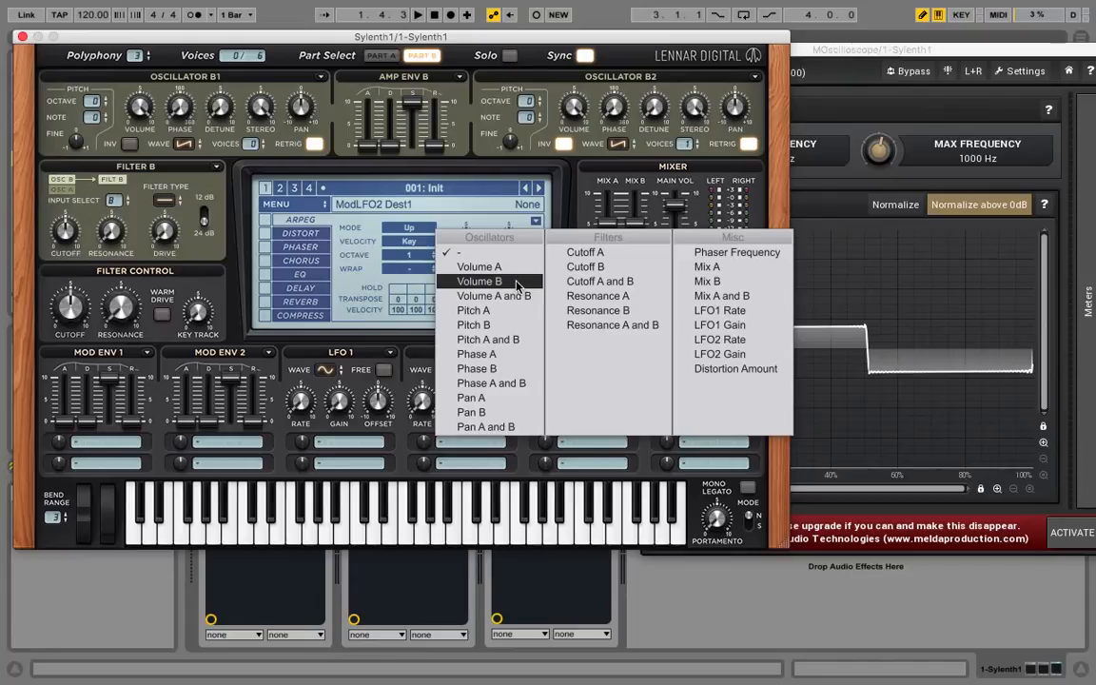
Set LFO 2's destination to Volume B and return to Part A.
{"action": "left_click", "coordinate": [478, 280]}
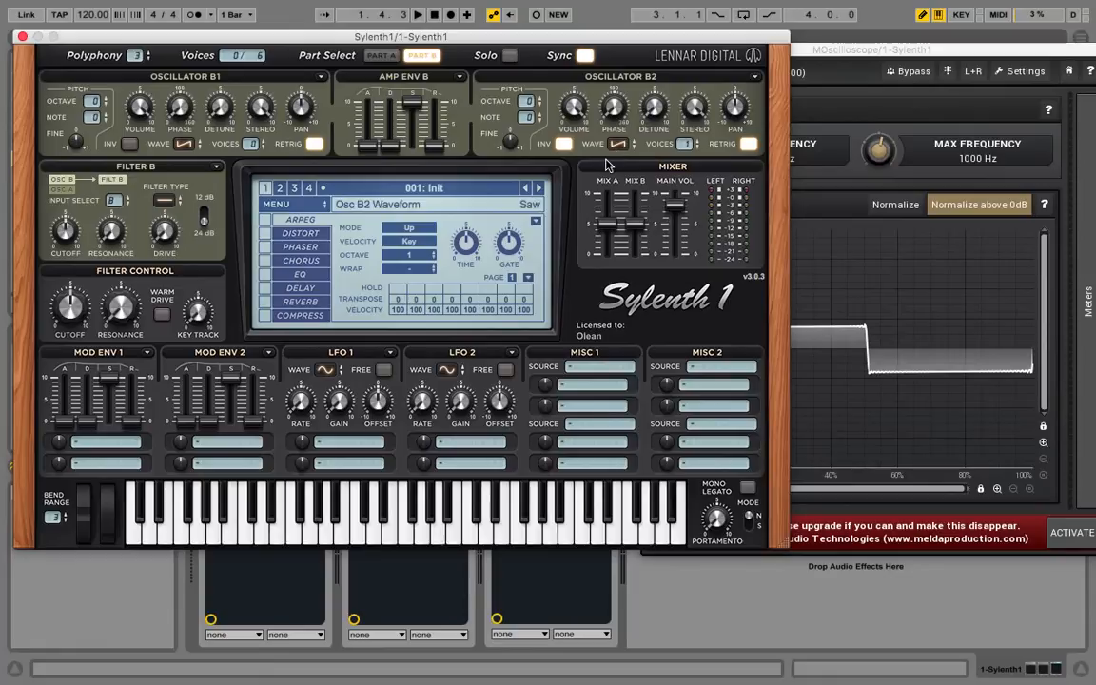
{"action": "left_click", "coordinate": [539, 187]}
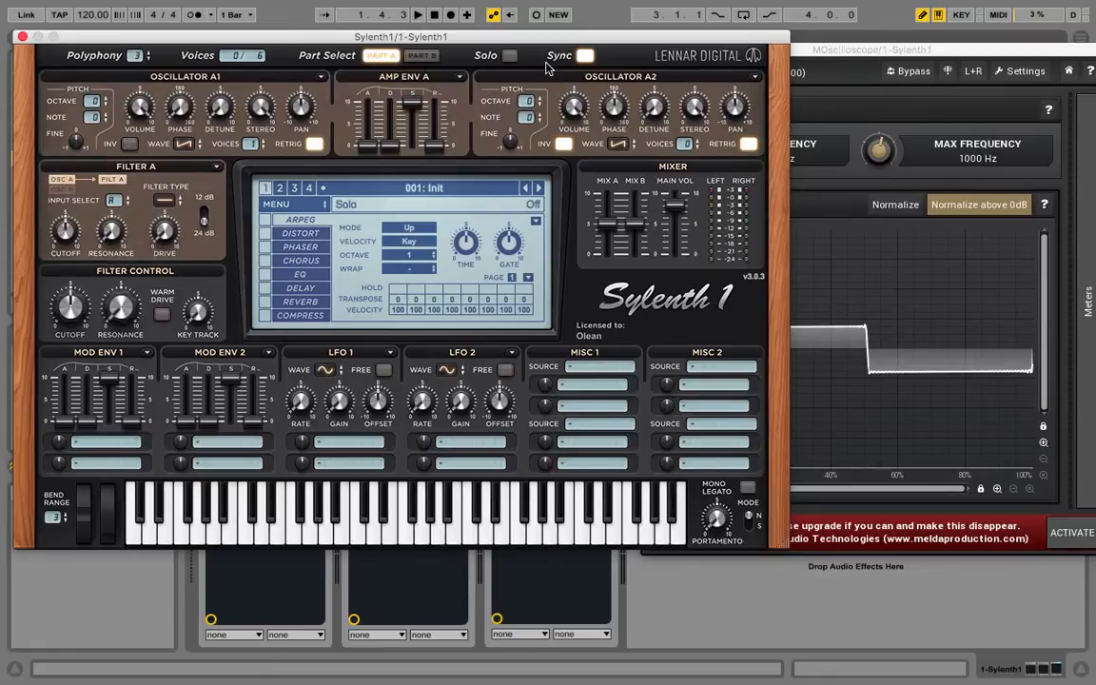
Turn on Sylenth1's part sync and close the synth window to show the device chain.
{"action": "left_click", "coordinate": [649, 50]}
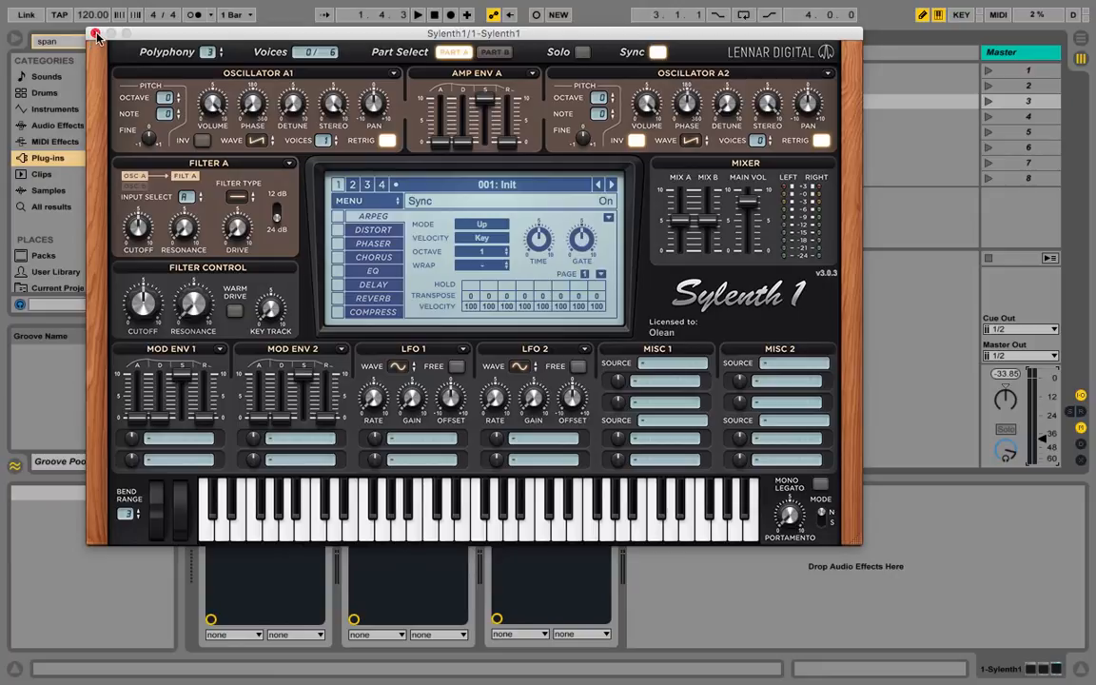
{"action": "left_click", "coordinate": [95, 36]}
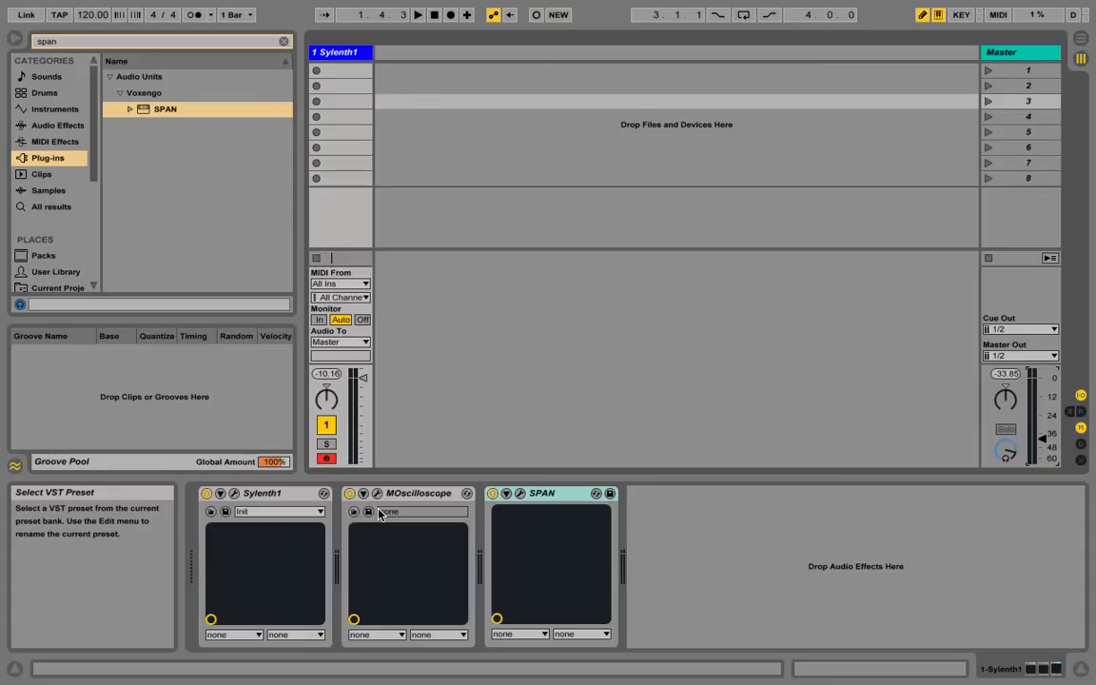
Open Sylenth1, check Osc A1's waveform list, and return to Part A.
{"action": "left_click", "coordinate": [541, 492]}
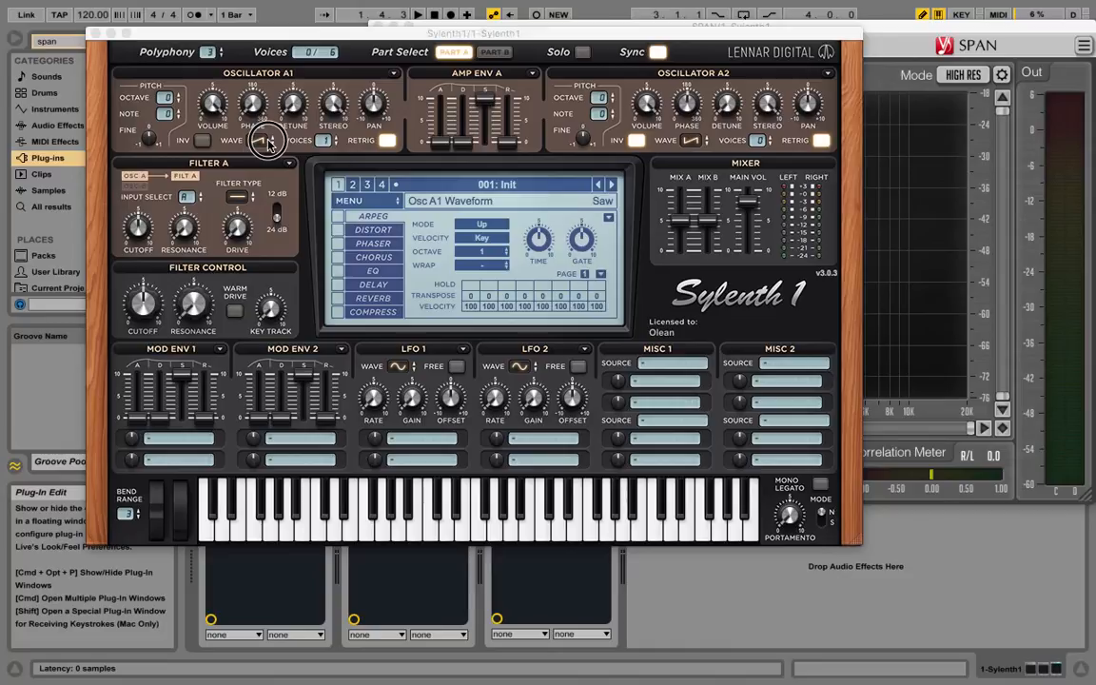
{"action": "left_click", "coordinate": [264, 140]}
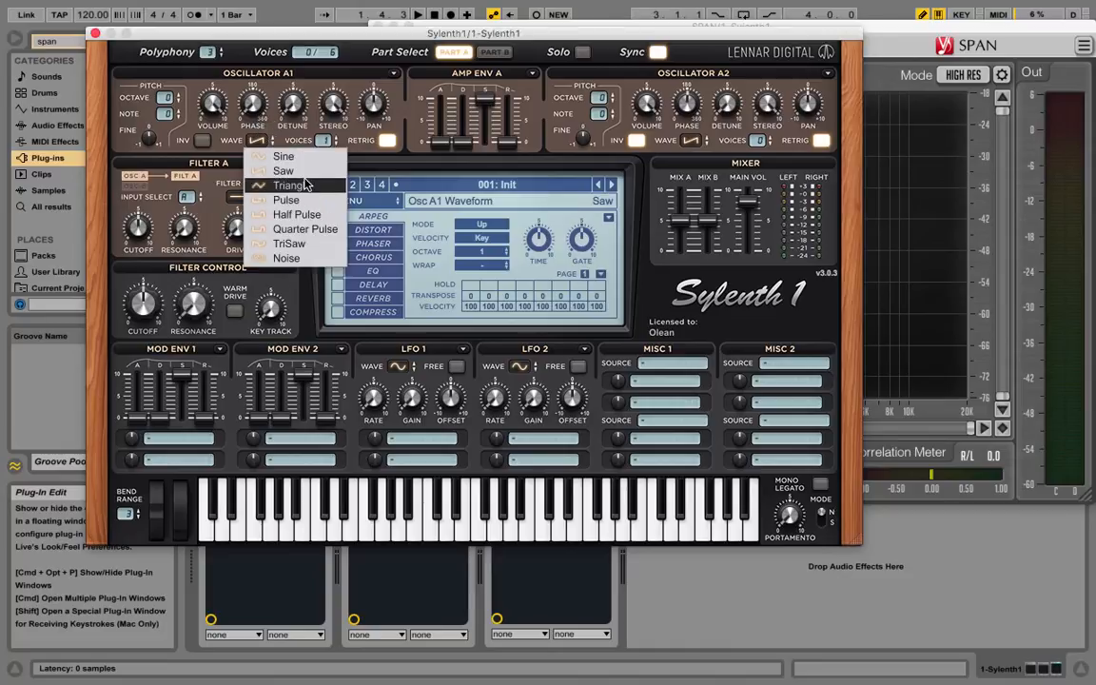
{"action": "mouse_move", "coordinate": [283, 171]}
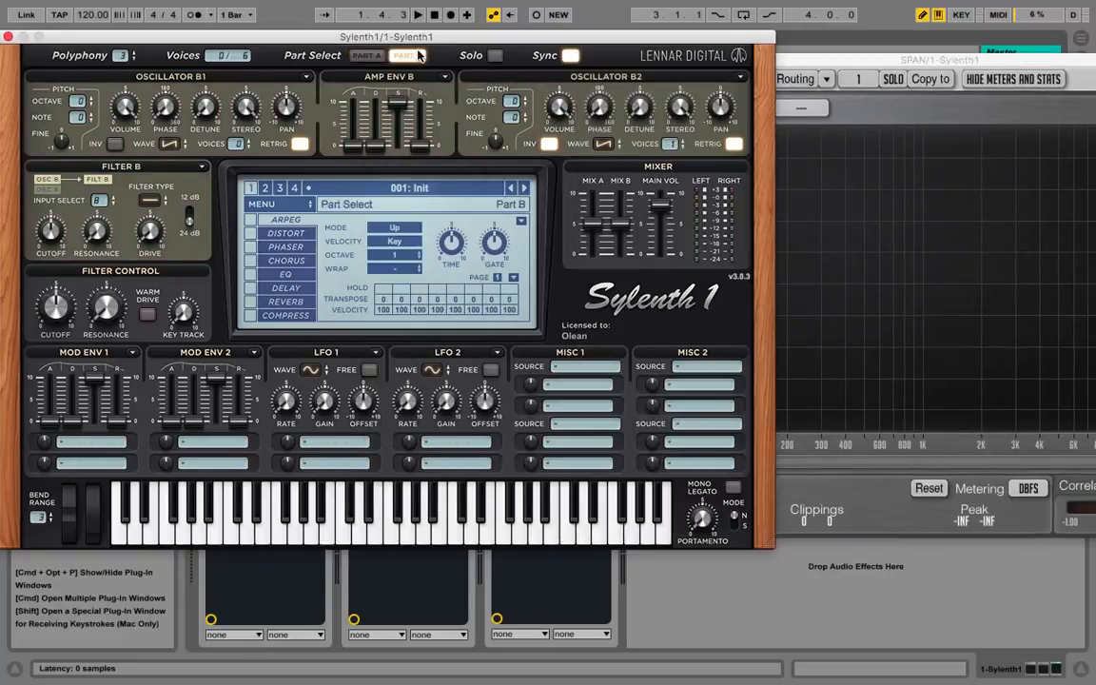
{"action": "left_click", "coordinate": [366, 55]}
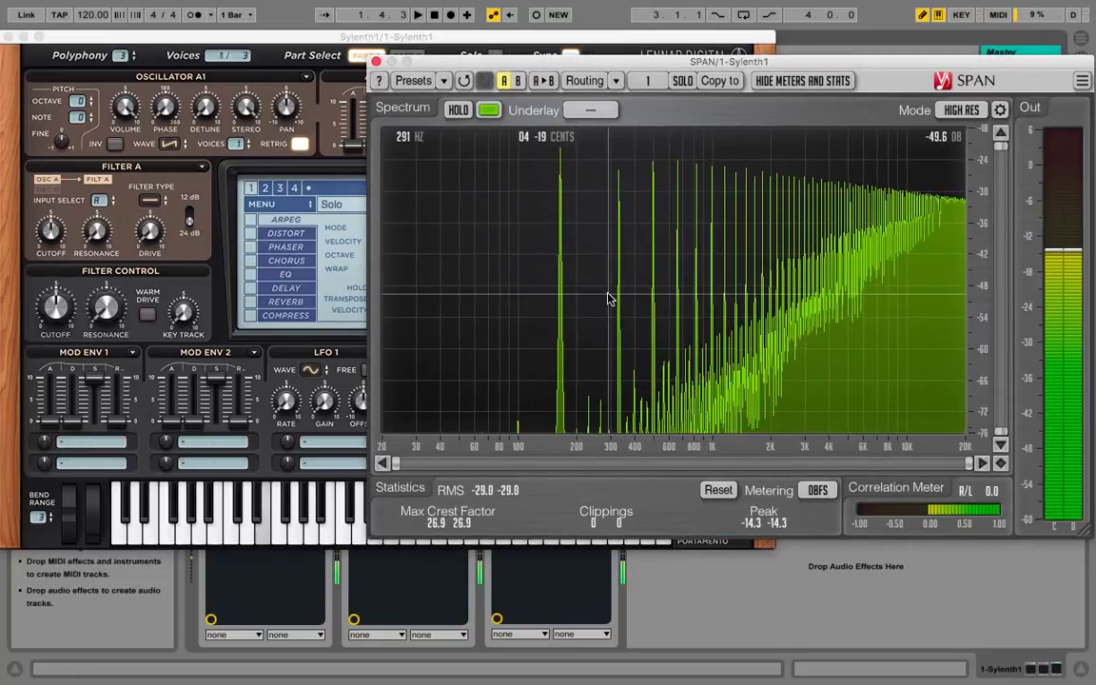
Toggle SPAN HOLD off and on to freeze the saw's harmonic peaks near 100 Hz.
{"action": "left_click", "coordinate": [385, 37]}
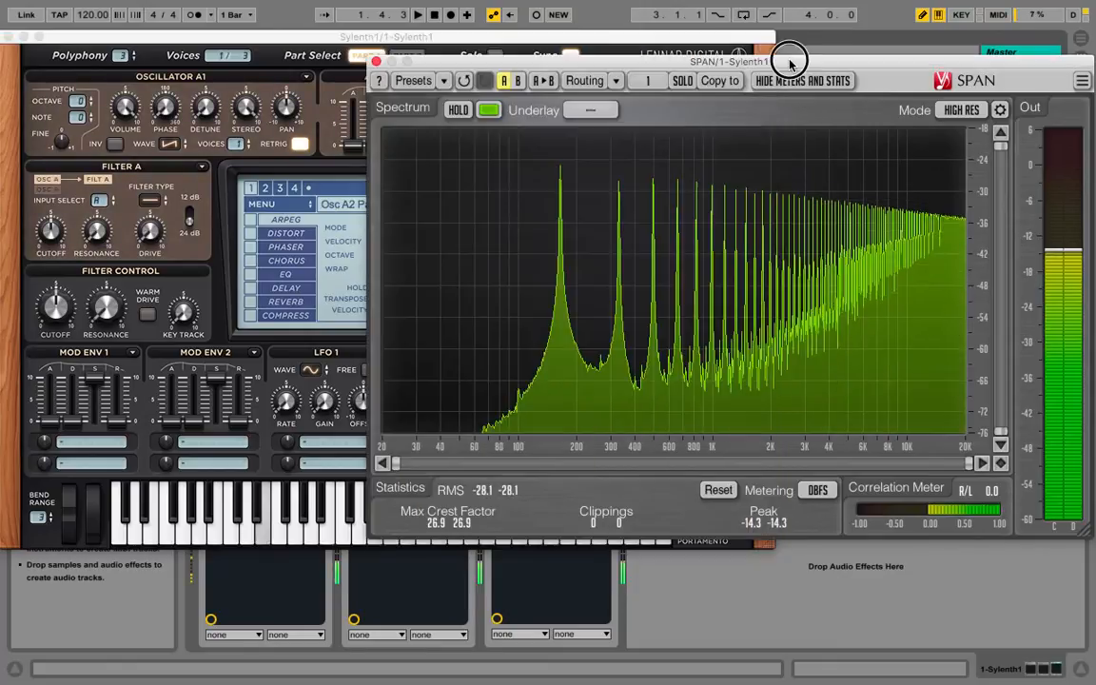
{"action": "left_click", "coordinate": [458, 108]}
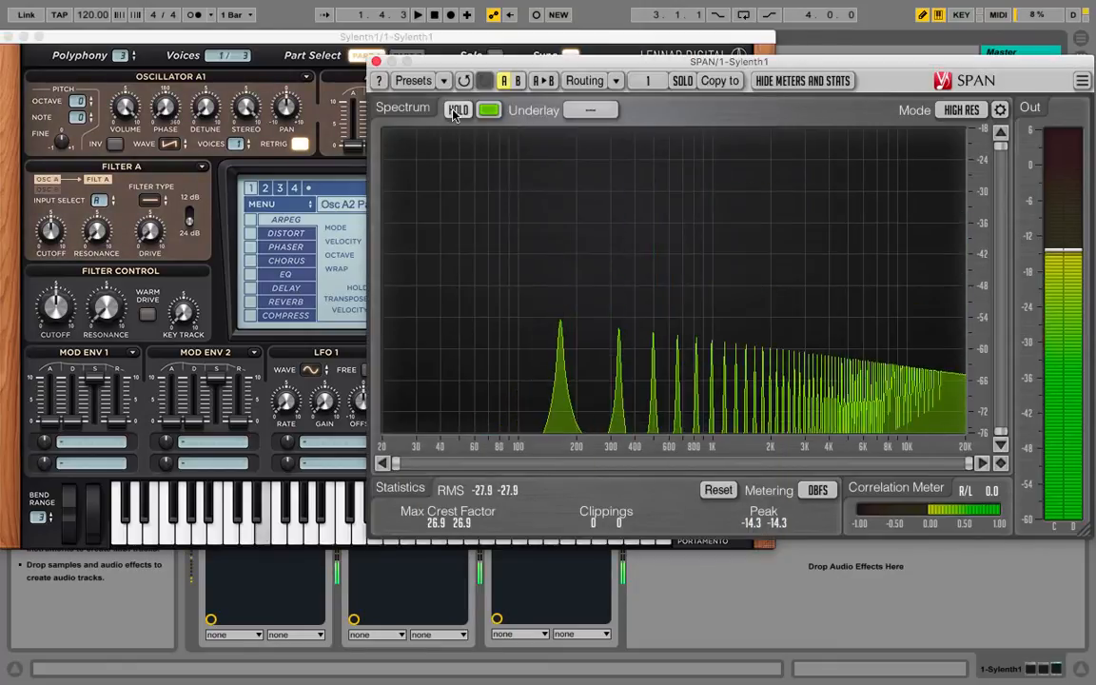
{"action": "left_click", "coordinate": [457, 110]}
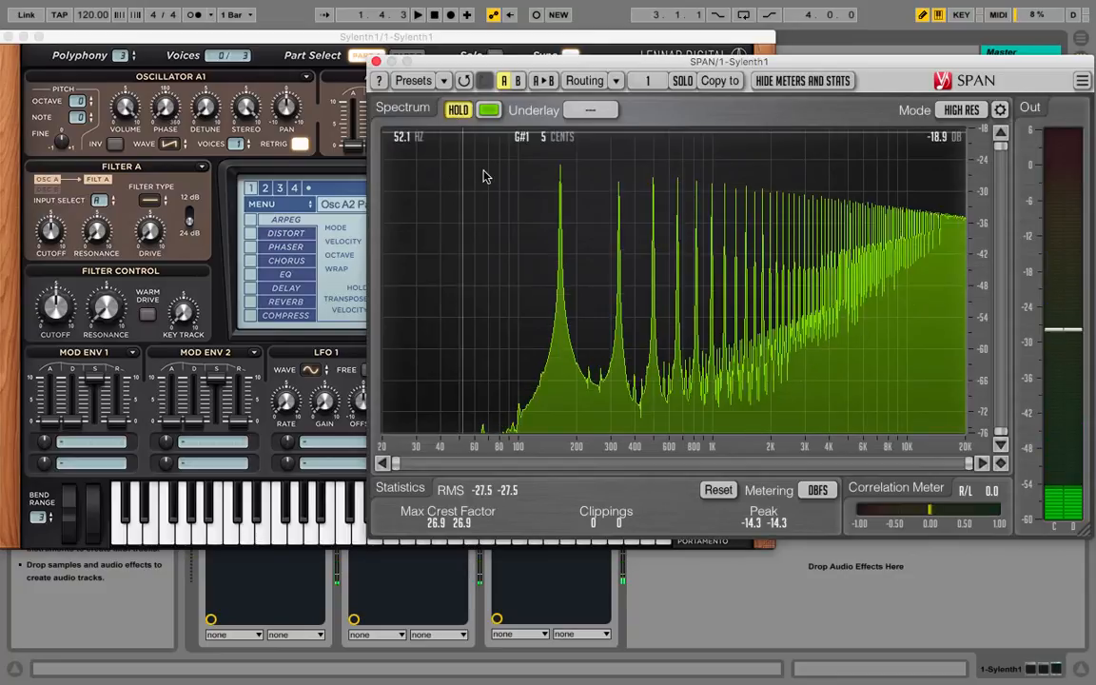
{"action": "mouse_move", "coordinate": [561, 219]}
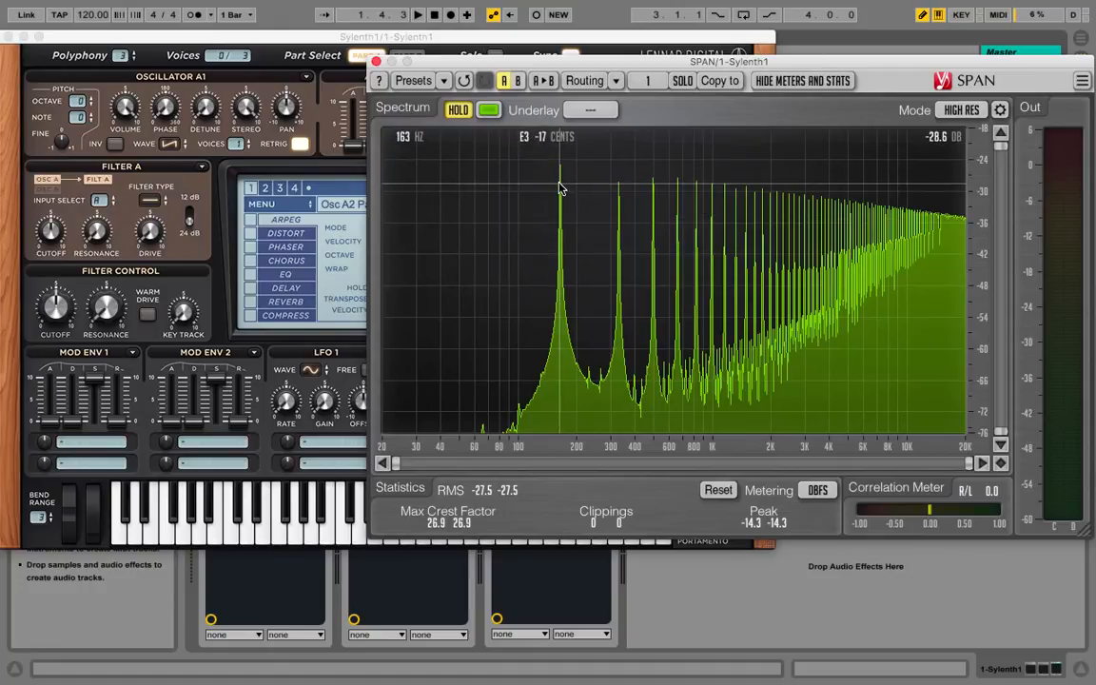
{"action": "mouse_move", "coordinate": [653, 207]}
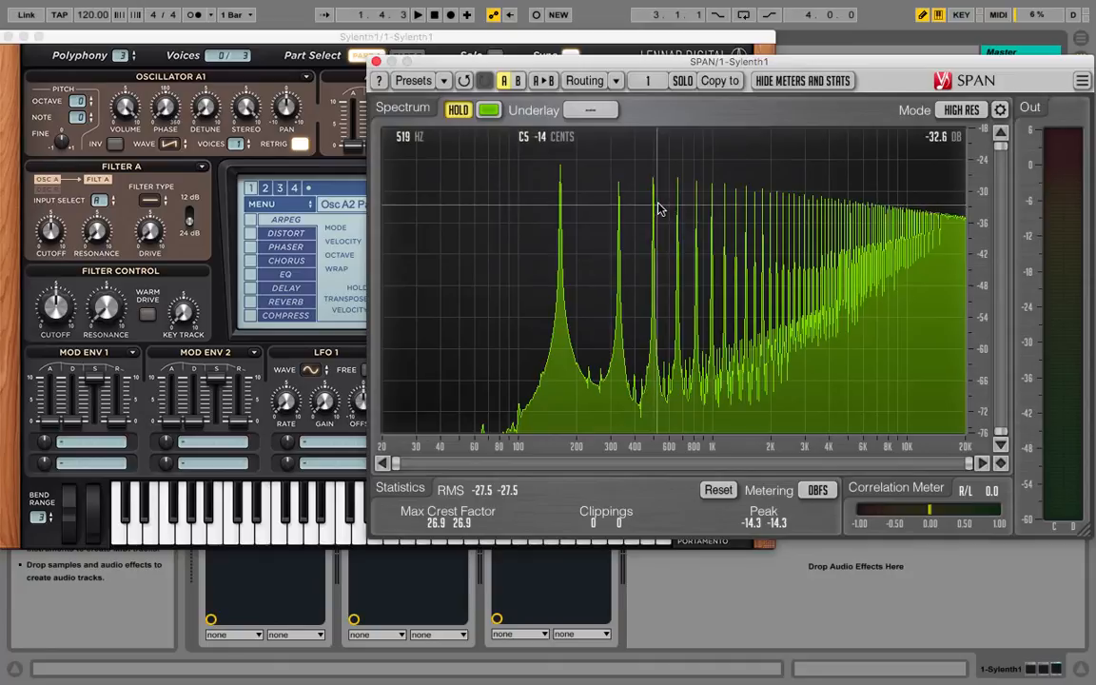
{"action": "mouse_move", "coordinate": [618, 228]}
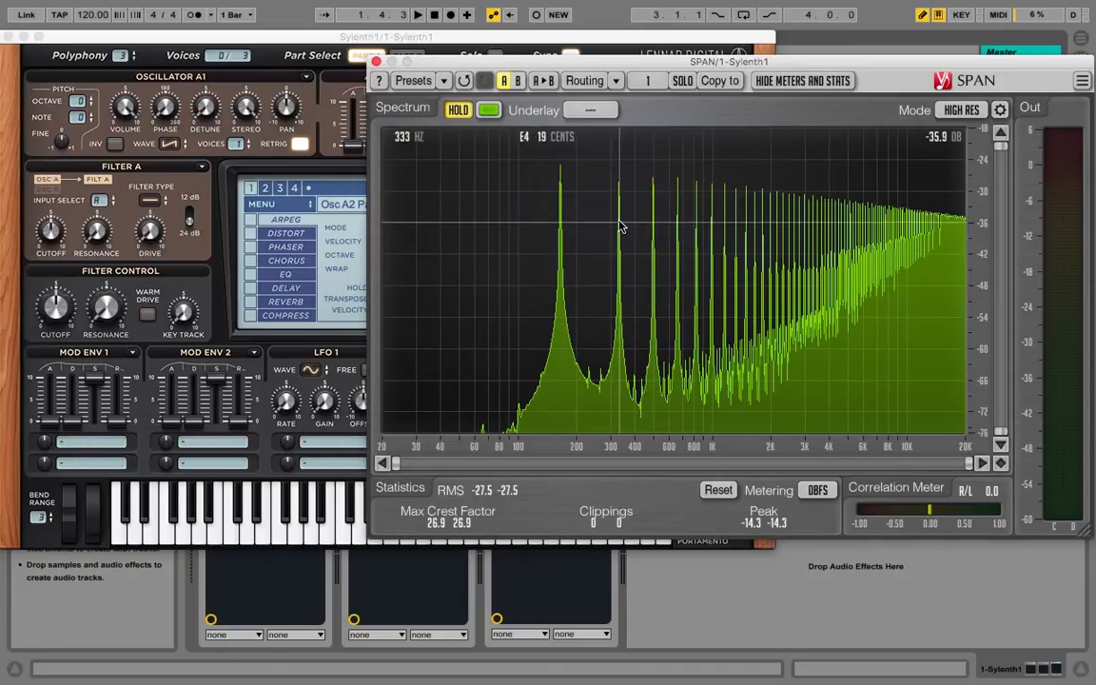
{"action": "mouse_move", "coordinate": [699, 227]}
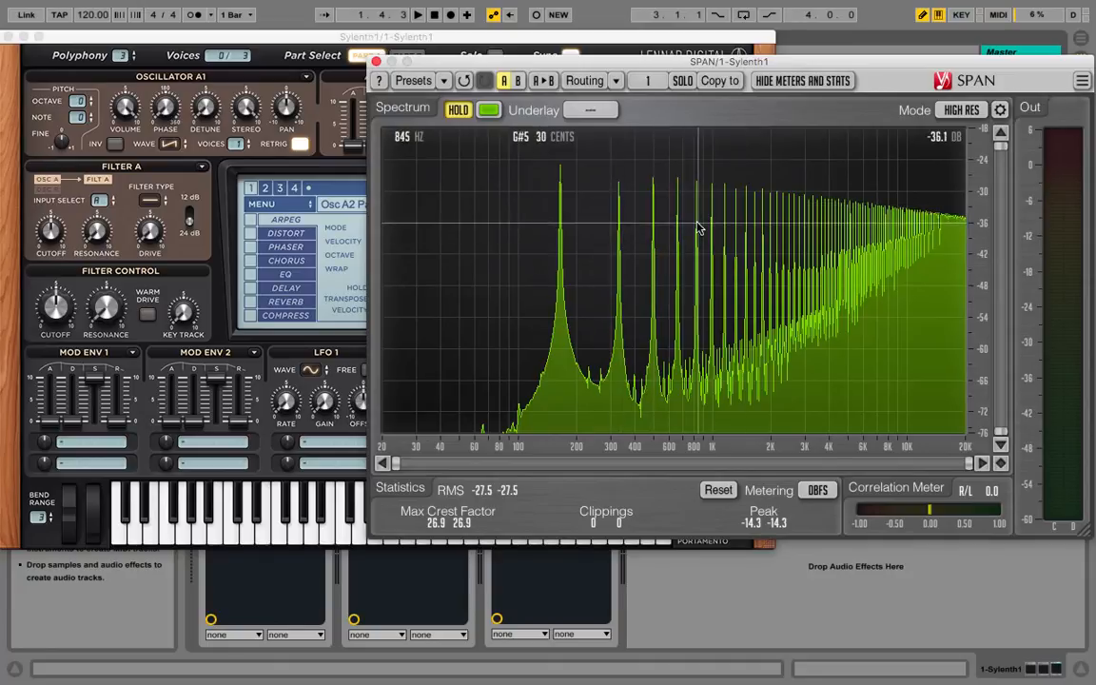
{"action": "mouse_move", "coordinate": [474, 162]}
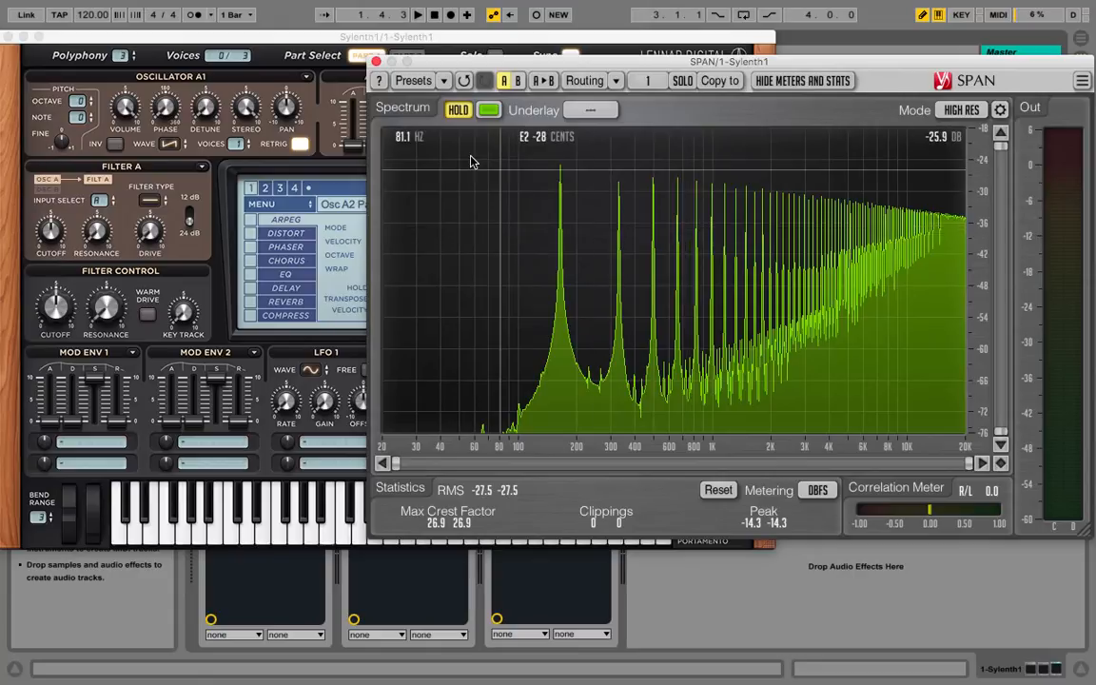
{"action": "left_click", "coordinate": [457, 109]}
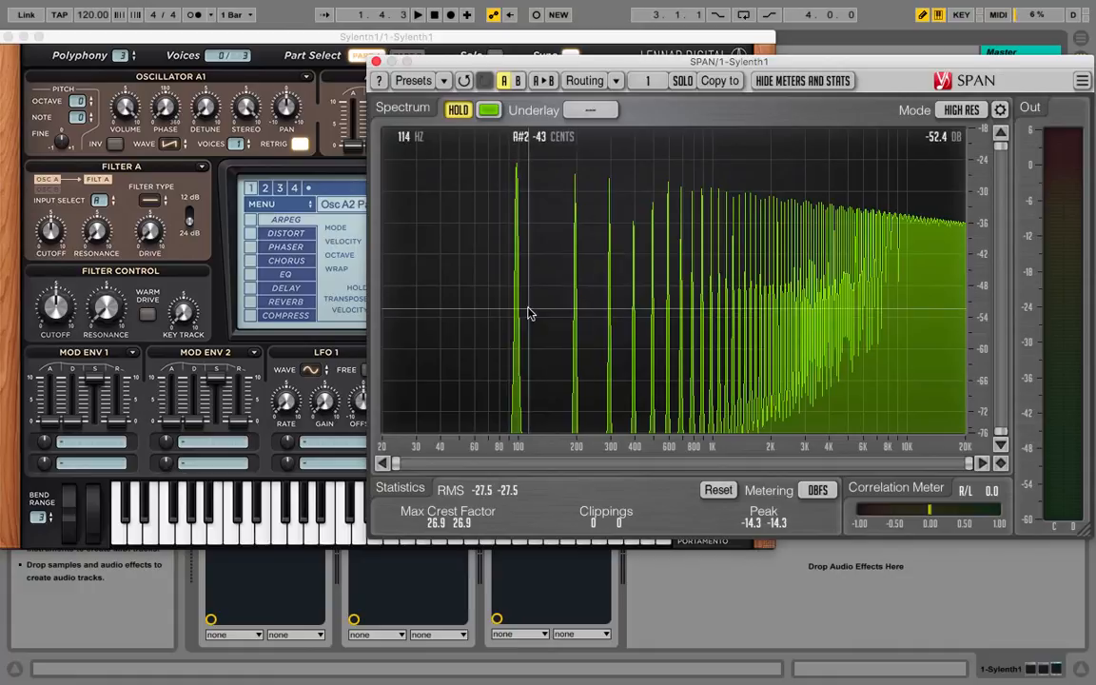
{"action": "mouse_move", "coordinate": [575, 320]}
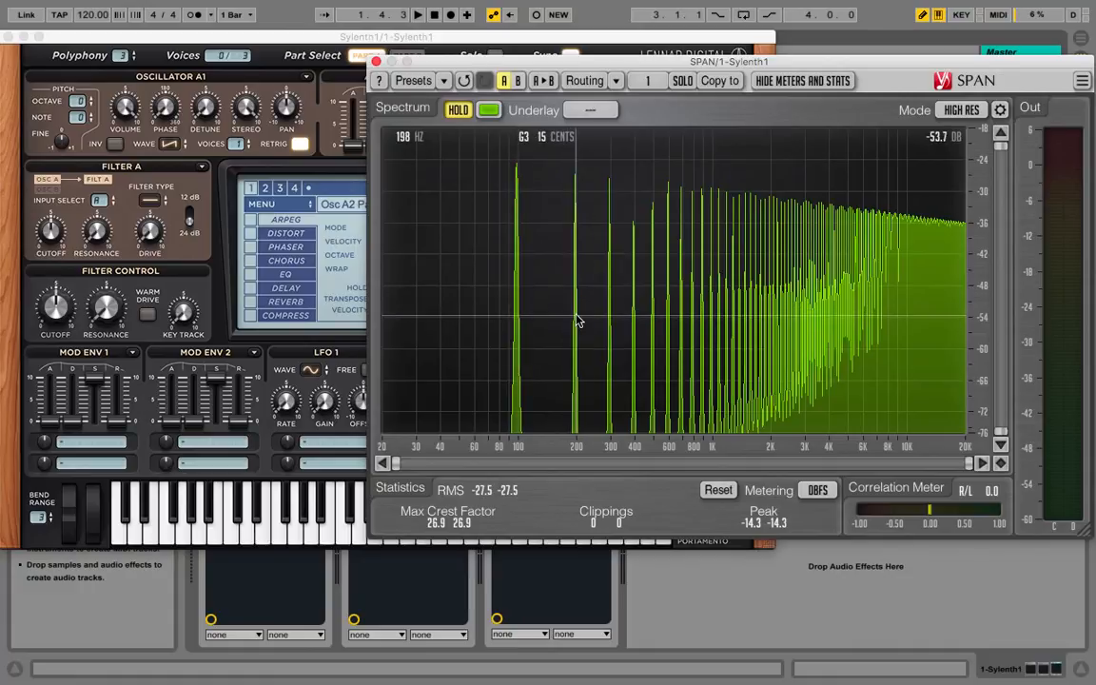
{"action": "mouse_move", "coordinate": [576, 322]}
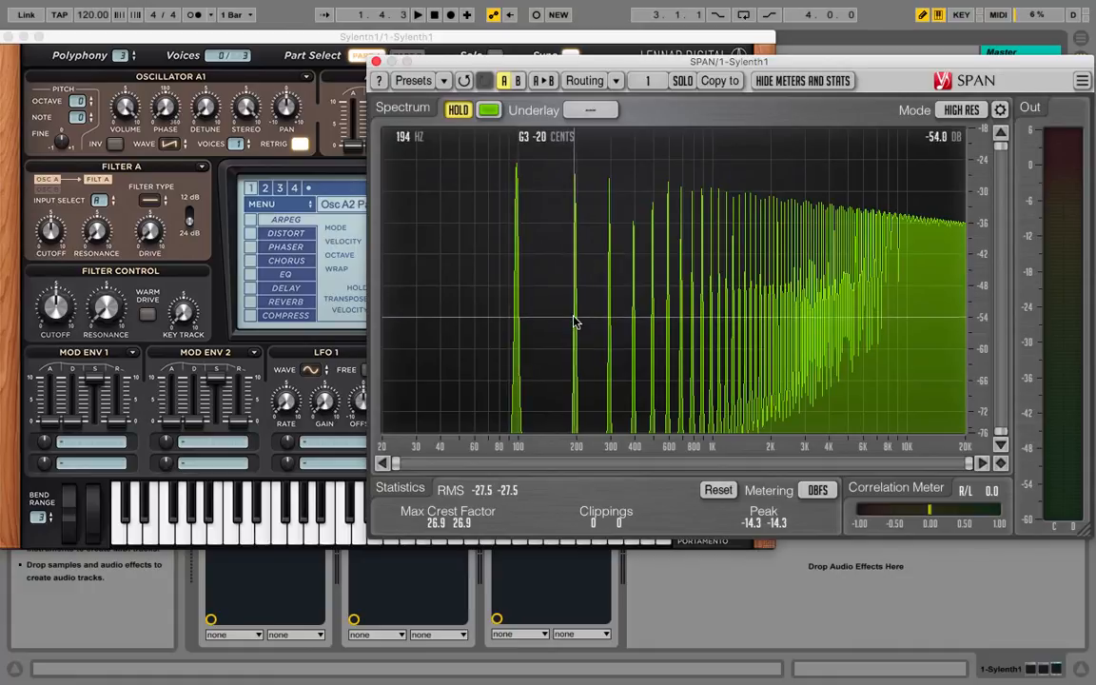
{"action": "mouse_move", "coordinate": [612, 330]}
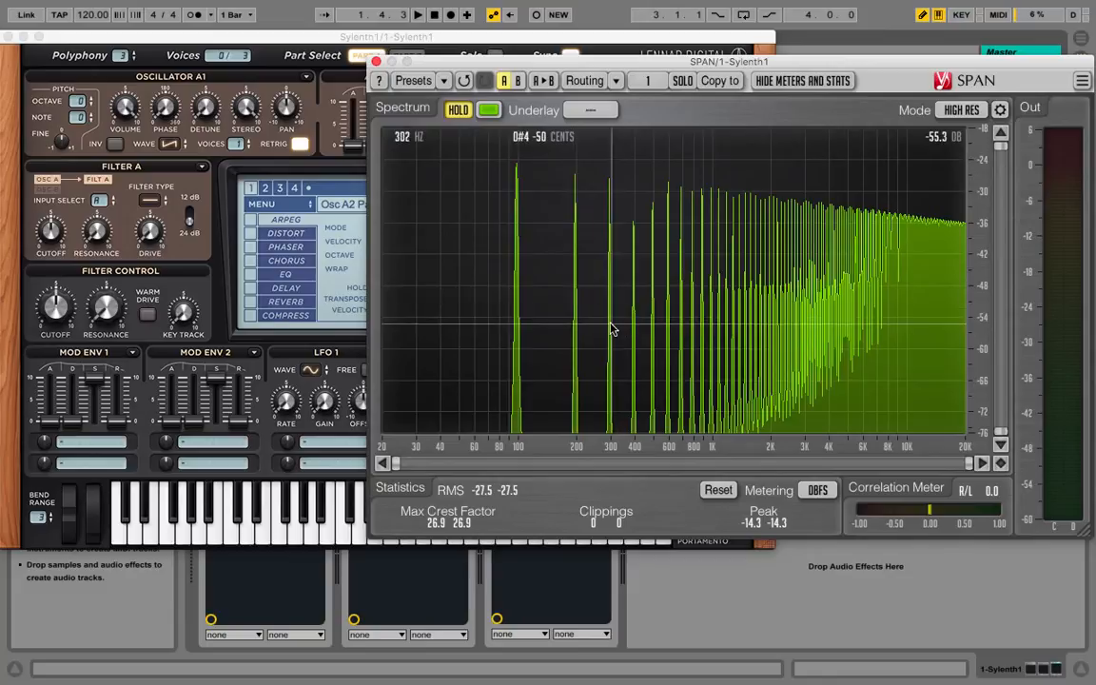
{"action": "mouse_move", "coordinate": [583, 315]}
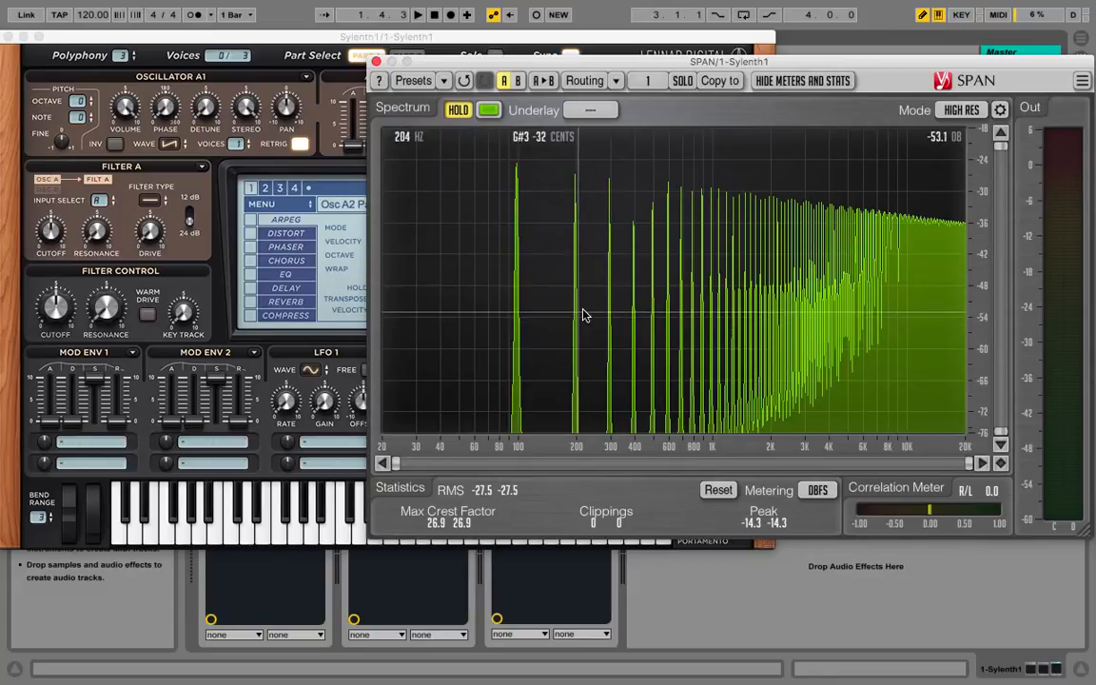
{"action": "mouse_move", "coordinate": [639, 302]}
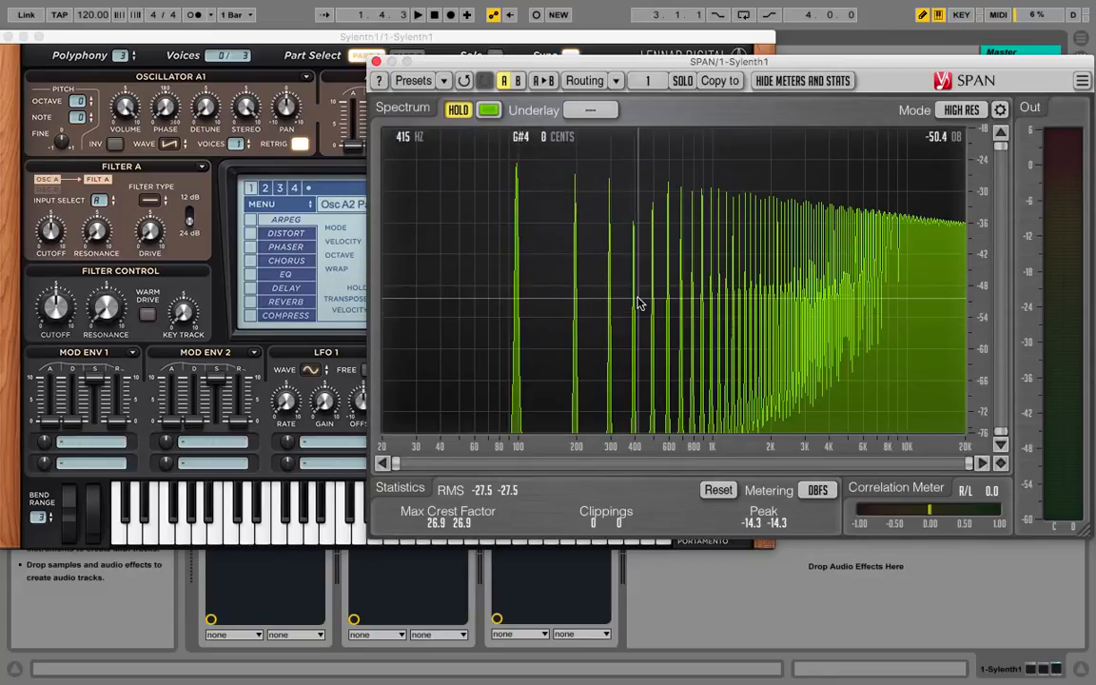
{"action": "mouse_move", "coordinate": [669, 288]}
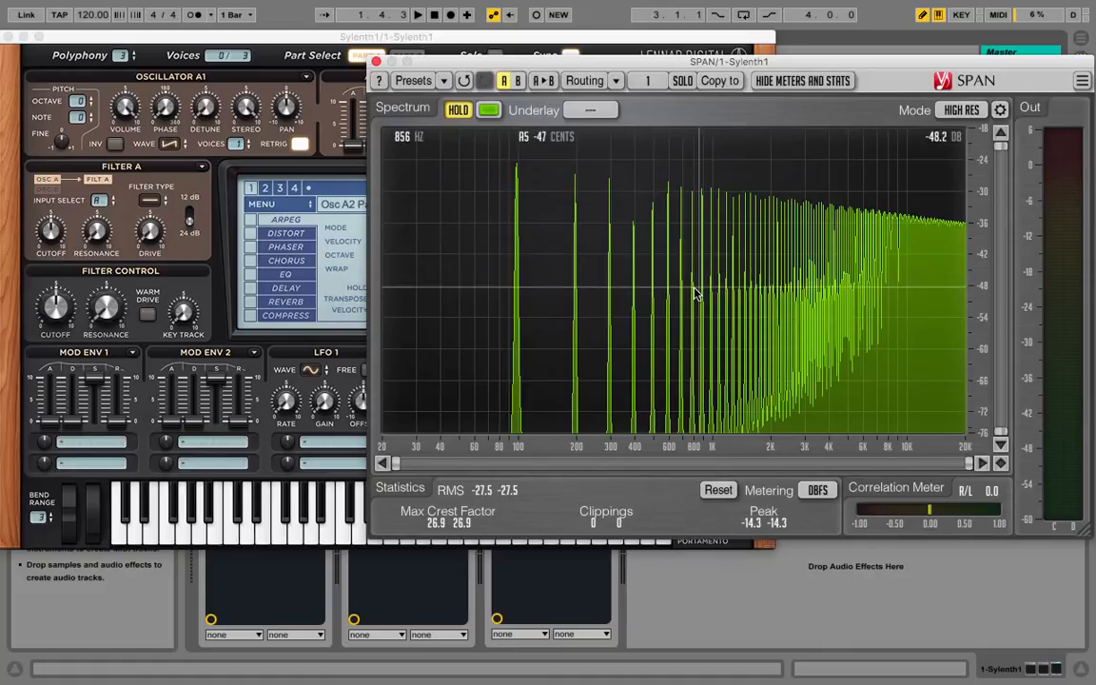
{"action": "mouse_move", "coordinate": [529, 271]}
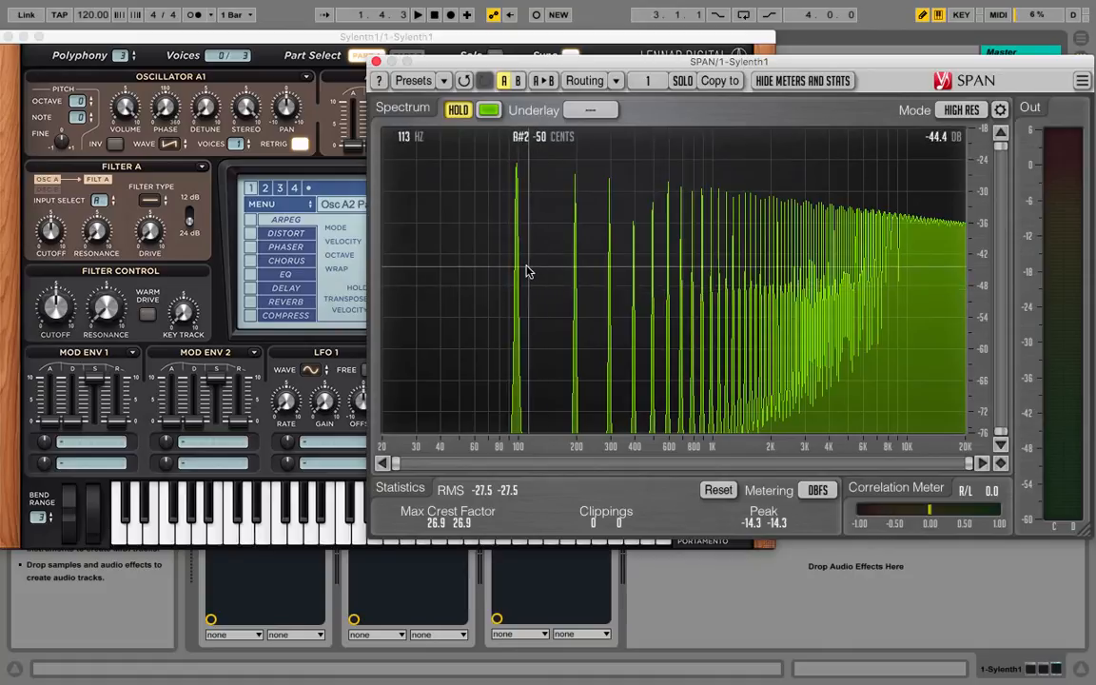
{"action": "mouse_move", "coordinate": [517, 271]}
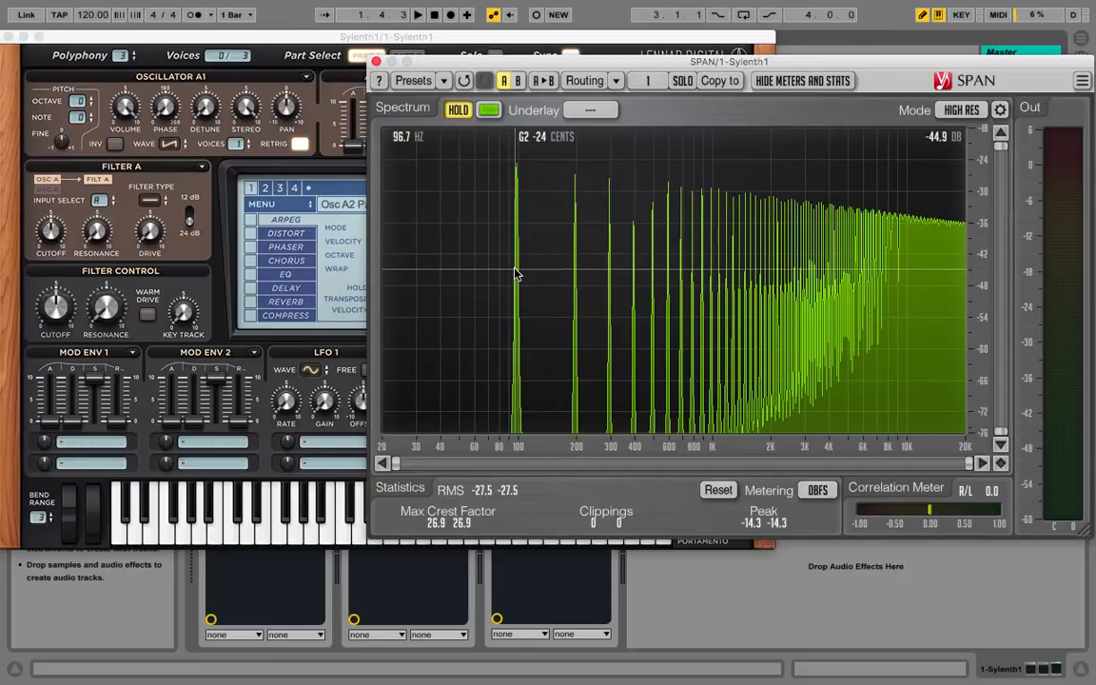
{"action": "mouse_move", "coordinate": [460, 162]}
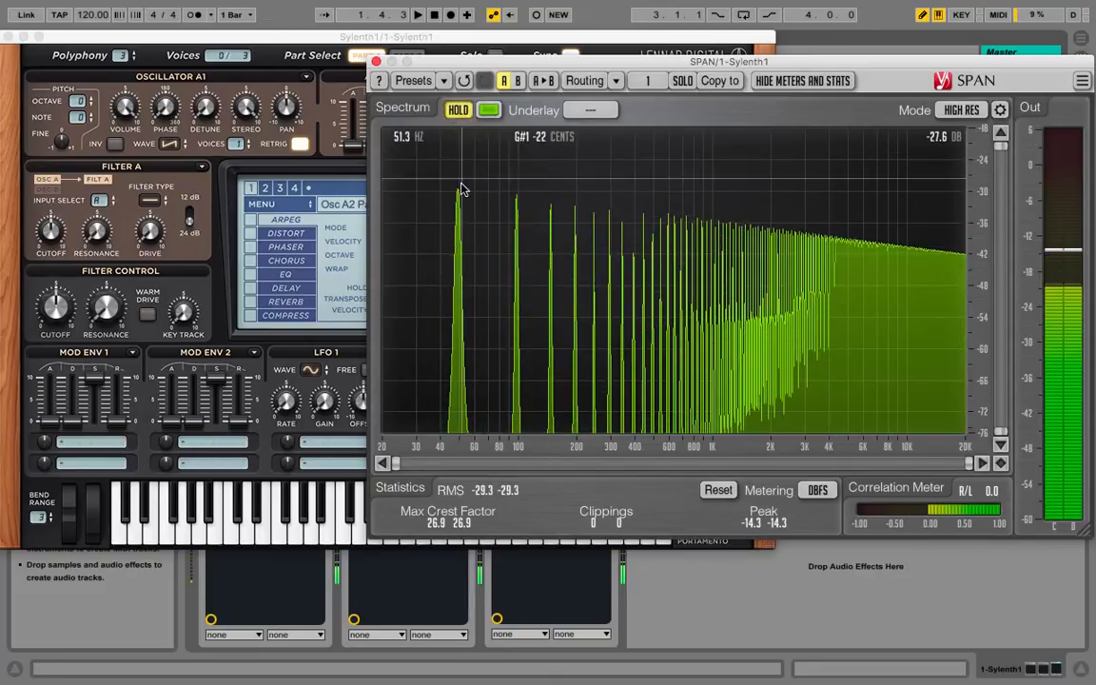
{"action": "mouse_move", "coordinate": [459, 290]}
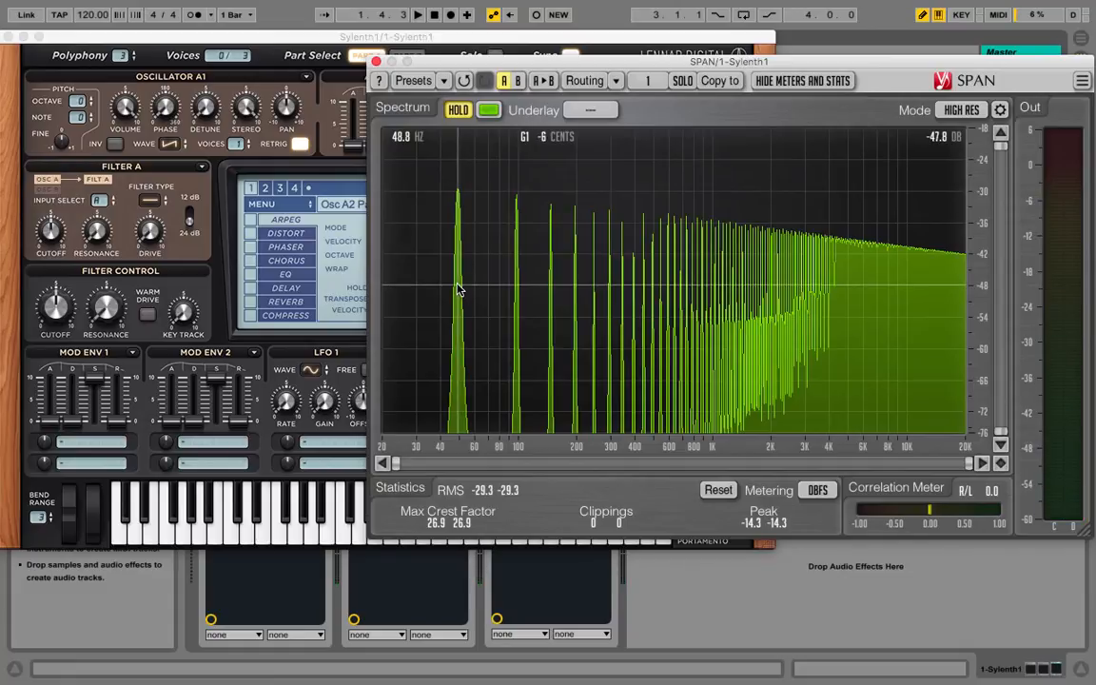
{"action": "mouse_move", "coordinate": [555, 273]}
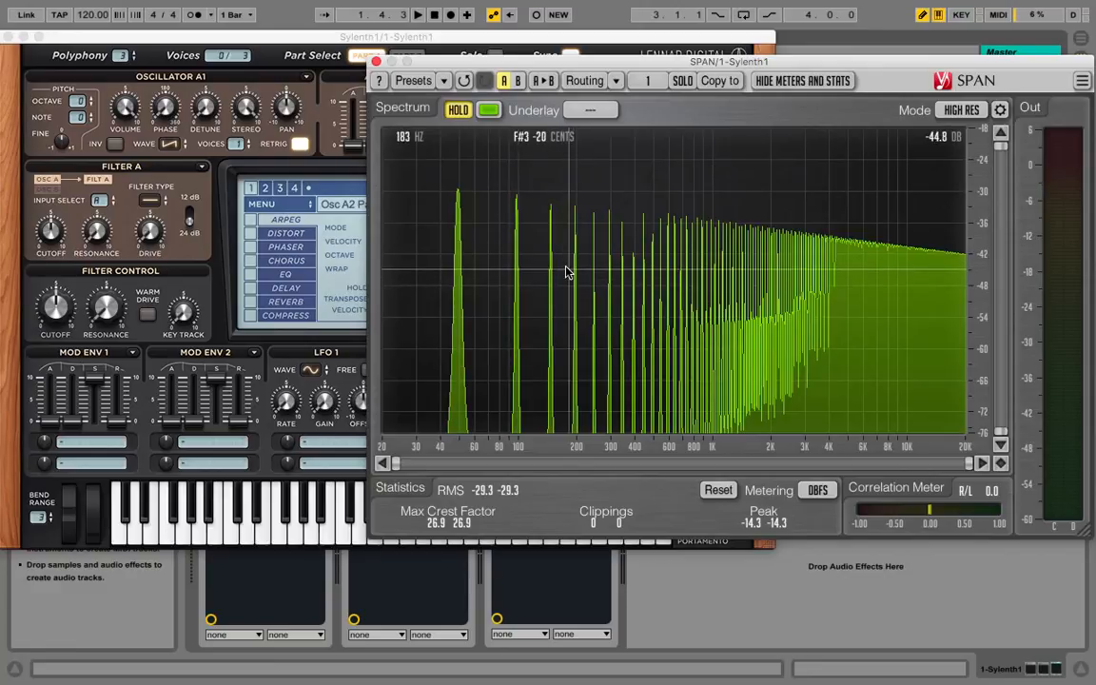
Clear SPAN's held spectrum so the 50 and 100 Hz peaks disappear.
{"action": "left_click", "coordinate": [457, 109]}
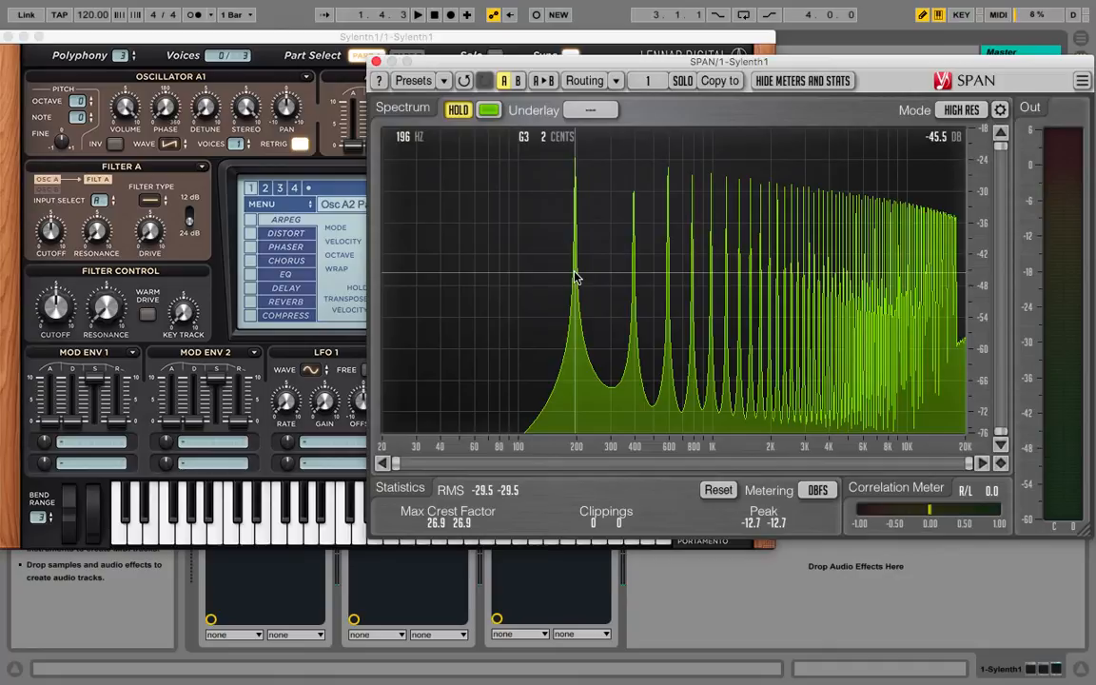
{"action": "mouse_move", "coordinate": [609, 264]}
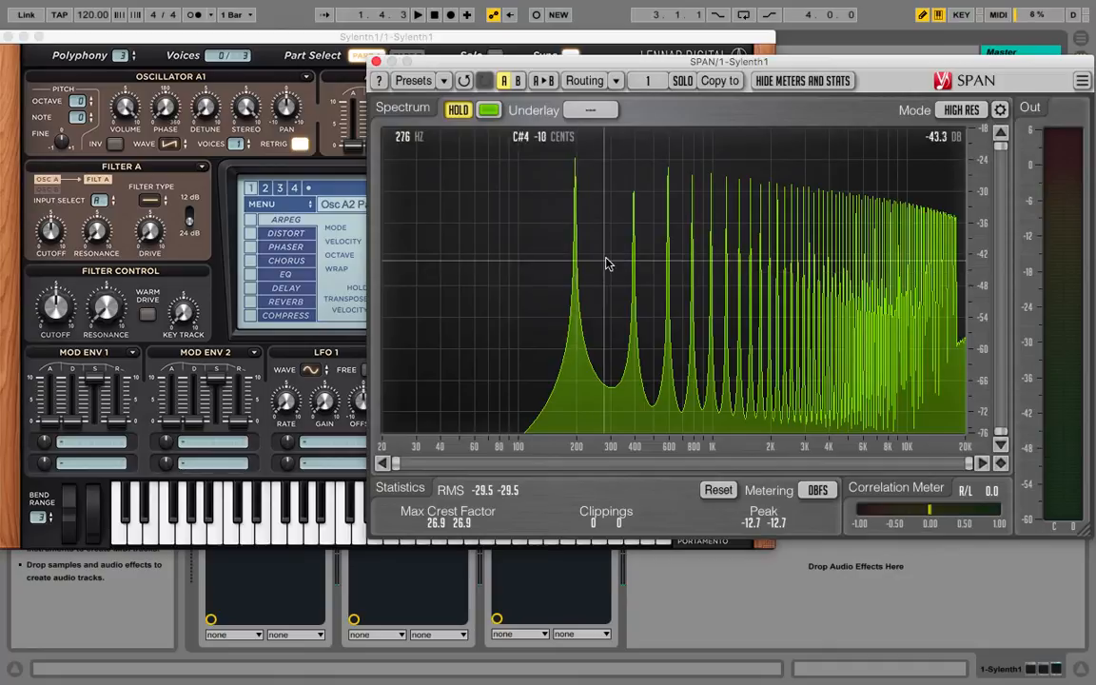
{"action": "mouse_move", "coordinate": [652, 266]}
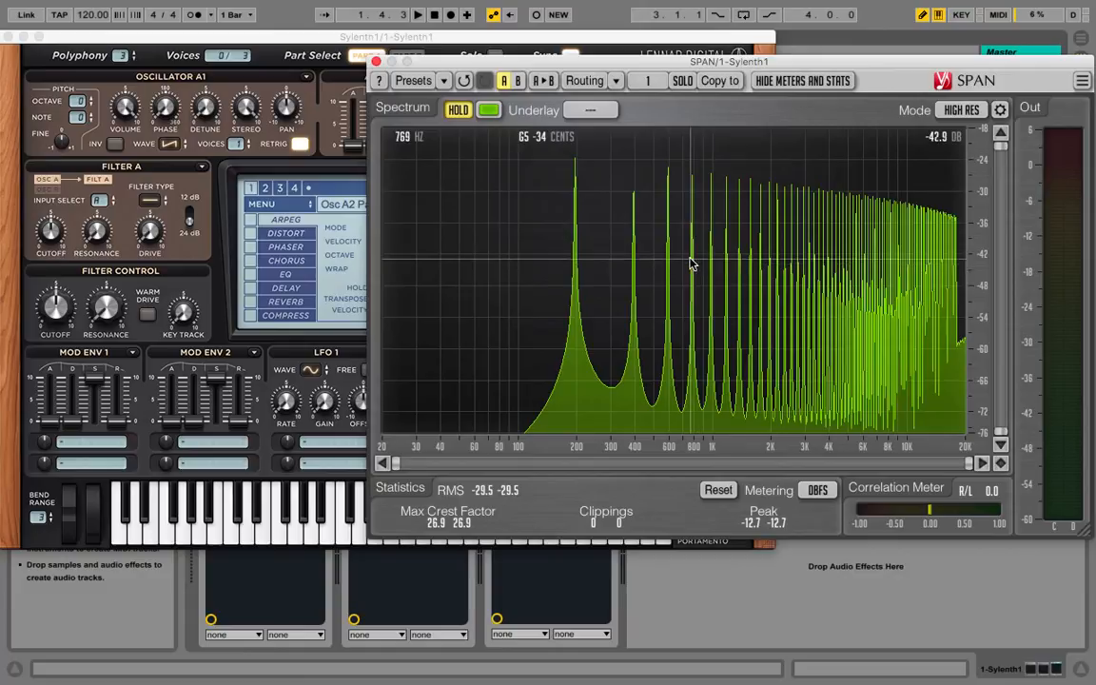
{"action": "mouse_move", "coordinate": [690, 263]}
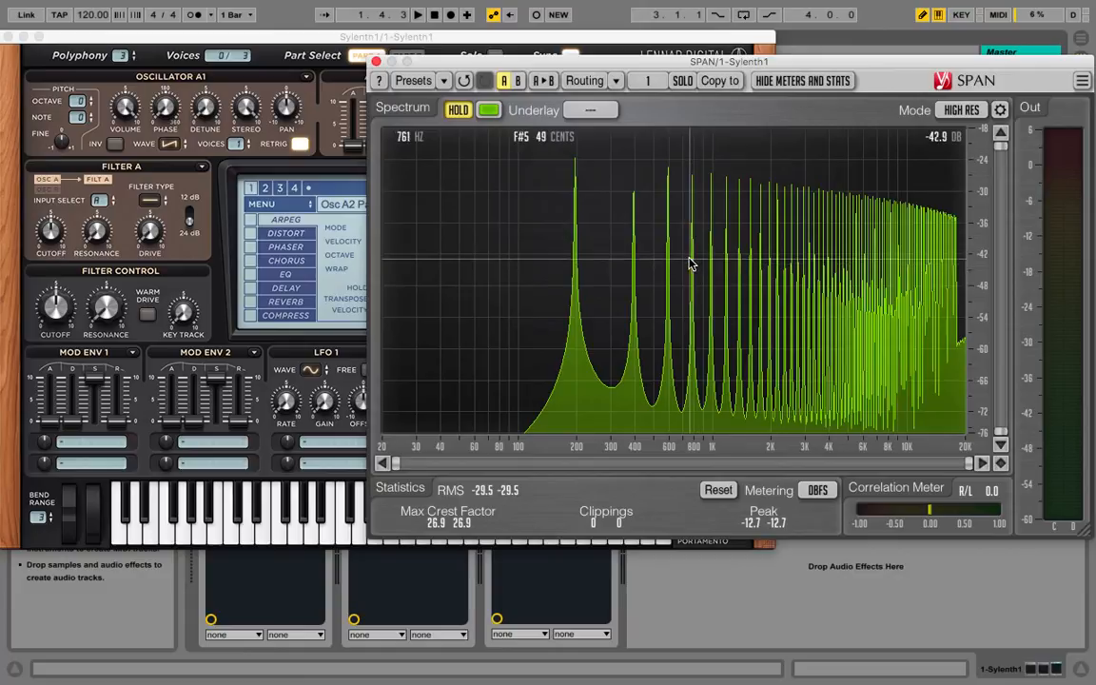
{"action": "mouse_move", "coordinate": [582, 254]}
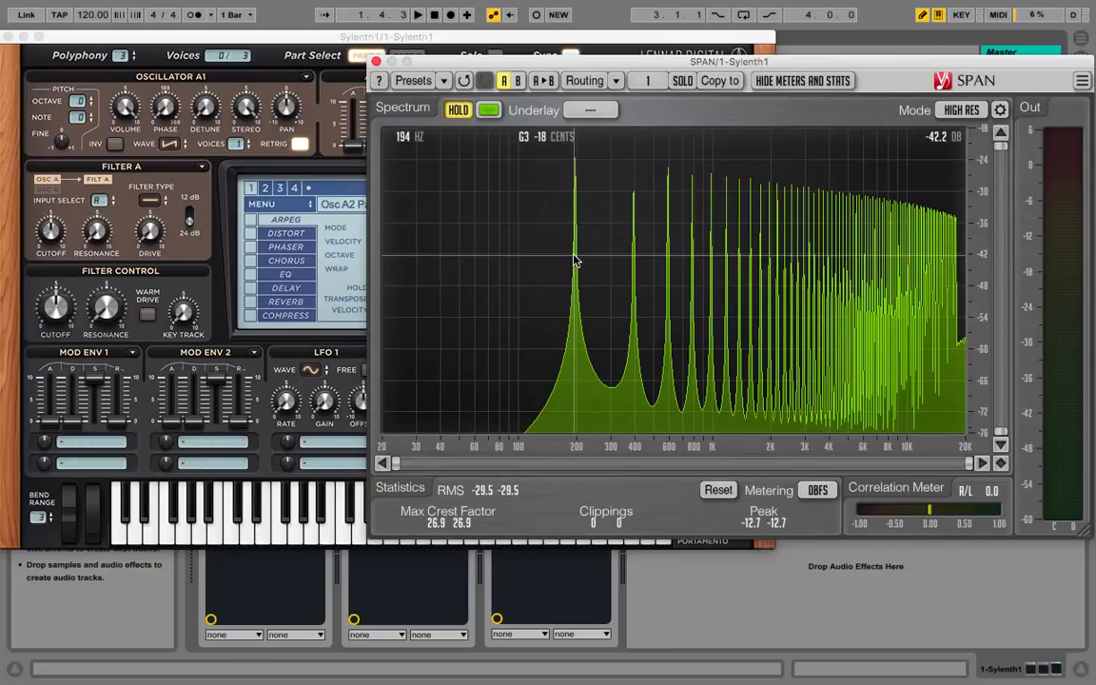
{"action": "mouse_move", "coordinate": [635, 258]}
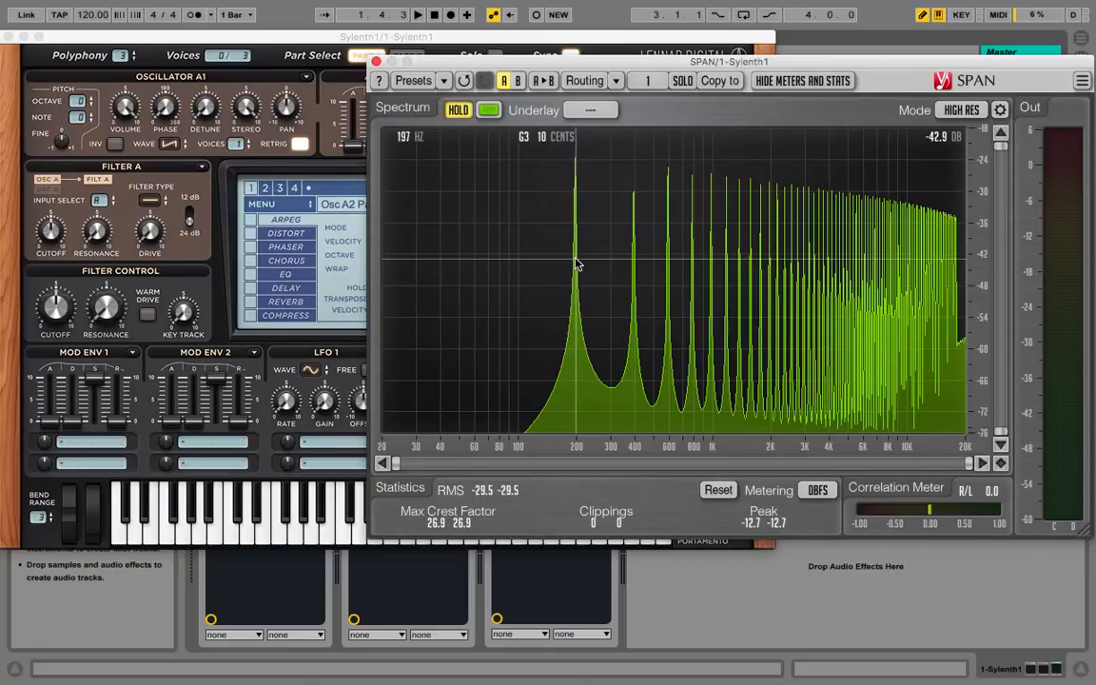
{"action": "mouse_move", "coordinate": [634, 266]}
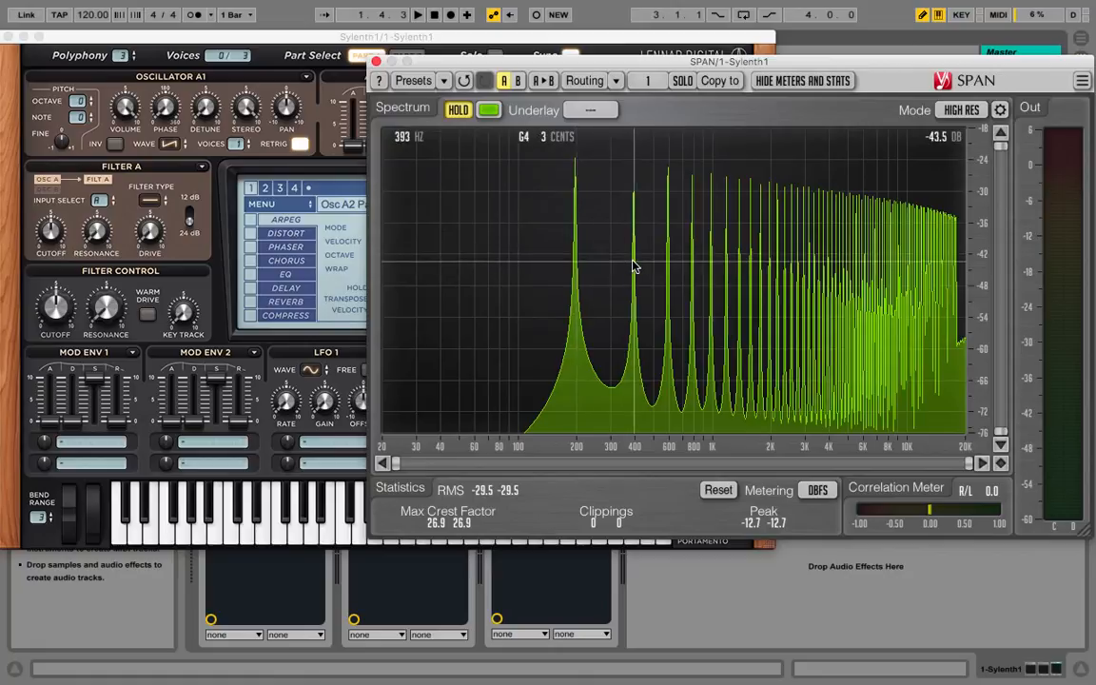
{"action": "mouse_move", "coordinate": [620, 256]}
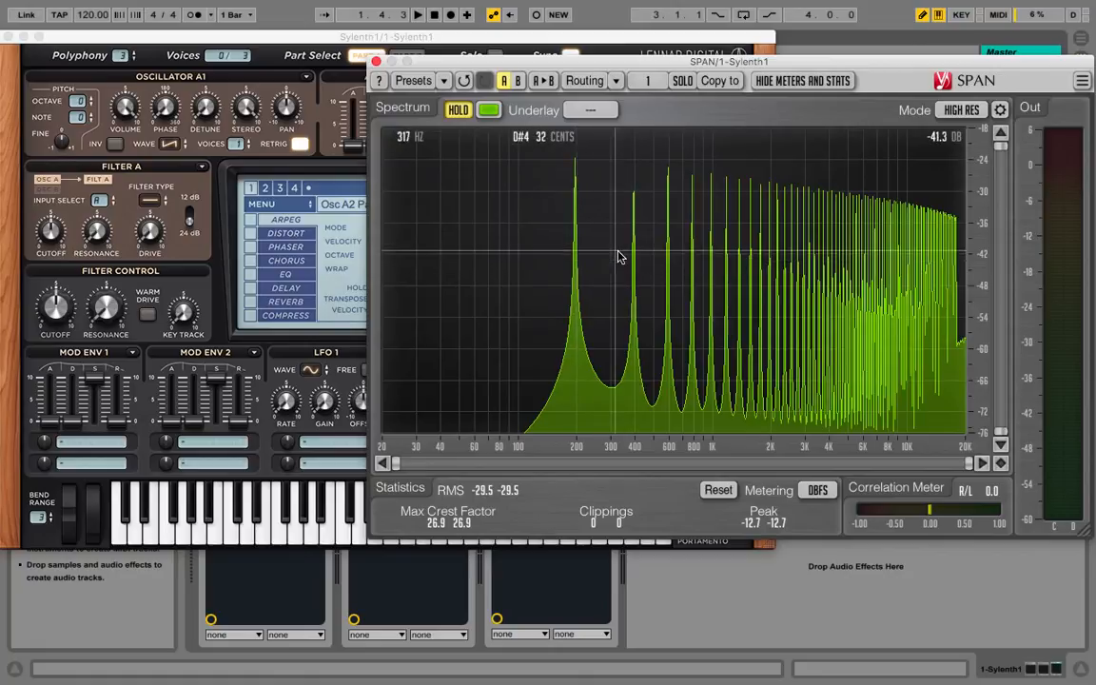
{"action": "mouse_move", "coordinate": [692, 249]}
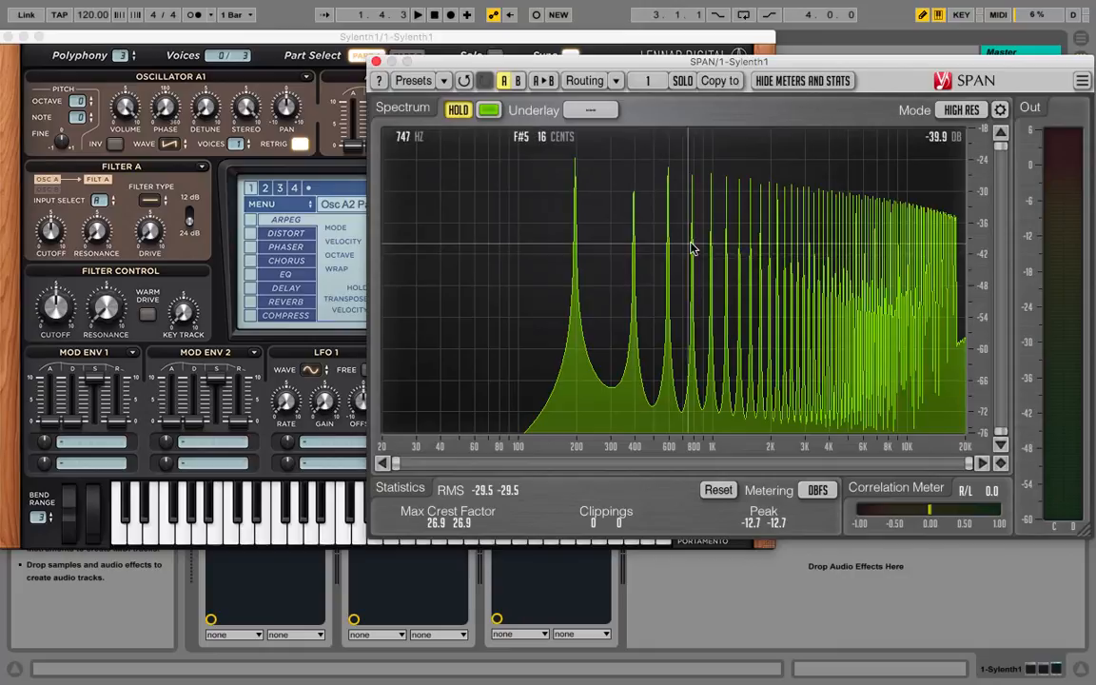
{"action": "mouse_move", "coordinate": [671, 249]}
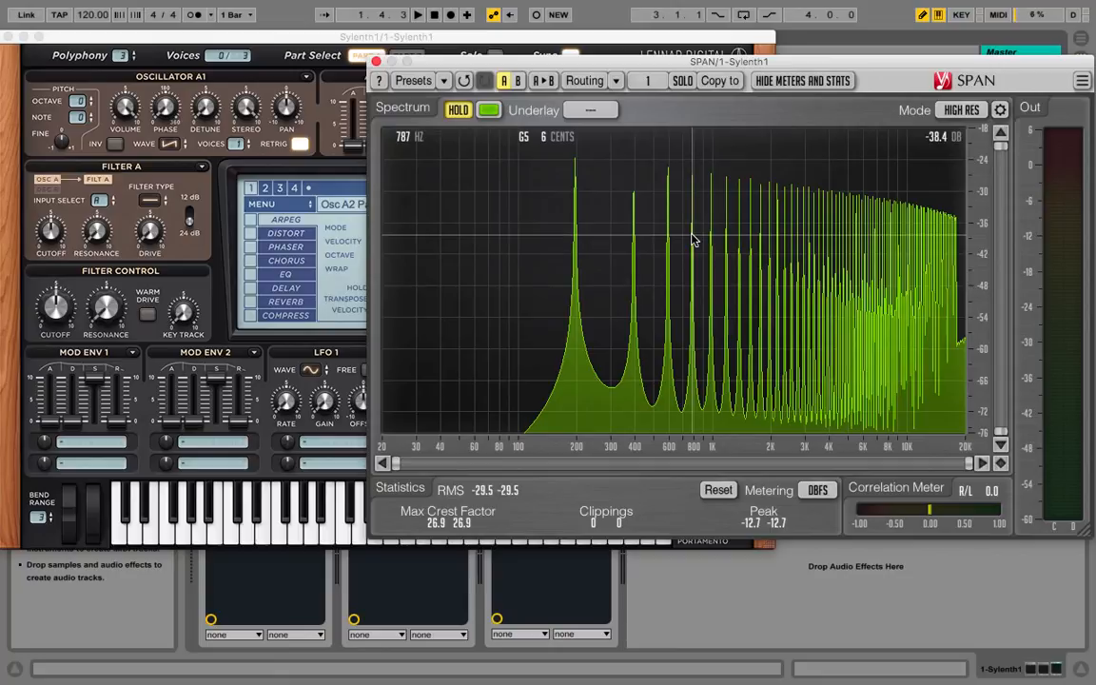
{"action": "mouse_move", "coordinate": [647, 242]}
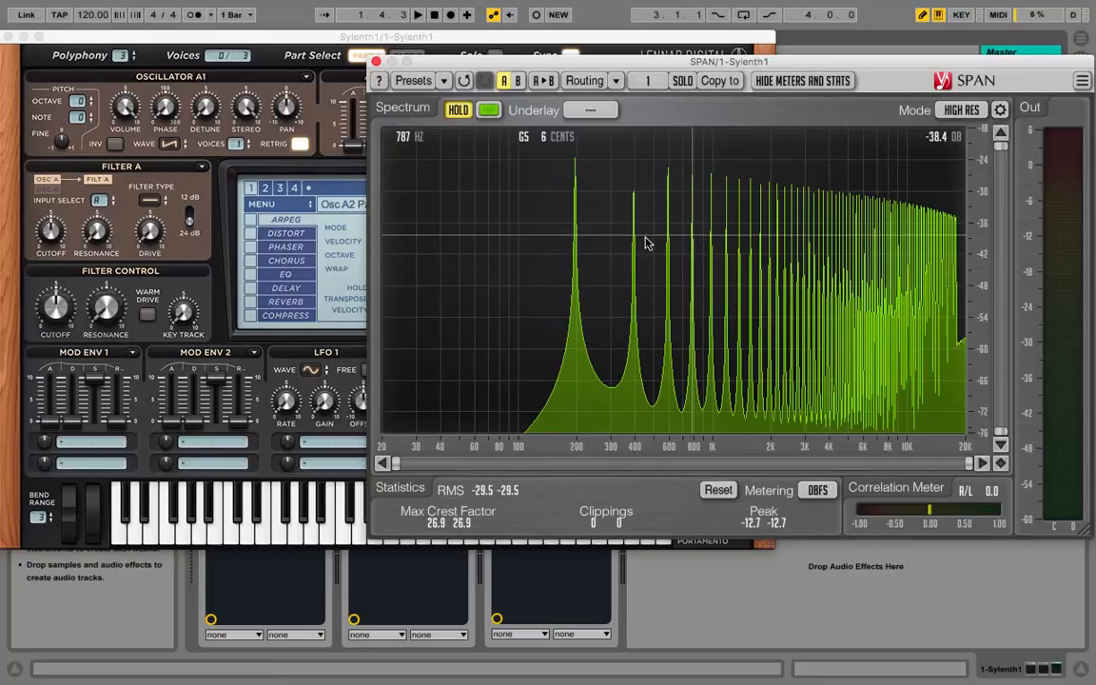
{"action": "mouse_move", "coordinate": [720, 248]}
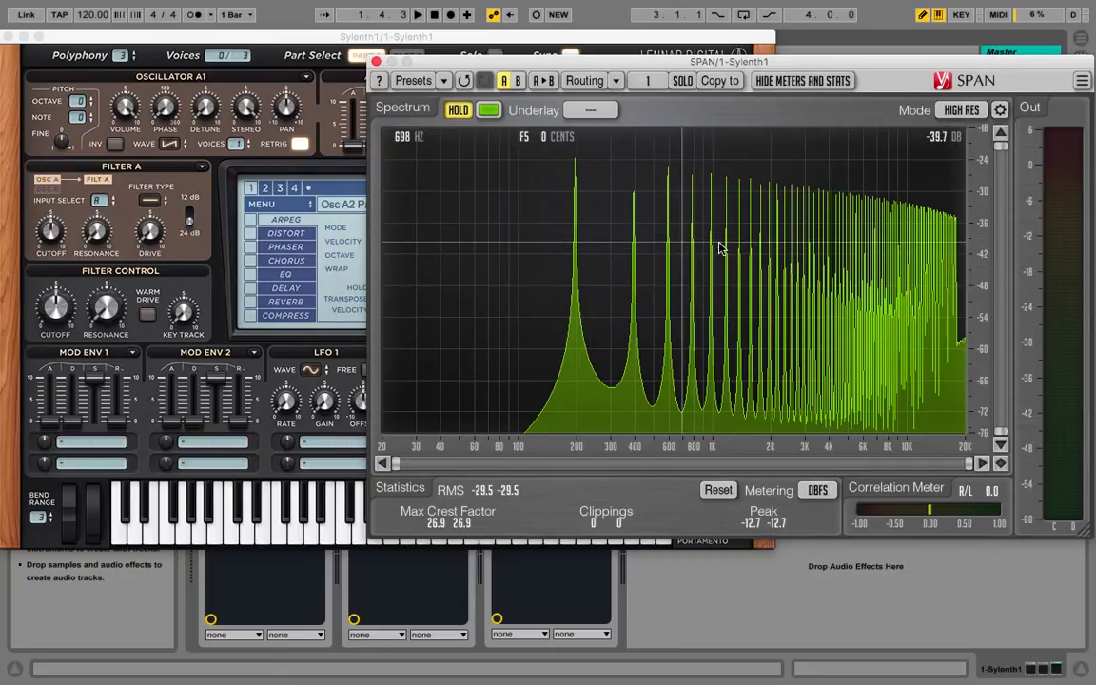
{"action": "mouse_move", "coordinate": [711, 250]}
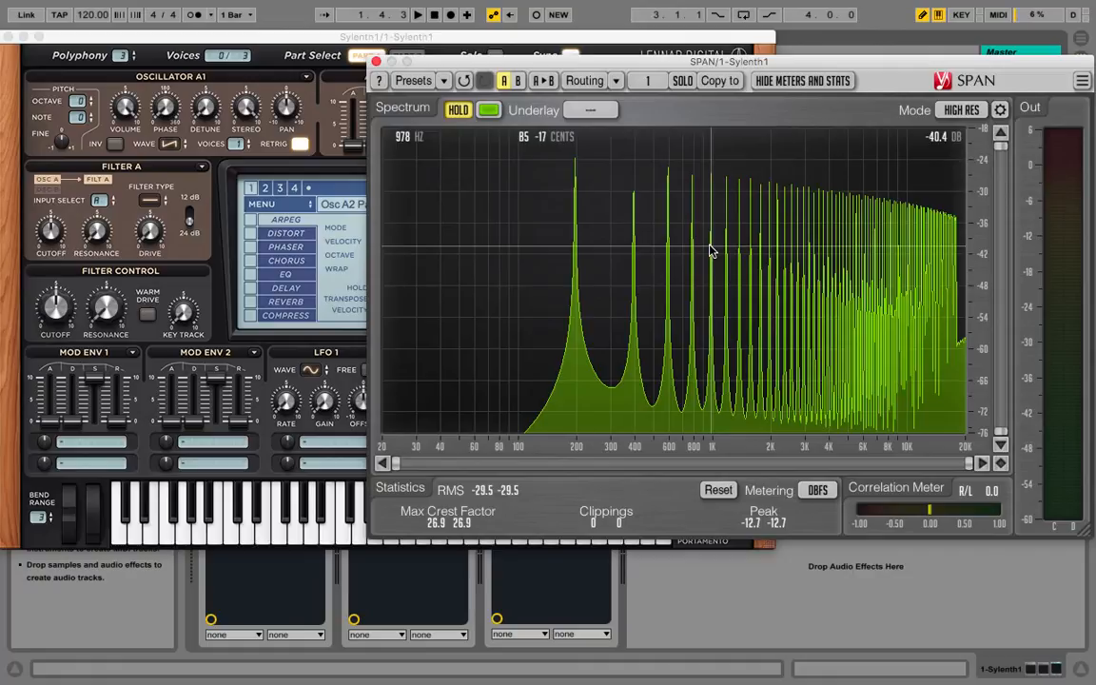
{"action": "mouse_move", "coordinate": [673, 252]}
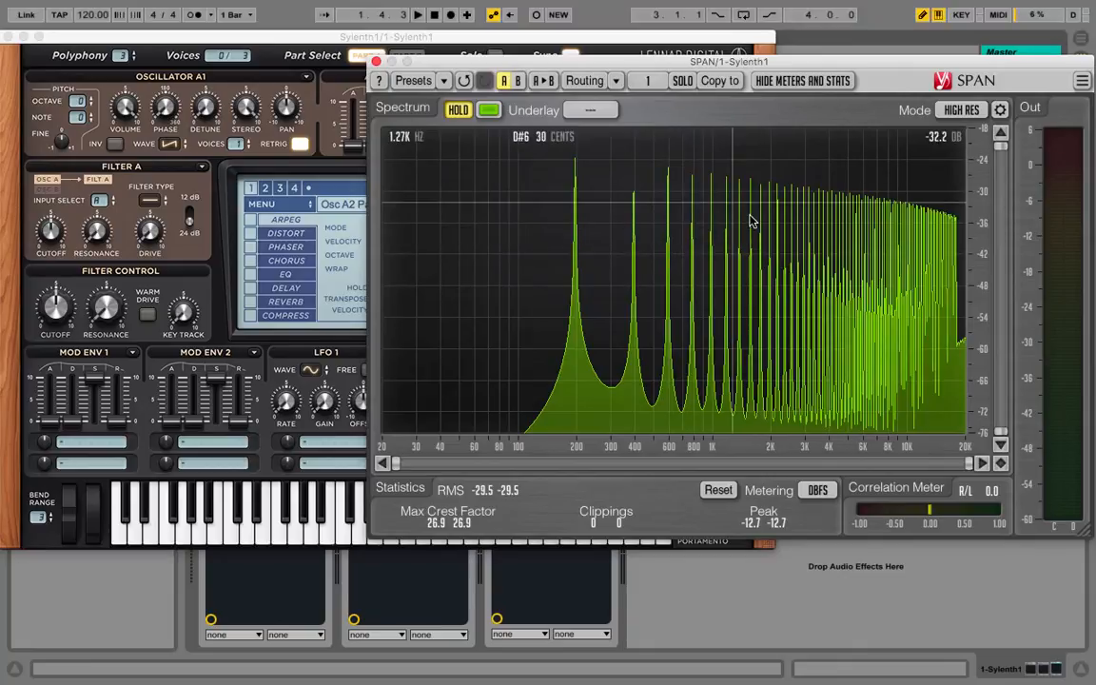
{"action": "mouse_move", "coordinate": [870, 246]}
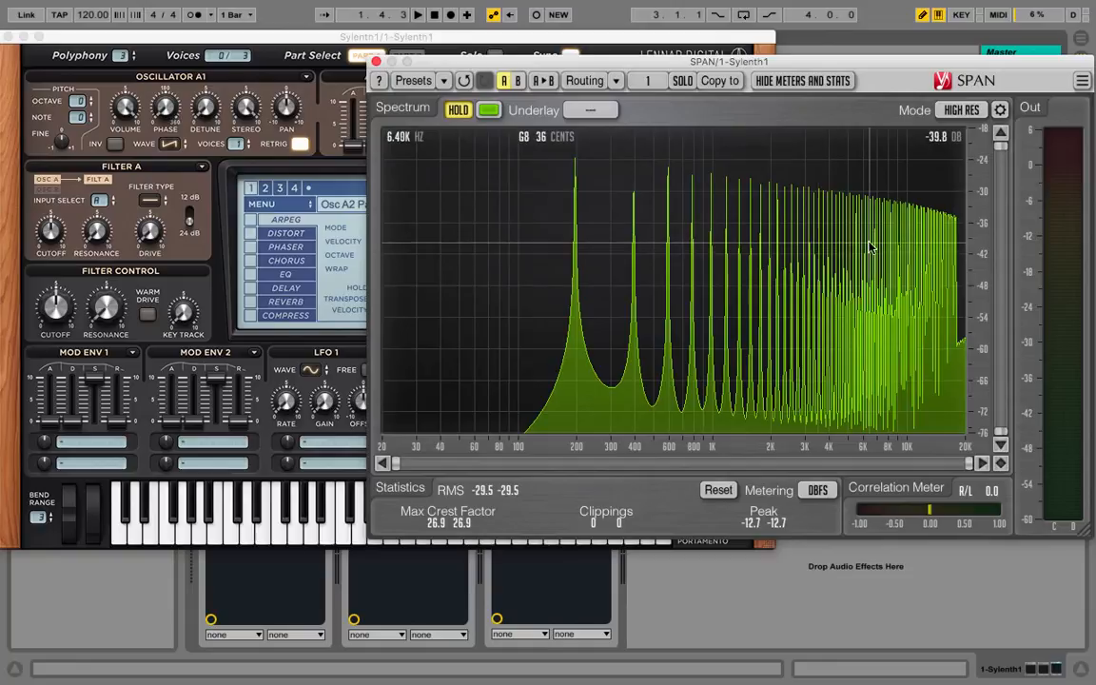
{"action": "mouse_move", "coordinate": [877, 249]}
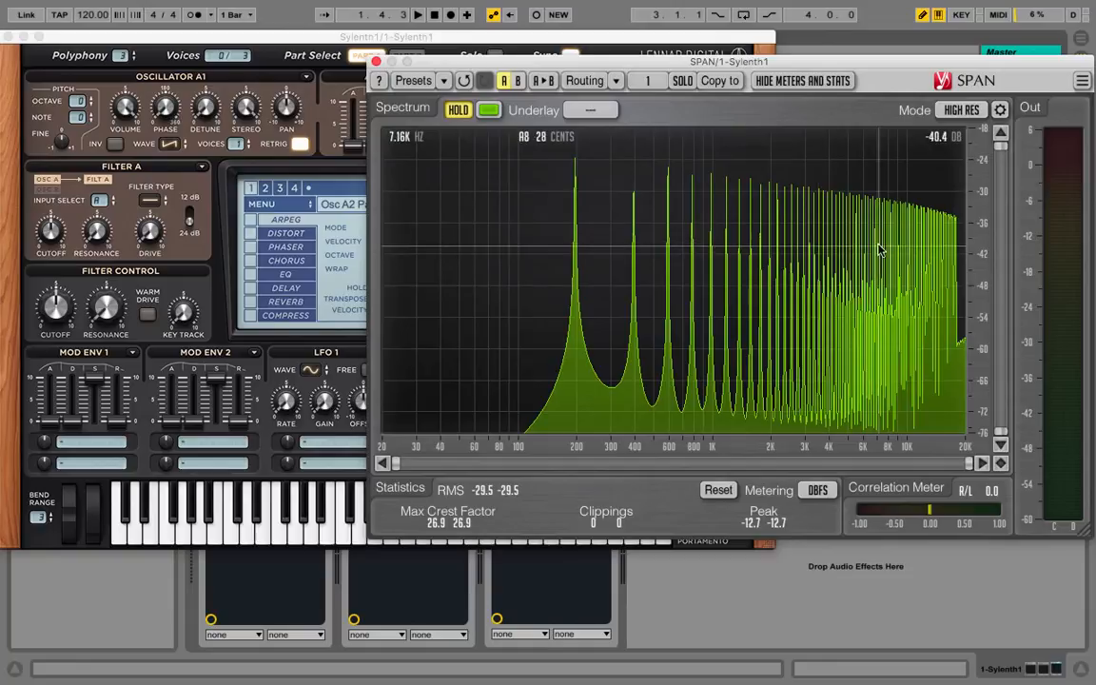
{"action": "mouse_move", "coordinate": [631, 254]}
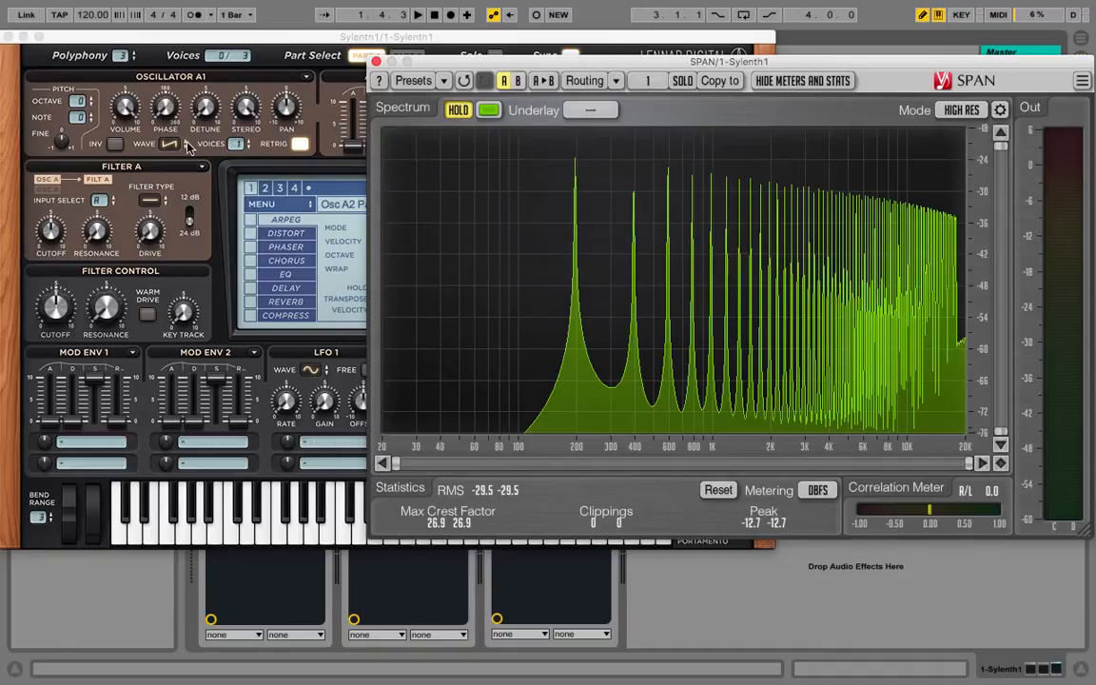
{"action": "mouse_move", "coordinate": [561, 295]}
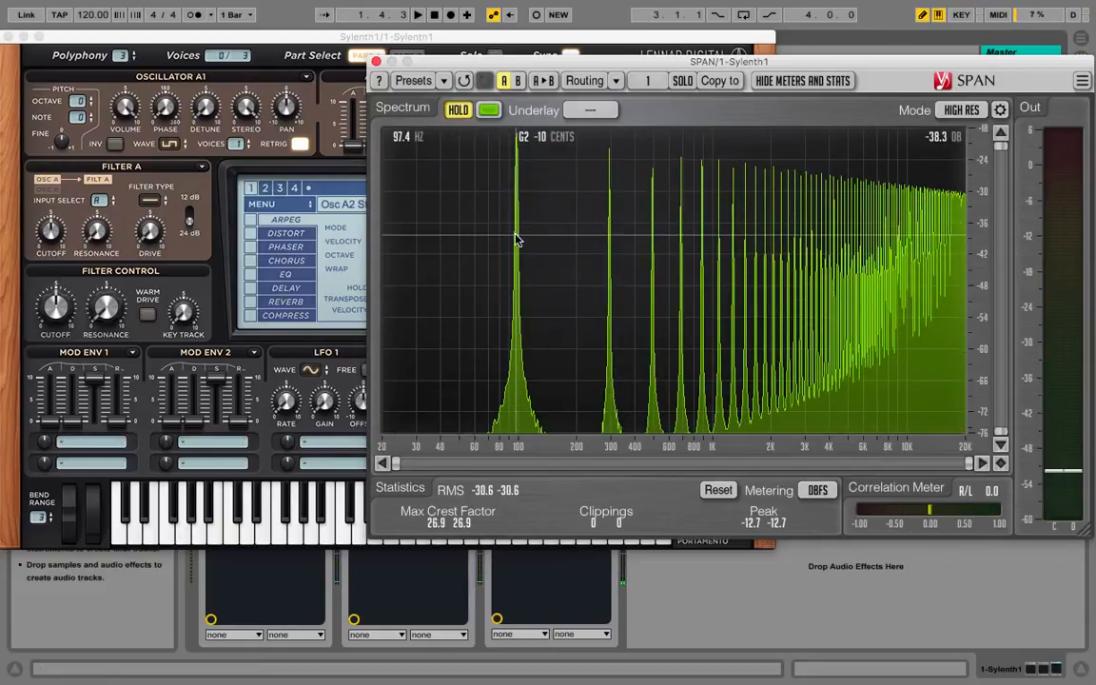
{"action": "mouse_move", "coordinate": [574, 244]}
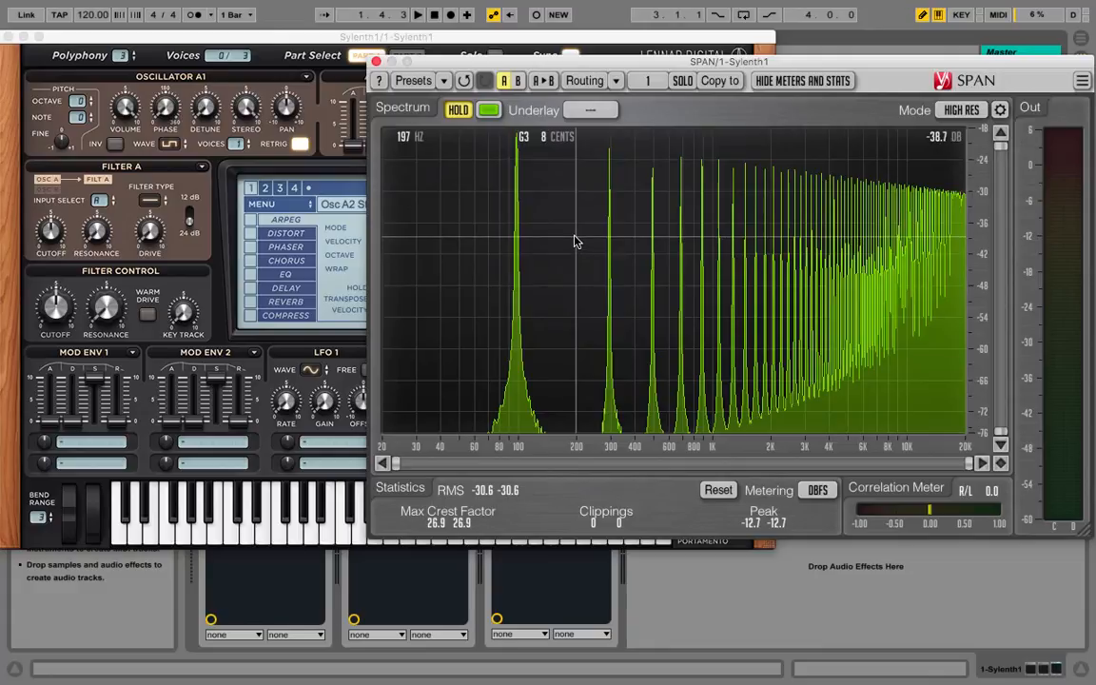
{"action": "mouse_move", "coordinate": [571, 242]}
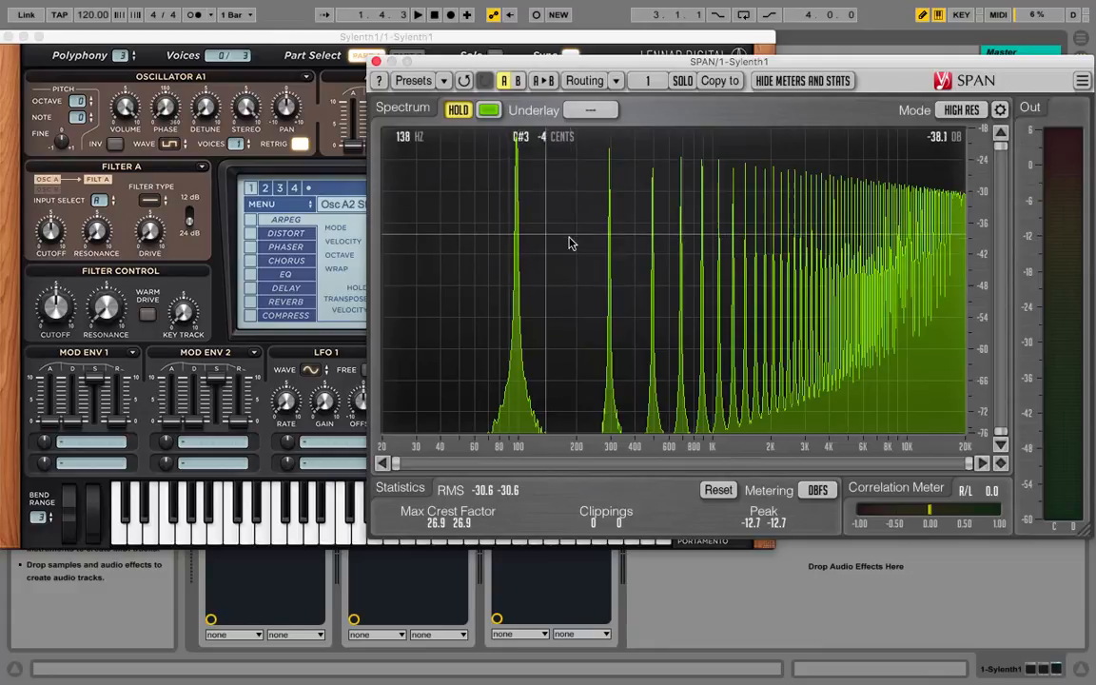
{"action": "mouse_move", "coordinate": [604, 228]}
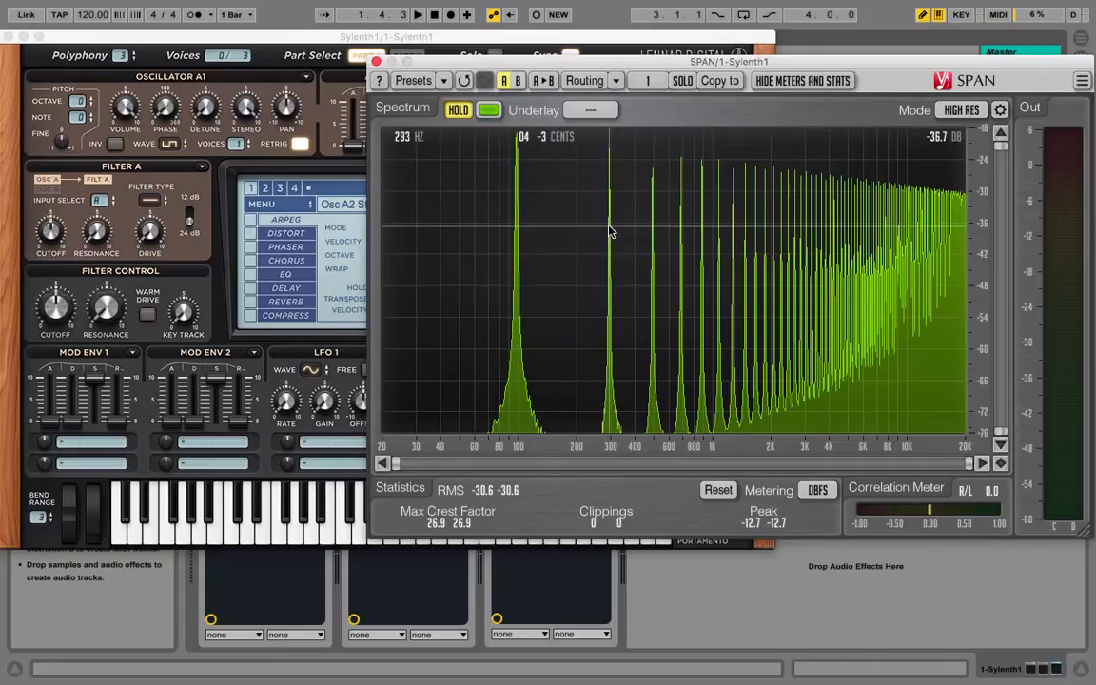
{"action": "mouse_move", "coordinate": [518, 238]}
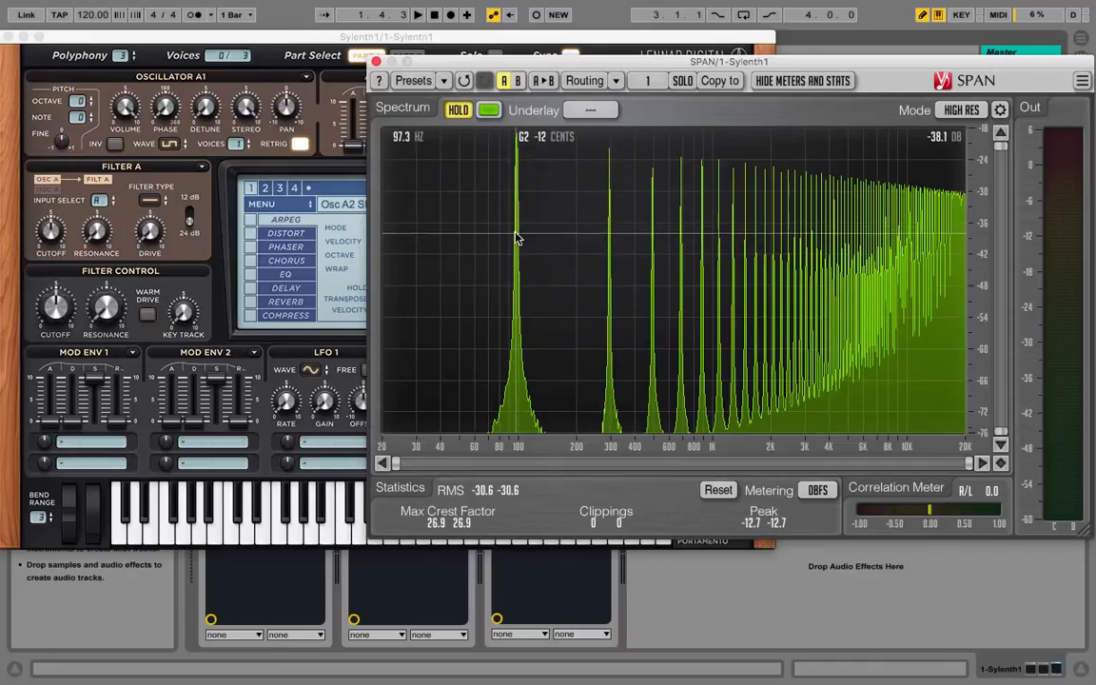
{"action": "mouse_move", "coordinate": [589, 223]}
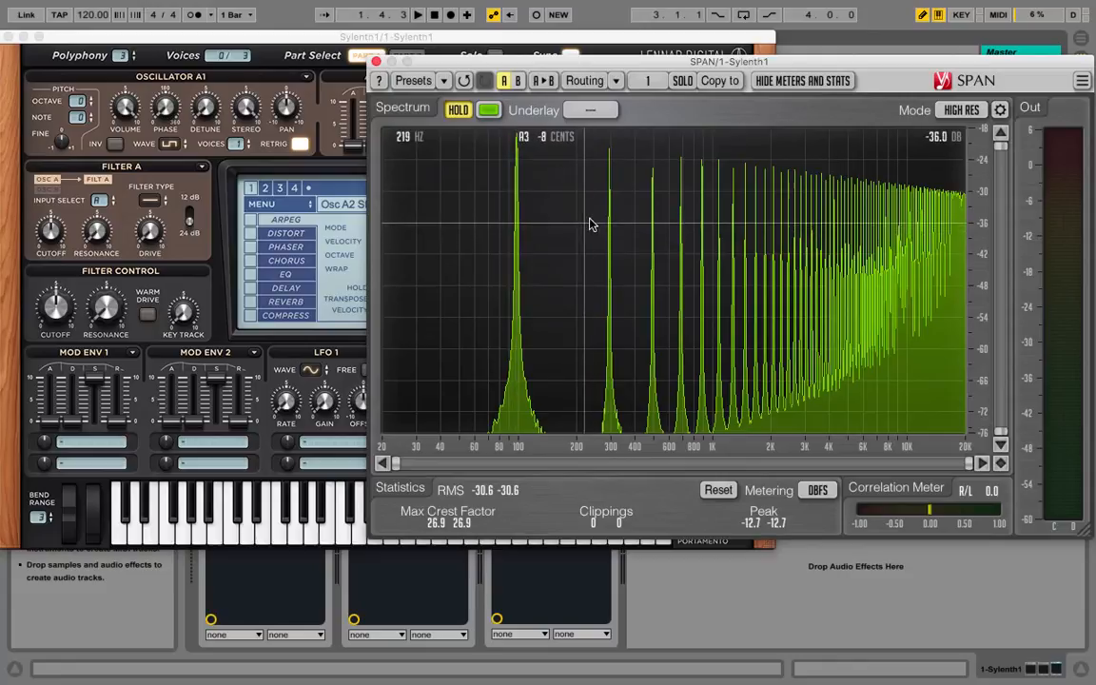
{"action": "mouse_move", "coordinate": [635, 219]}
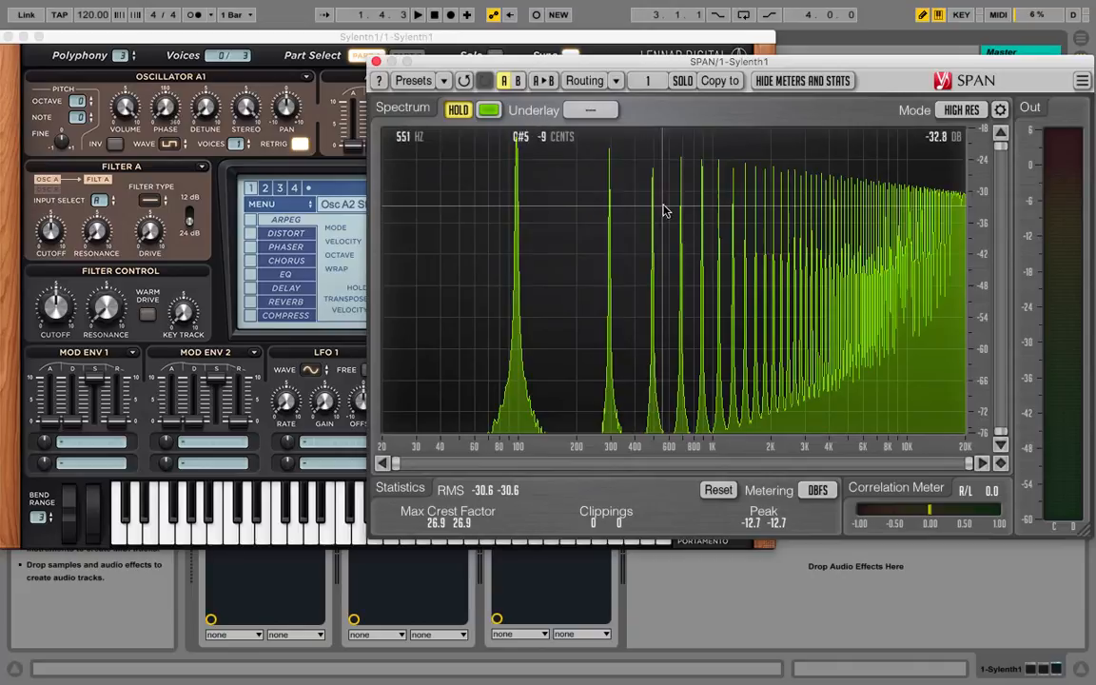
{"action": "mouse_move", "coordinate": [682, 207]}
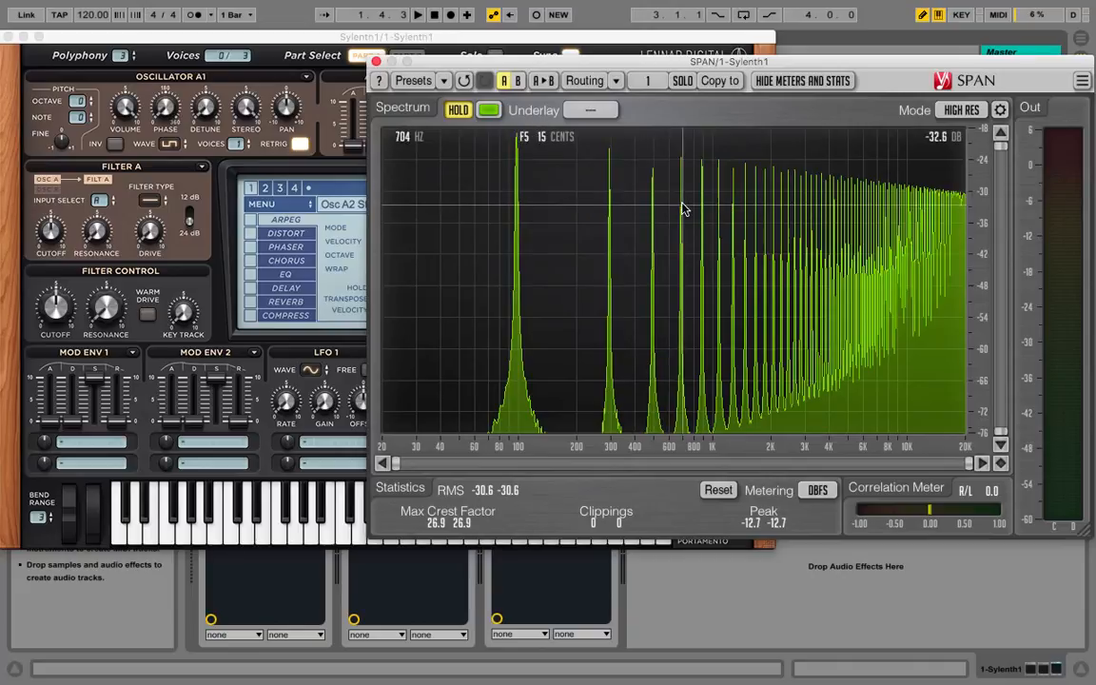
{"action": "mouse_move", "coordinate": [537, 221]}
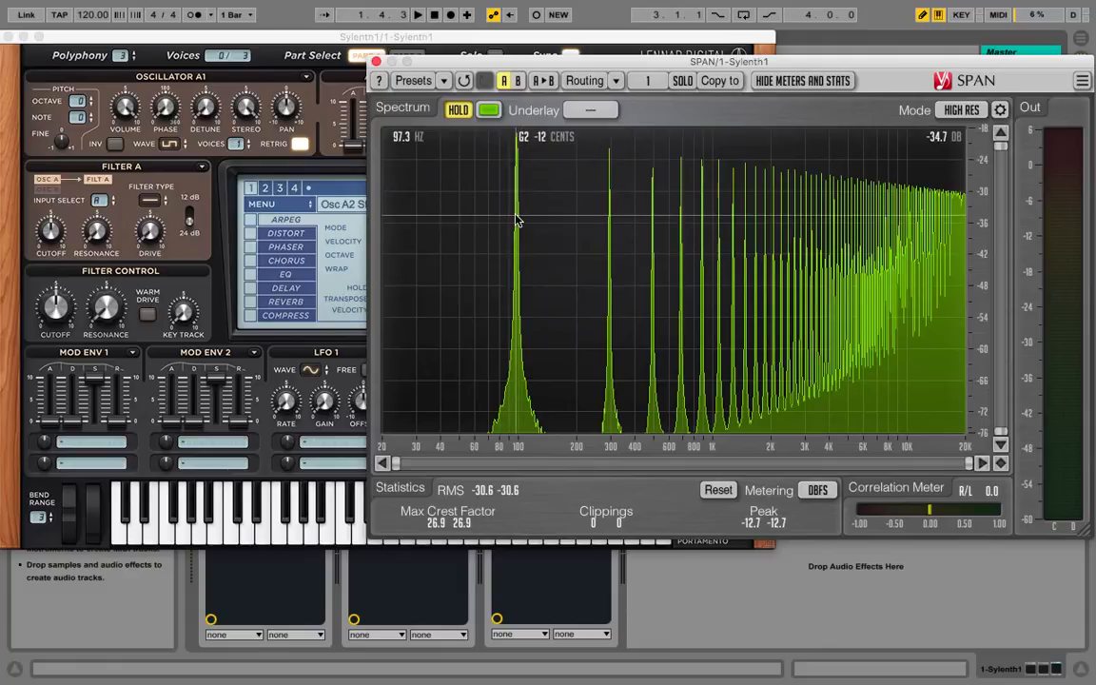
{"action": "left_click", "coordinate": [457, 109]}
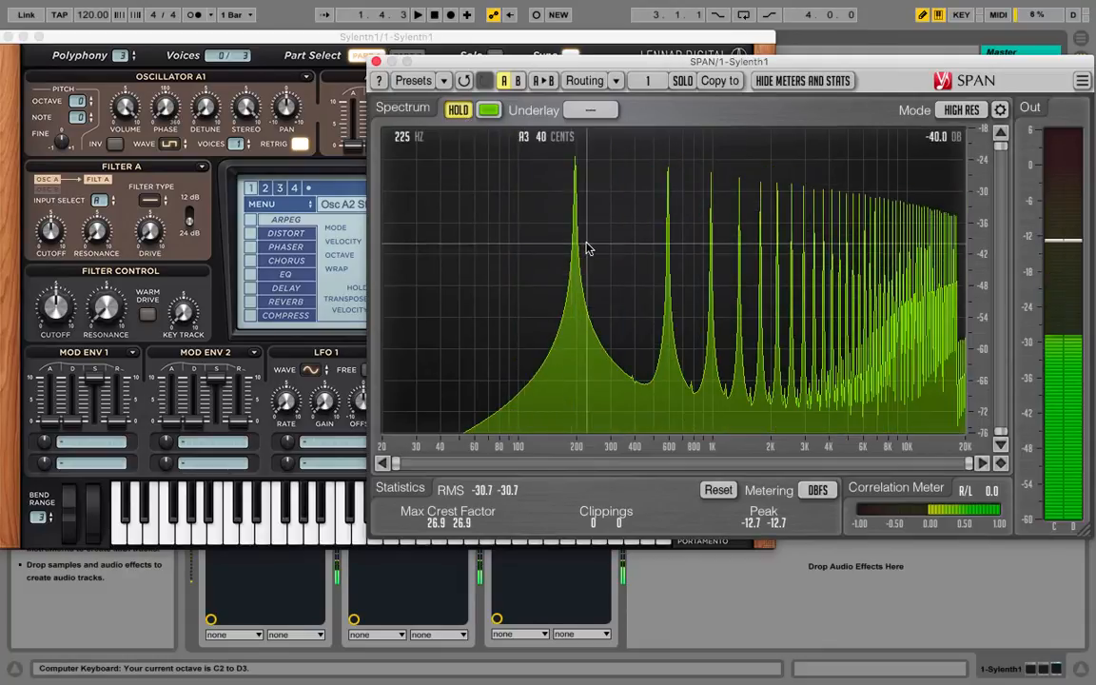
{"action": "mouse_move", "coordinate": [577, 238]}
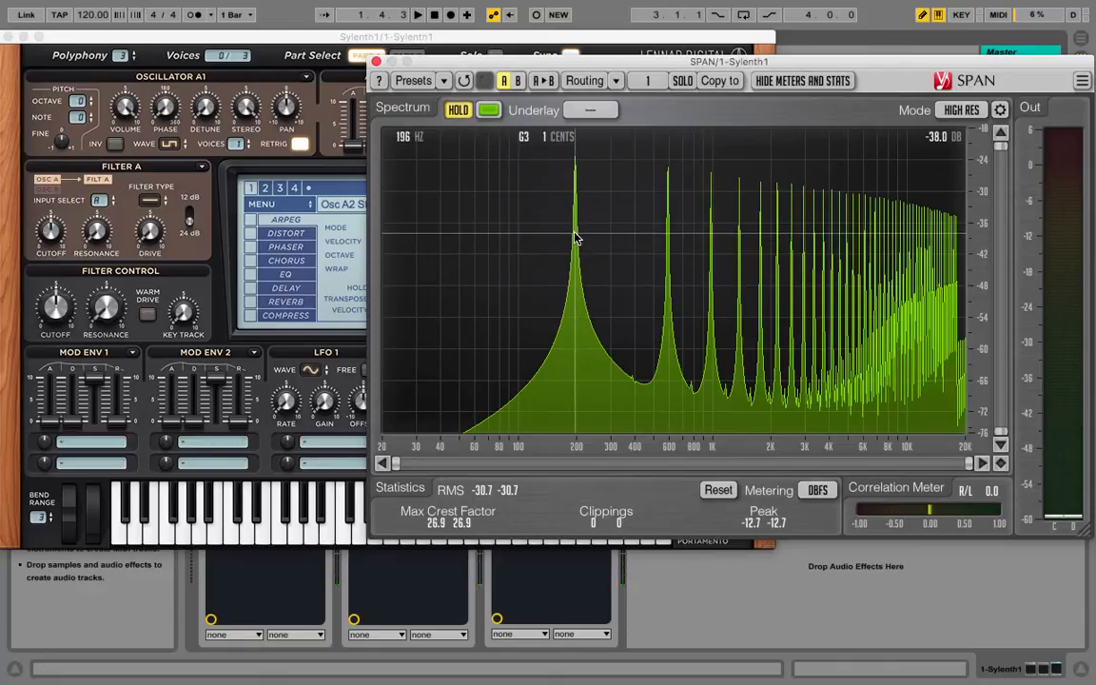
{"action": "mouse_move", "coordinate": [637, 232]}
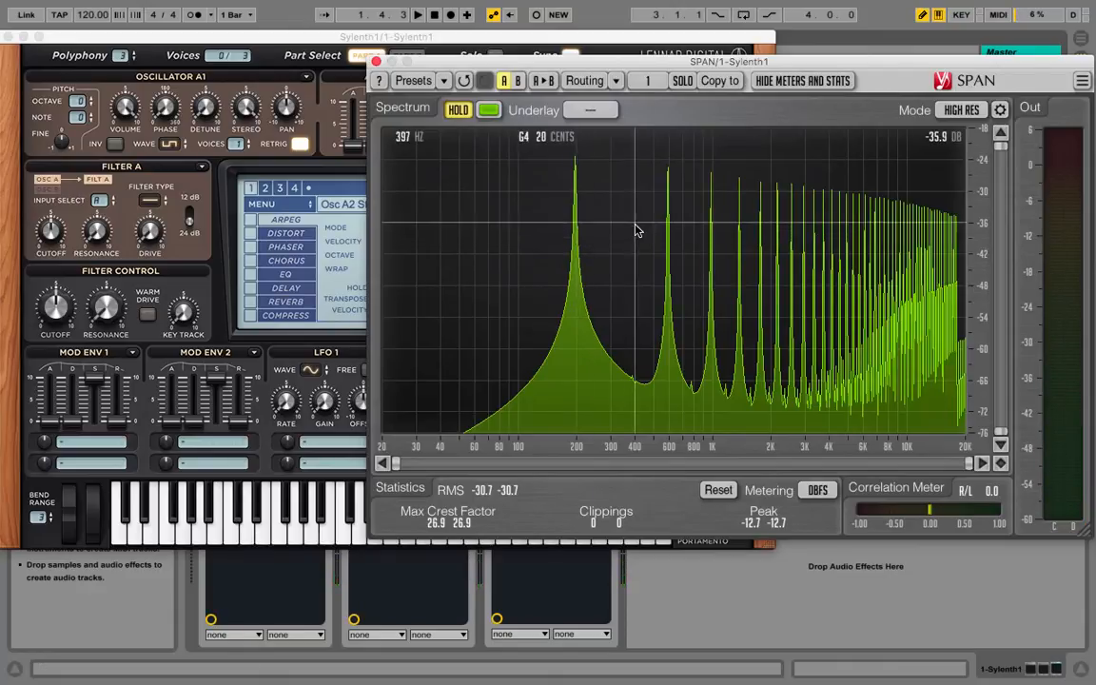
{"action": "mouse_move", "coordinate": [672, 217]}
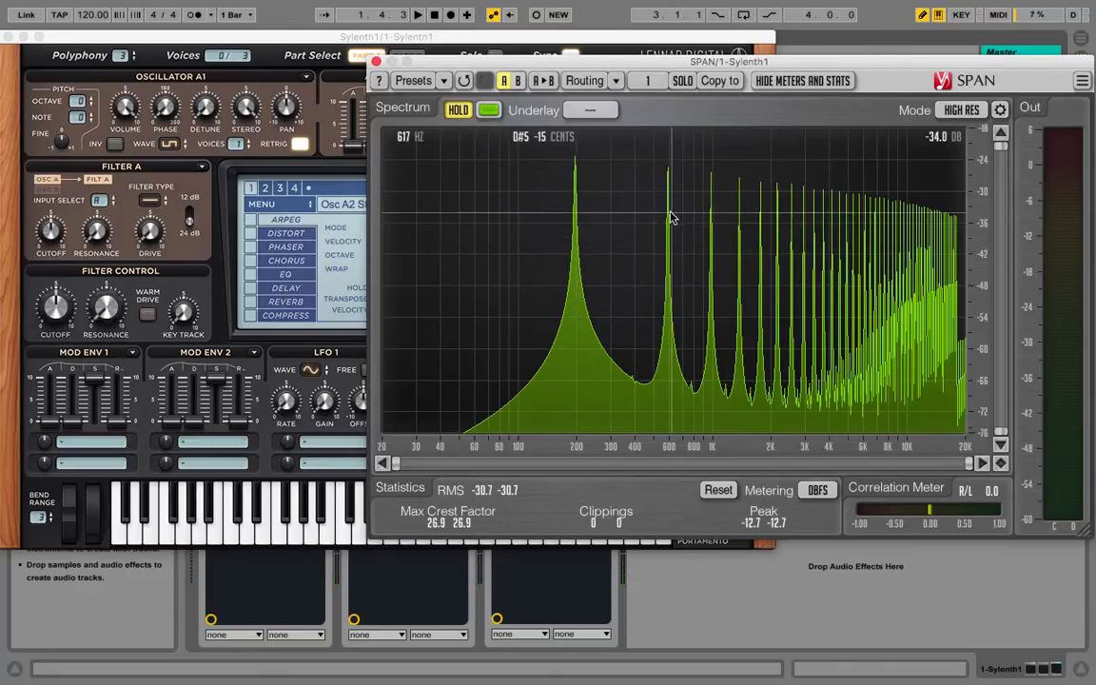
{"action": "mouse_move", "coordinate": [692, 211]}
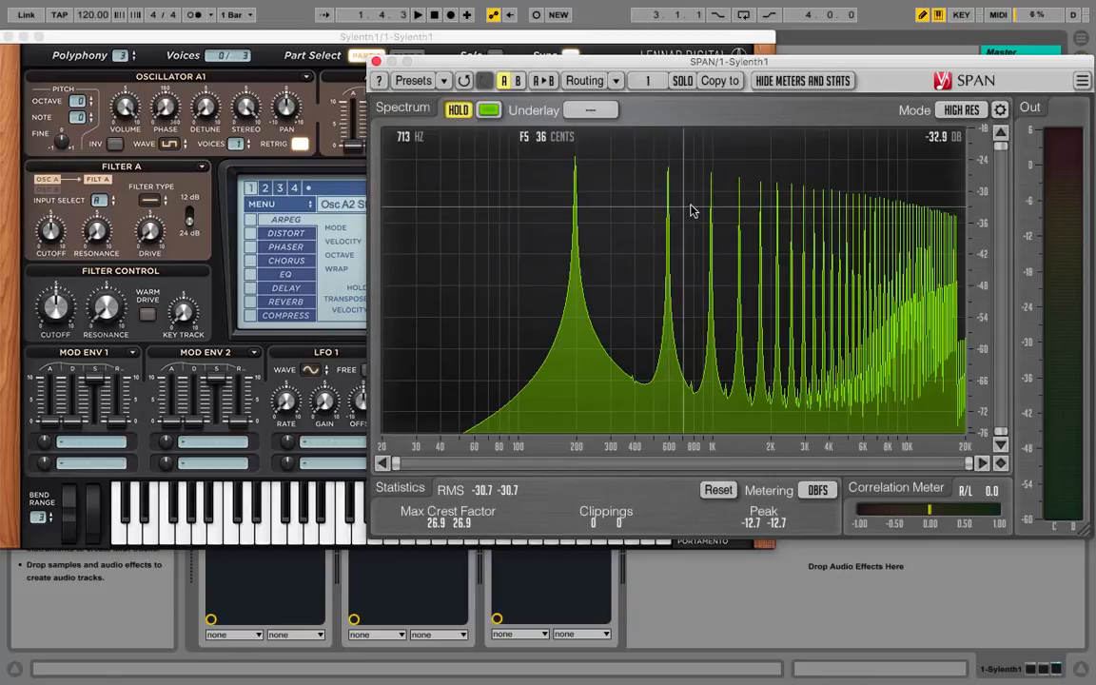
{"action": "mouse_move", "coordinate": [713, 205]}
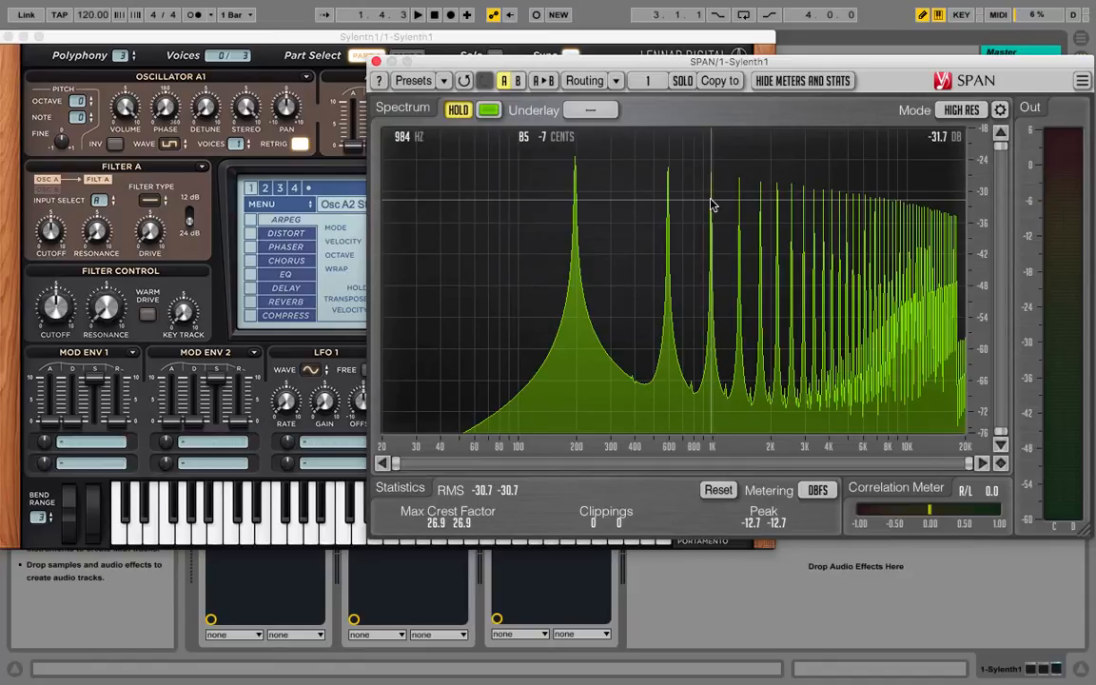
{"action": "mouse_move", "coordinate": [236, 169]}
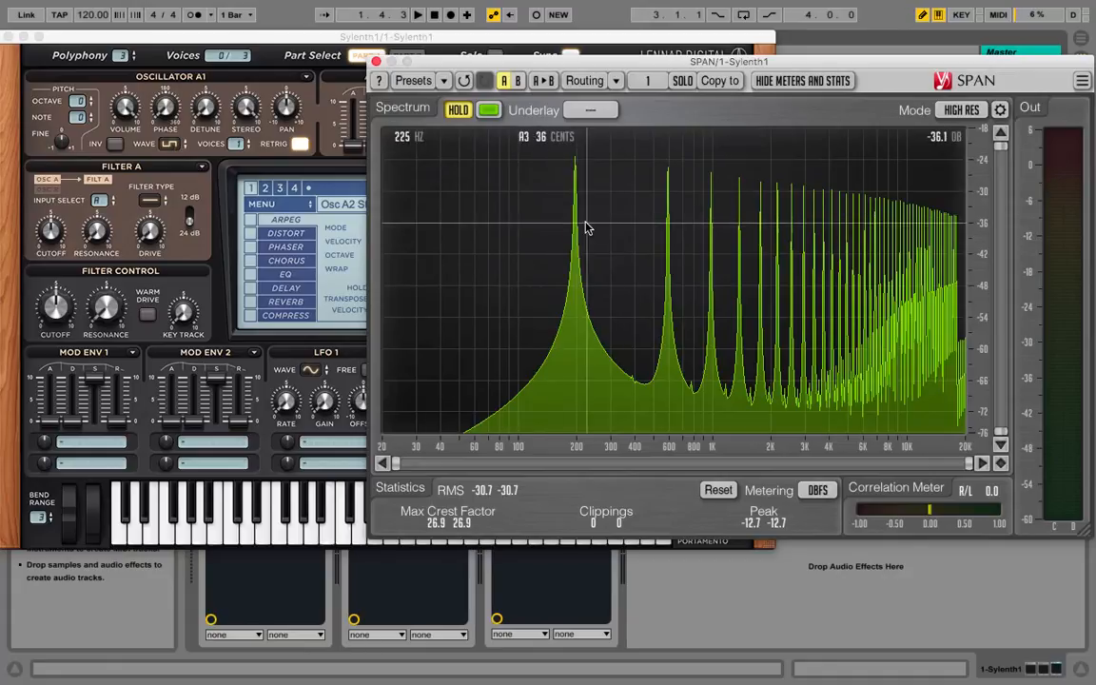
{"action": "mouse_move", "coordinate": [574, 222]}
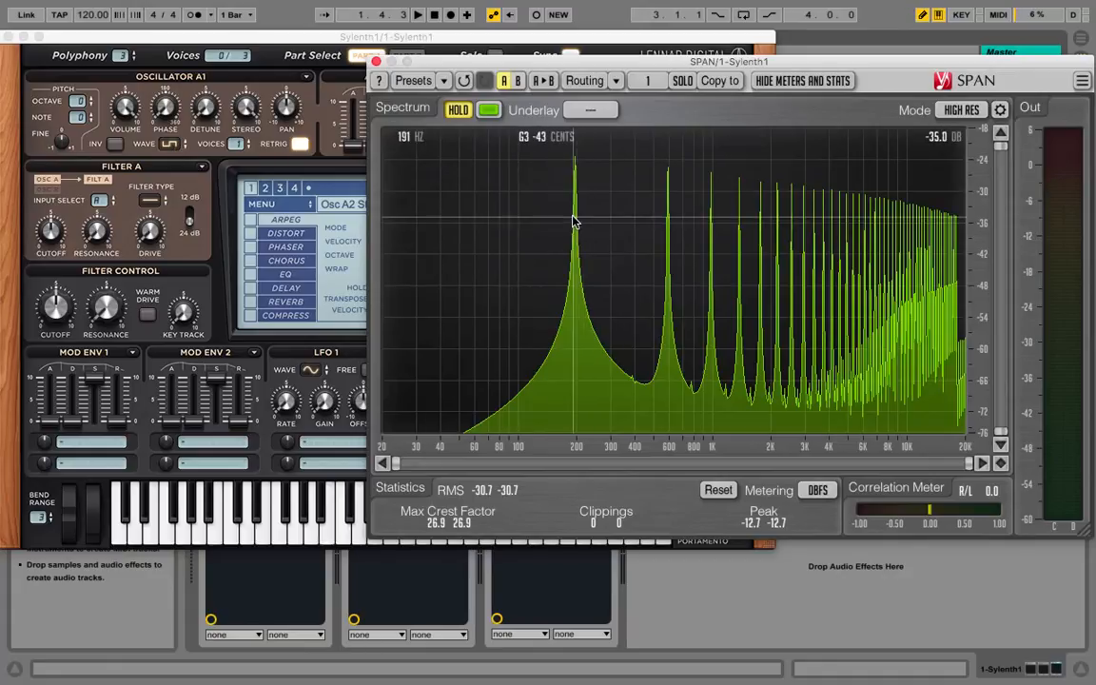
{"action": "mouse_move", "coordinate": [614, 226]}
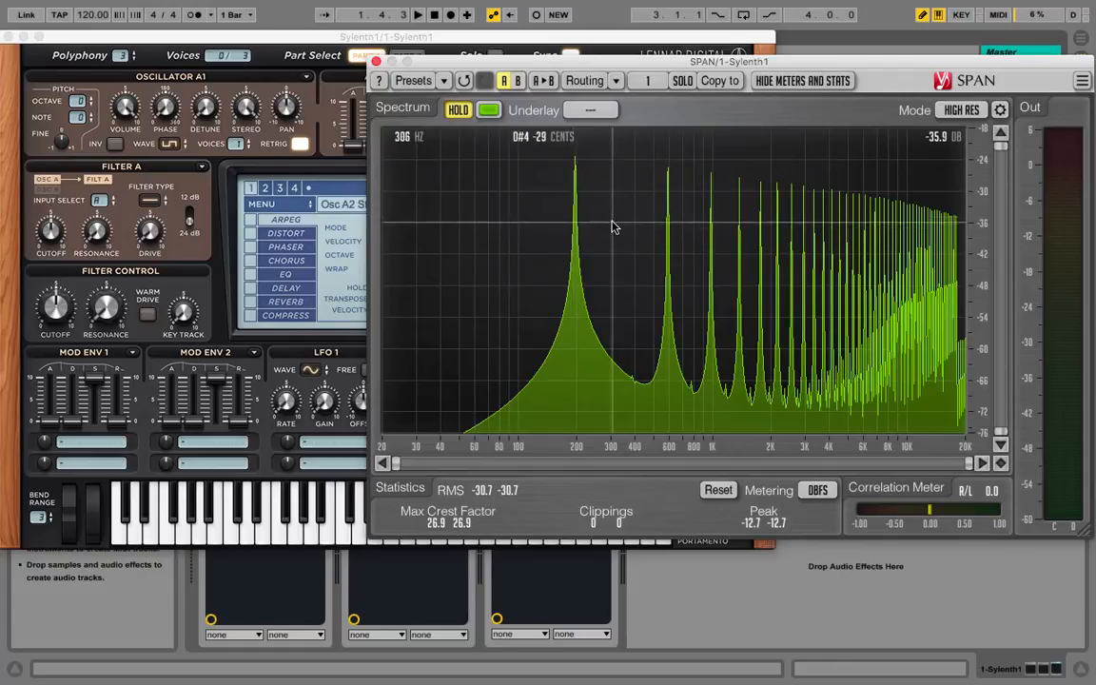
{"action": "mouse_move", "coordinate": [799, 252]}
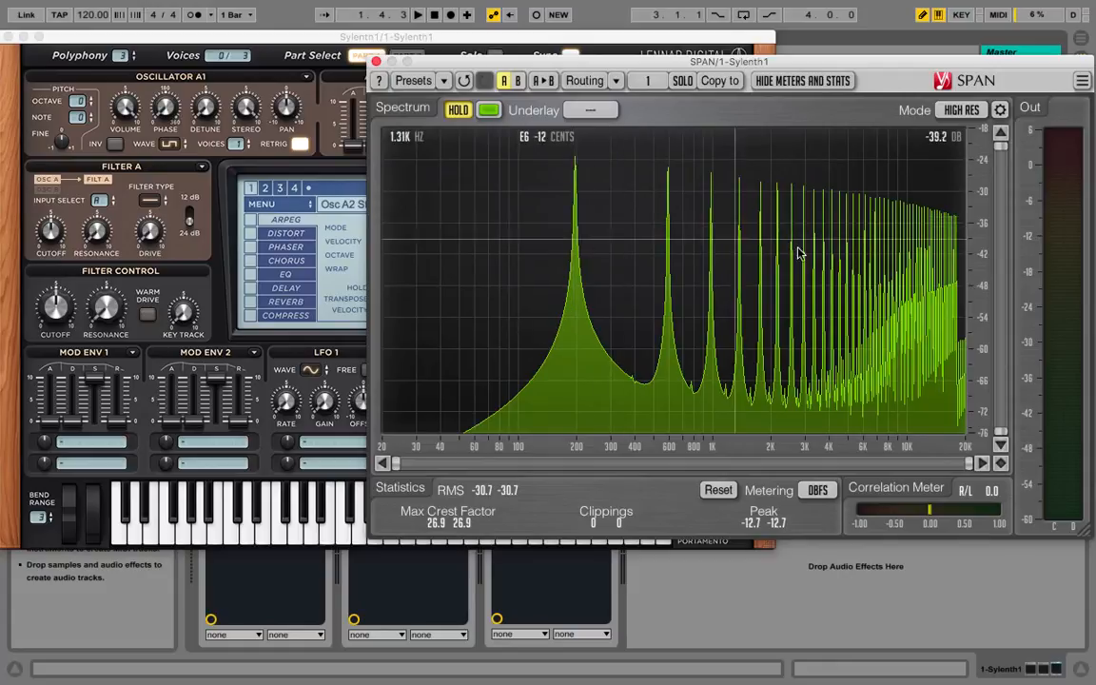
{"action": "mouse_move", "coordinate": [644, 245]}
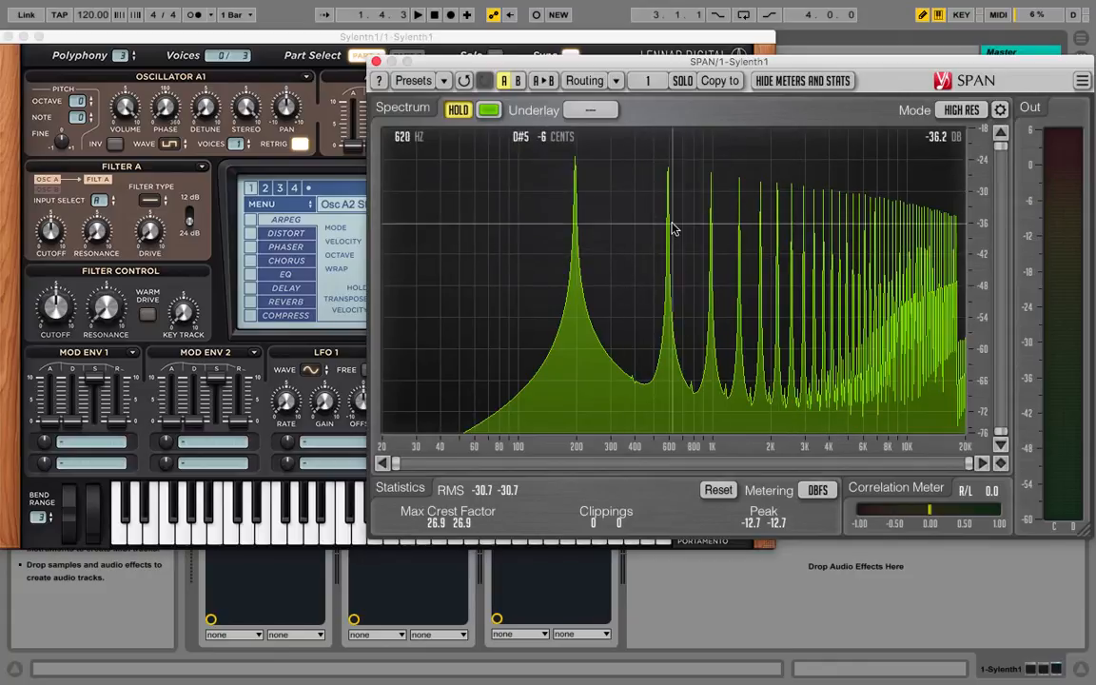
{"action": "mouse_move", "coordinate": [587, 219]}
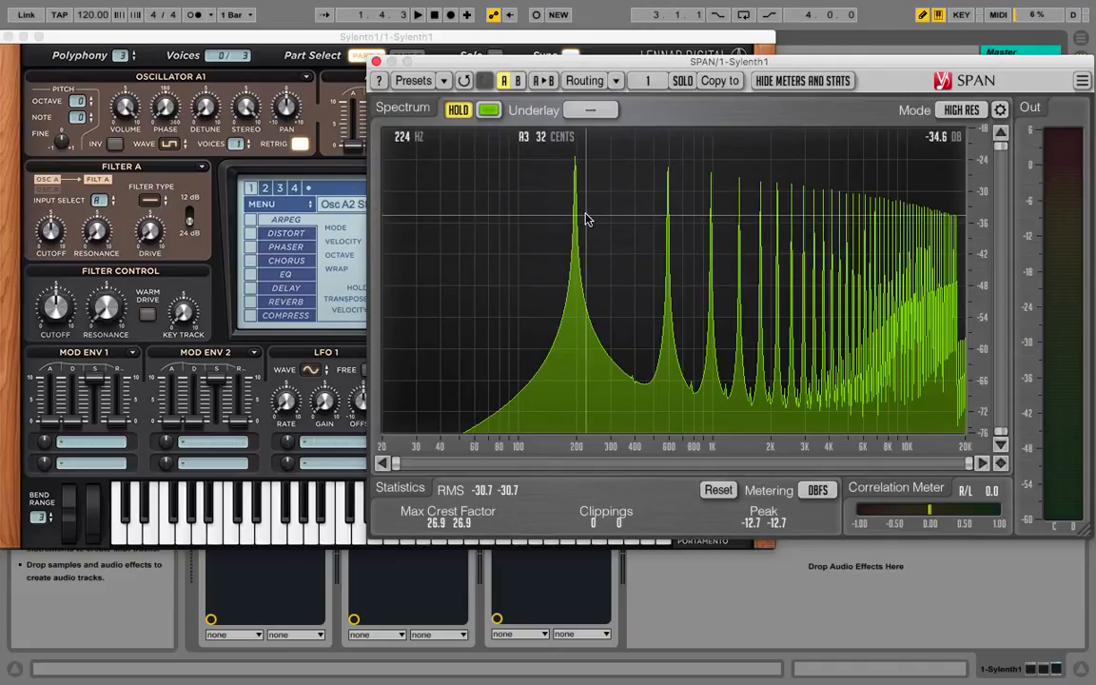
{"action": "mouse_move", "coordinate": [791, 235]}
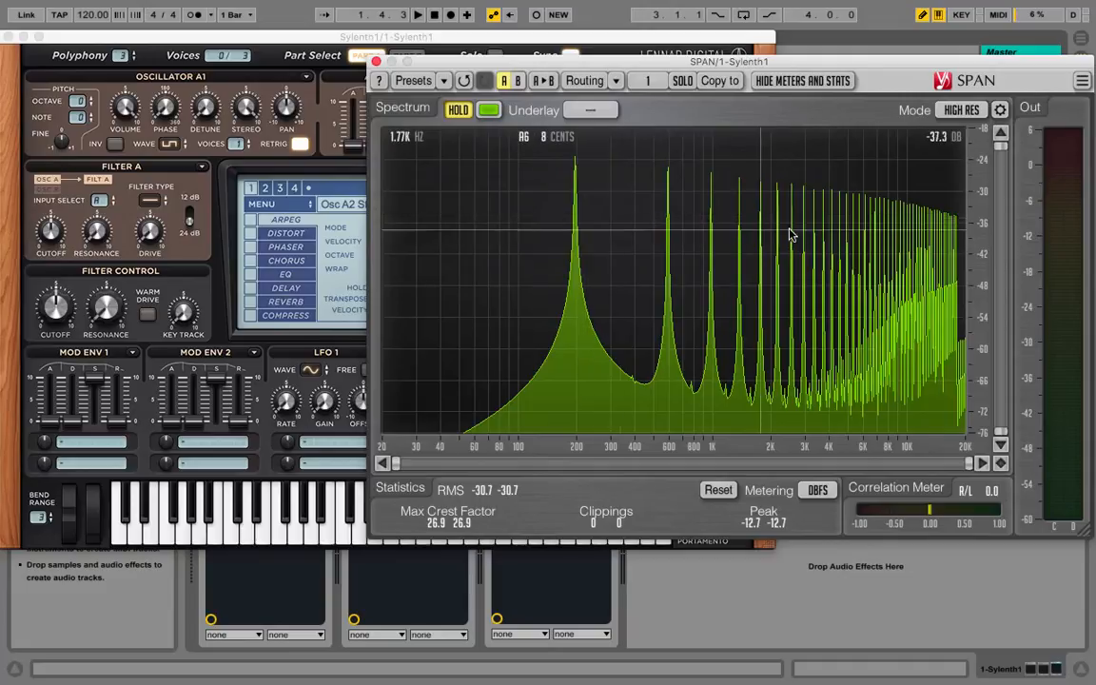
{"action": "mouse_move", "coordinate": [394, 214]}
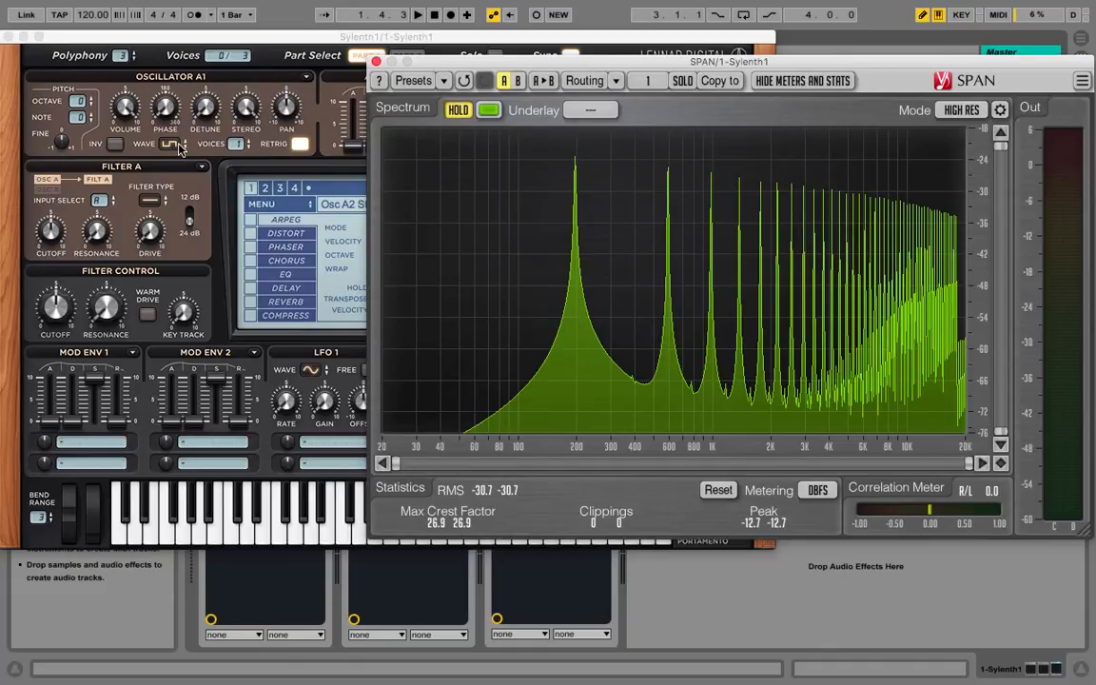
{"action": "mouse_move", "coordinate": [599, 241]}
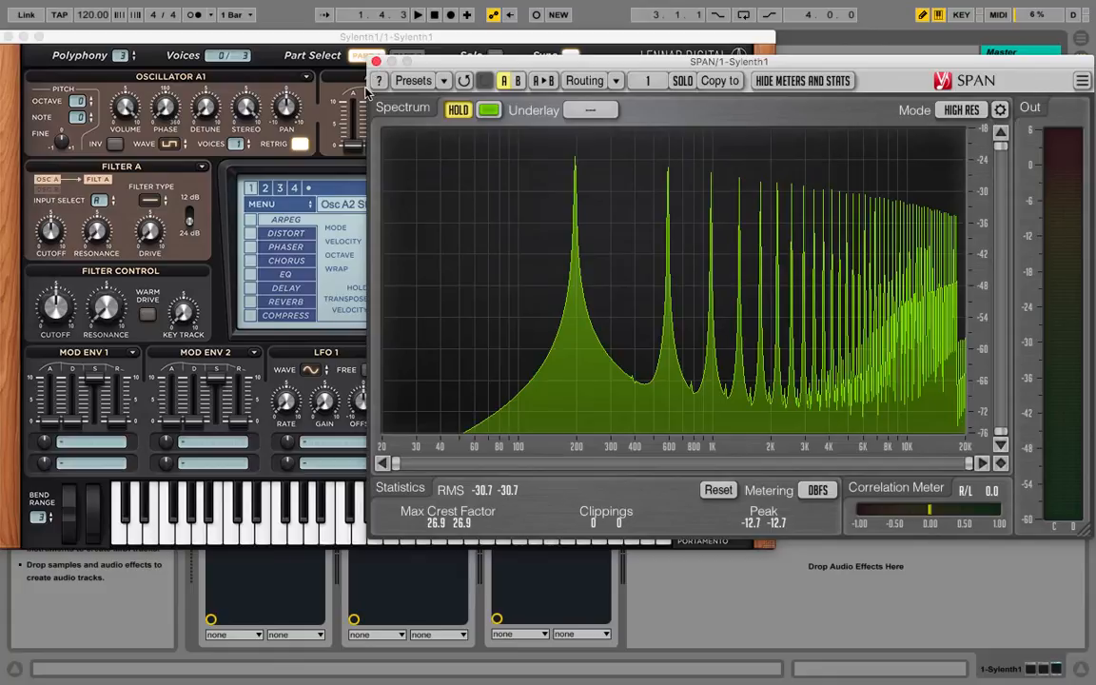
Bring Sylenth1 in front of SPAN and nudge the Oscillator A2 Volume knob.
{"action": "left_click", "coordinate": [171, 144]}
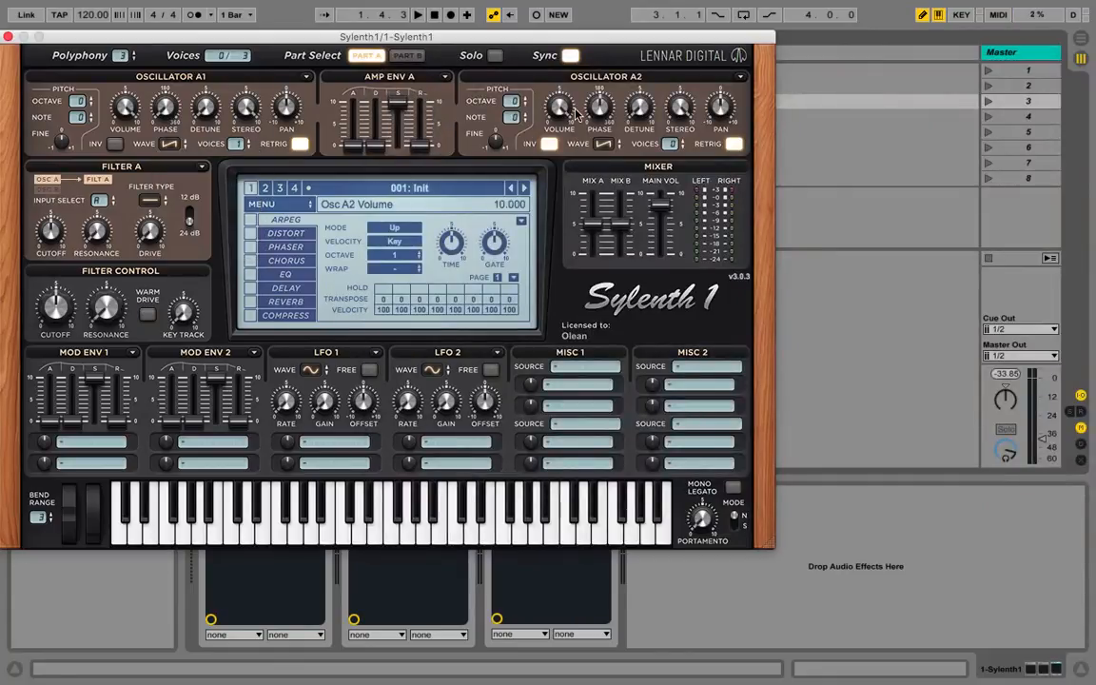
{"action": "left_click_drag", "start_coordinate": [559, 108], "coordinate": [559, 114]}
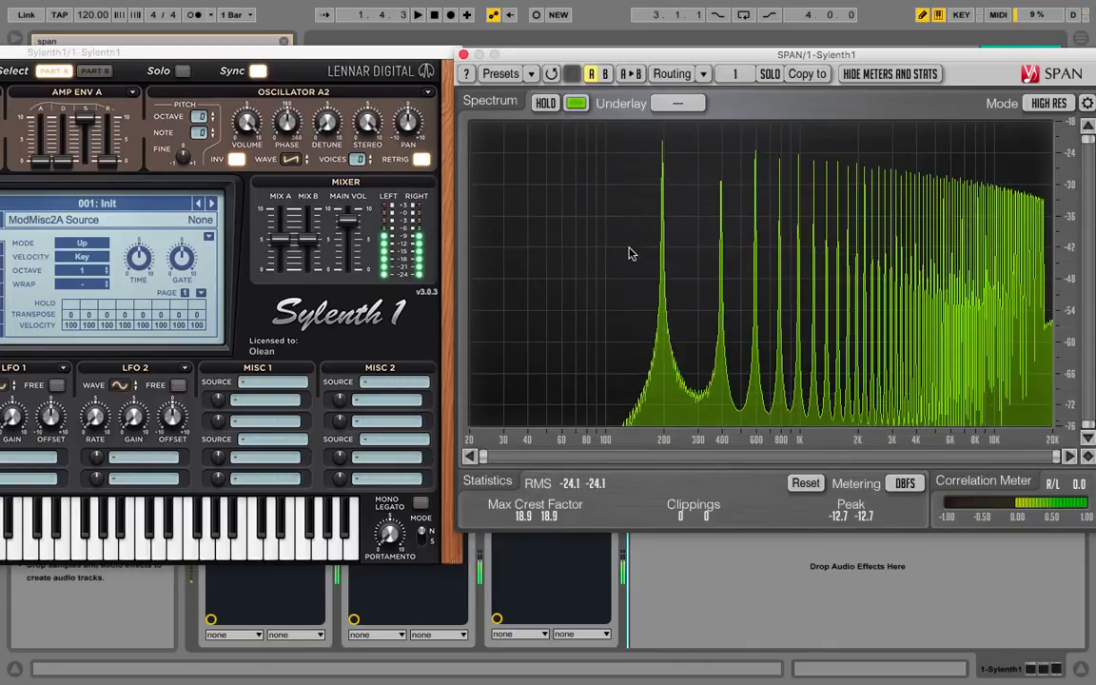
{"action": "mouse_move", "coordinate": [671, 273]}
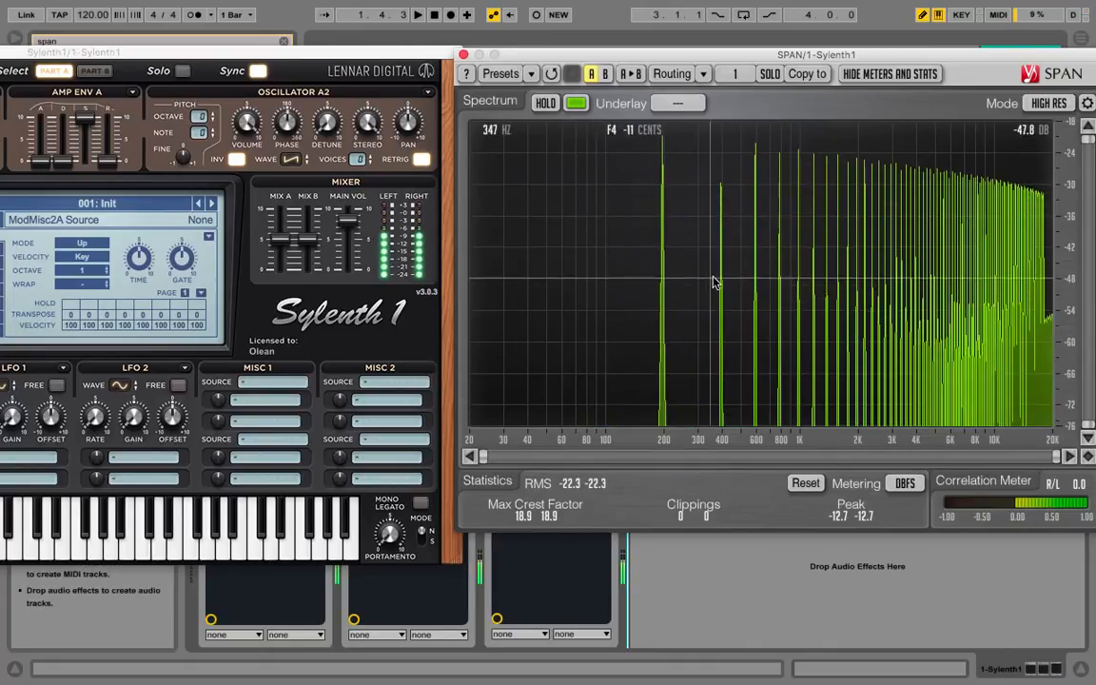
{"action": "mouse_move", "coordinate": [699, 289]}
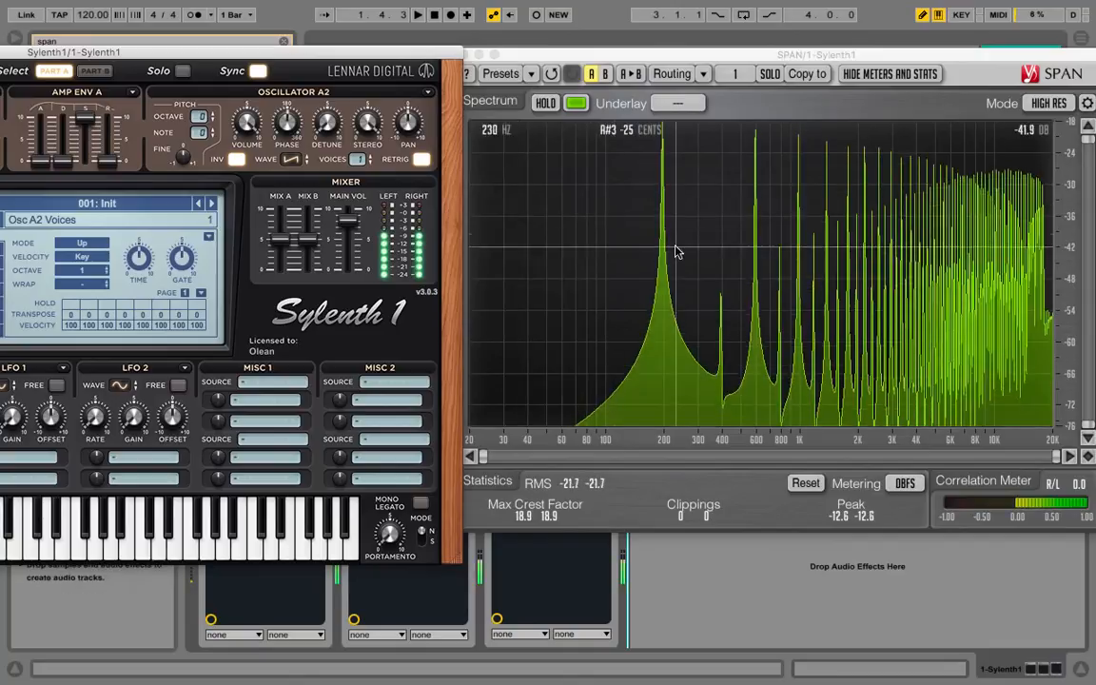
Set Oscillator A2 to 1 voice and tune its Phase to about 180 degrees.
{"action": "left_click_drag", "start_coordinate": [327, 119], "coordinate": [326, 110]}
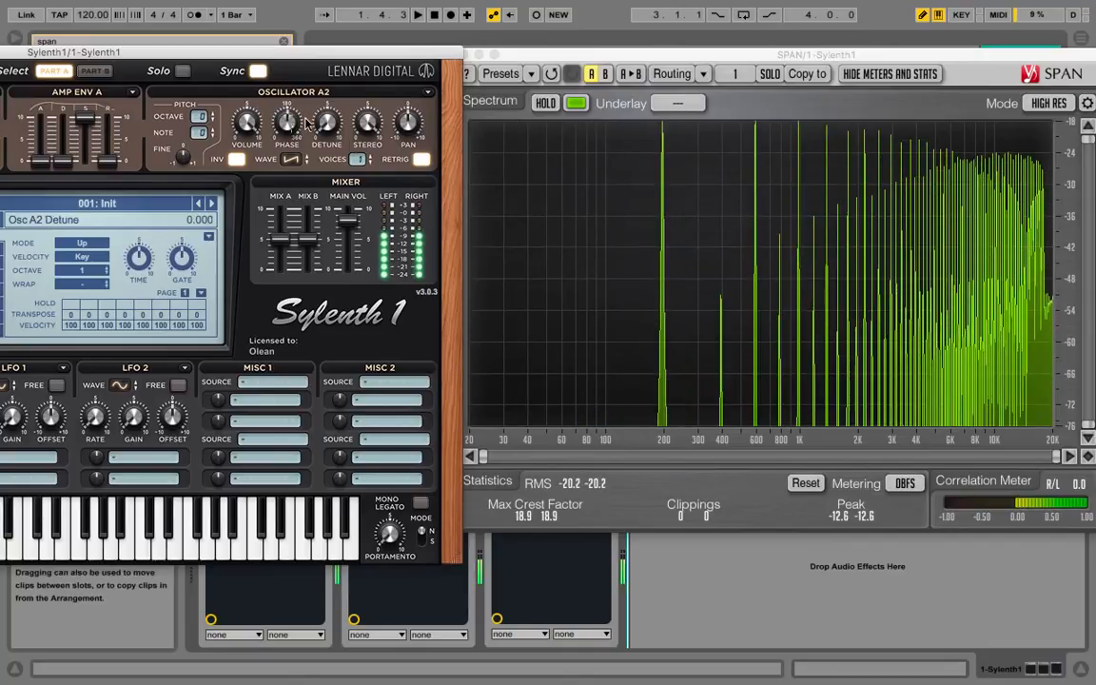
{"action": "left_click_drag", "start_coordinate": [286, 122], "coordinate": [286, 105]}
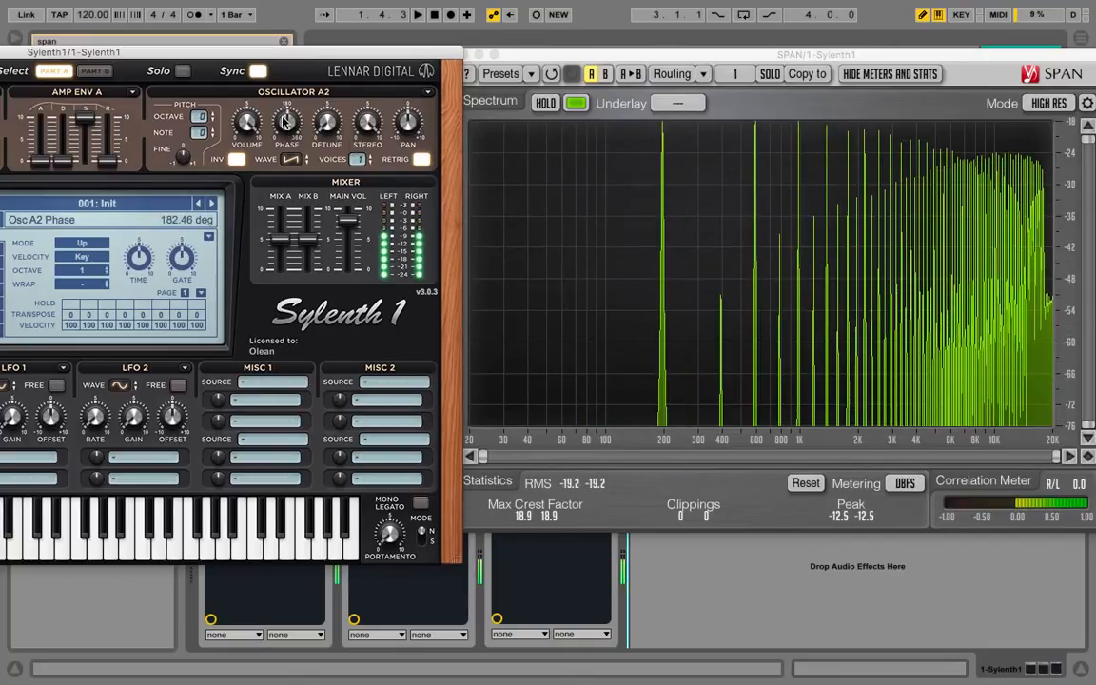
{"action": "left_click_drag", "start_coordinate": [286, 121], "coordinate": [287, 123]}
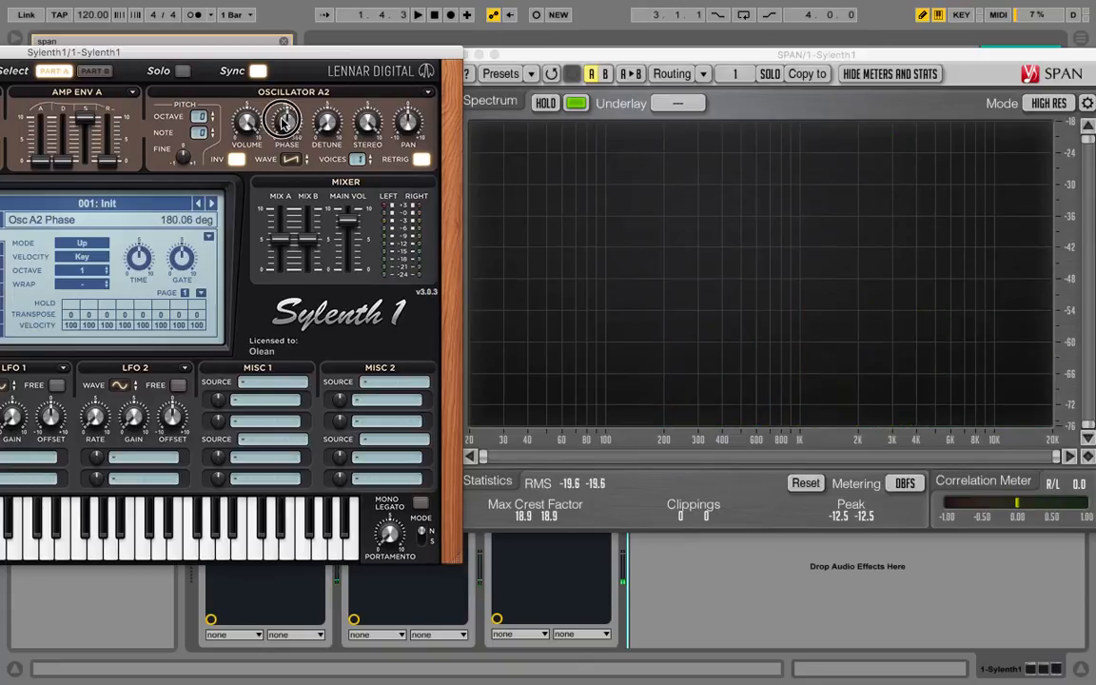
{"action": "left_click", "coordinate": [287, 122]}
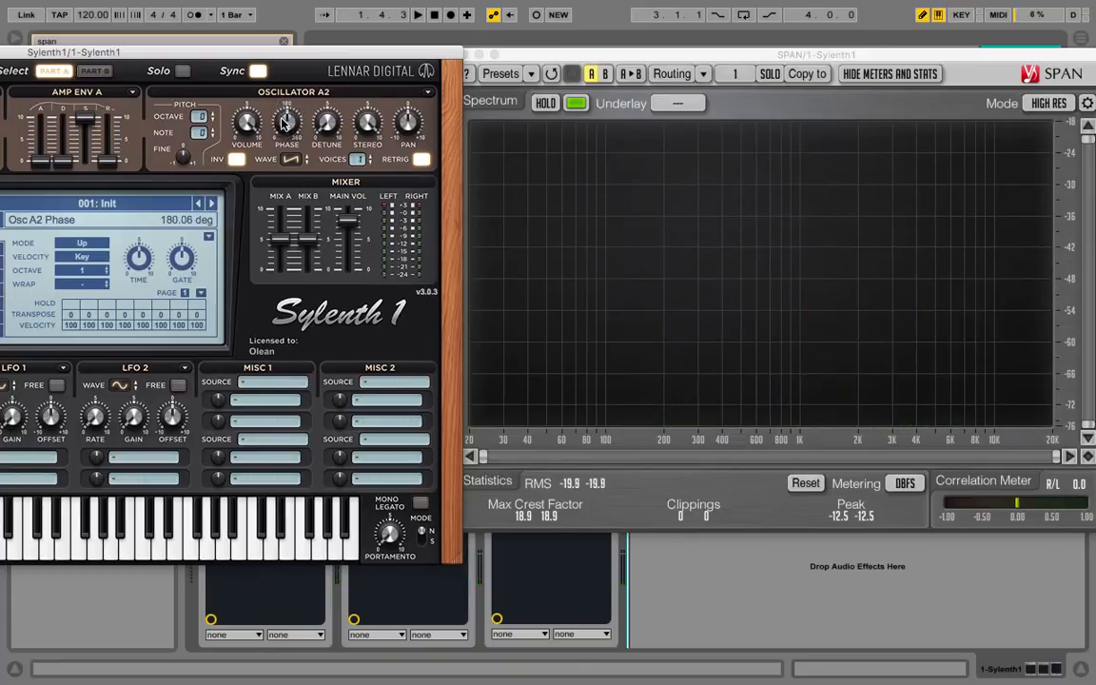
{"action": "left_click", "coordinate": [394, 158]}
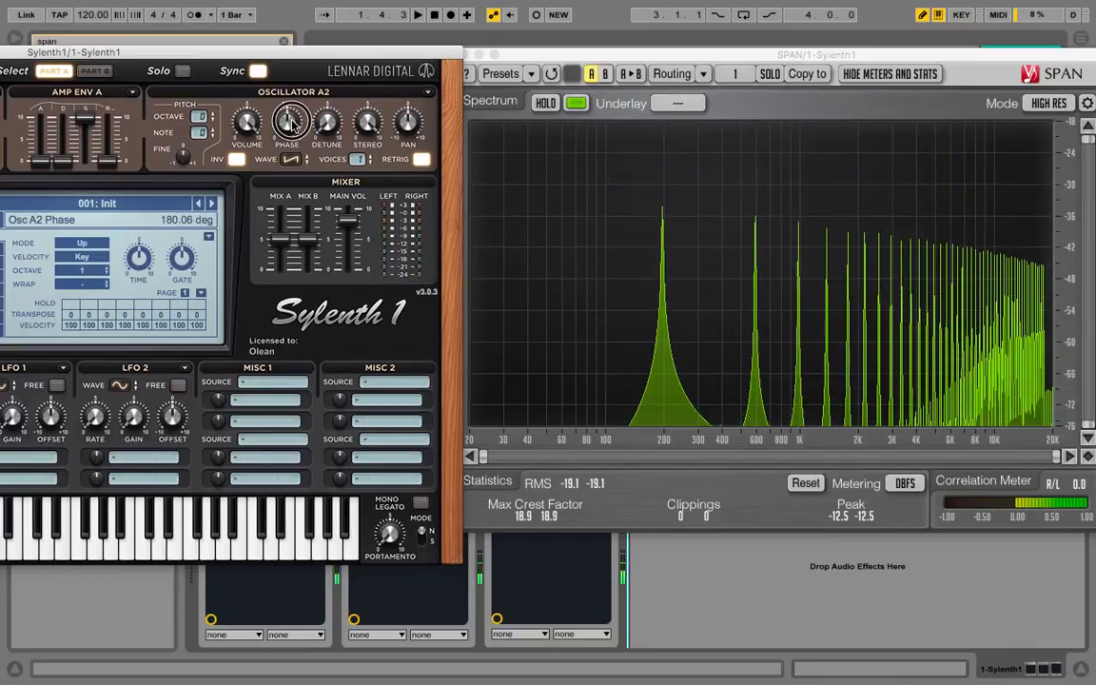
{"action": "left_click_drag", "start_coordinate": [290, 122], "coordinate": [290, 128]}
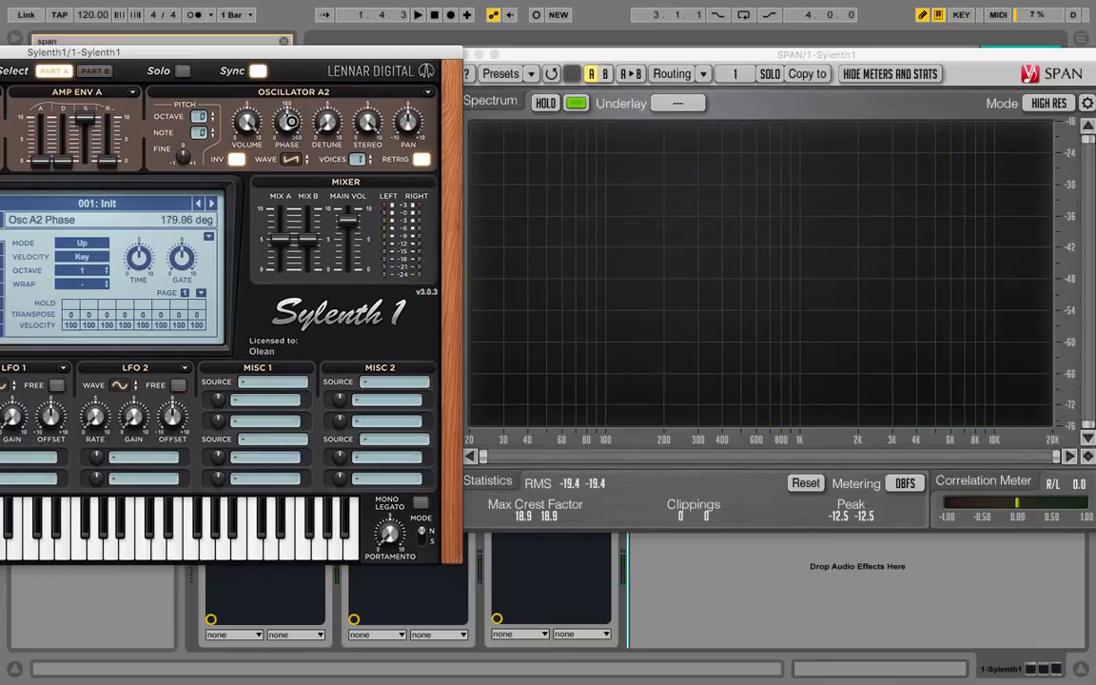
{"action": "left_click_drag", "start_coordinate": [292, 121], "coordinate": [294, 117]}
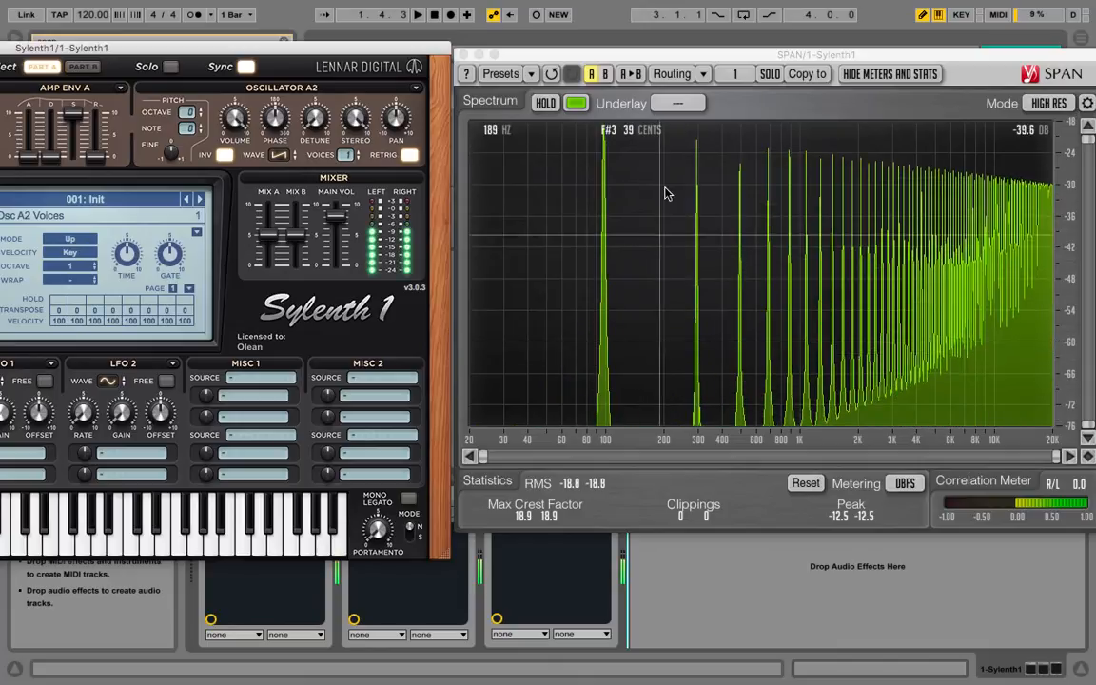
Sweep Oscillator A2 Volume down and back up so even harmonics fade in and out.
{"action": "left_click", "coordinate": [235, 121]}
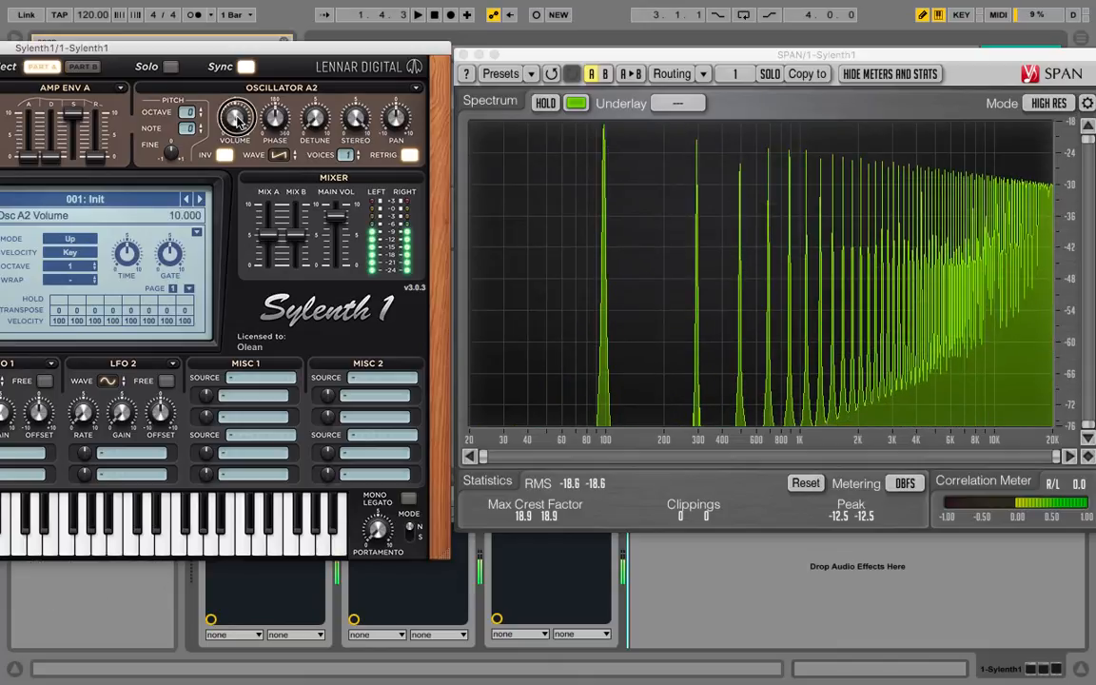
{"action": "left_click_drag", "start_coordinate": [235, 121], "coordinate": [235, 143]}
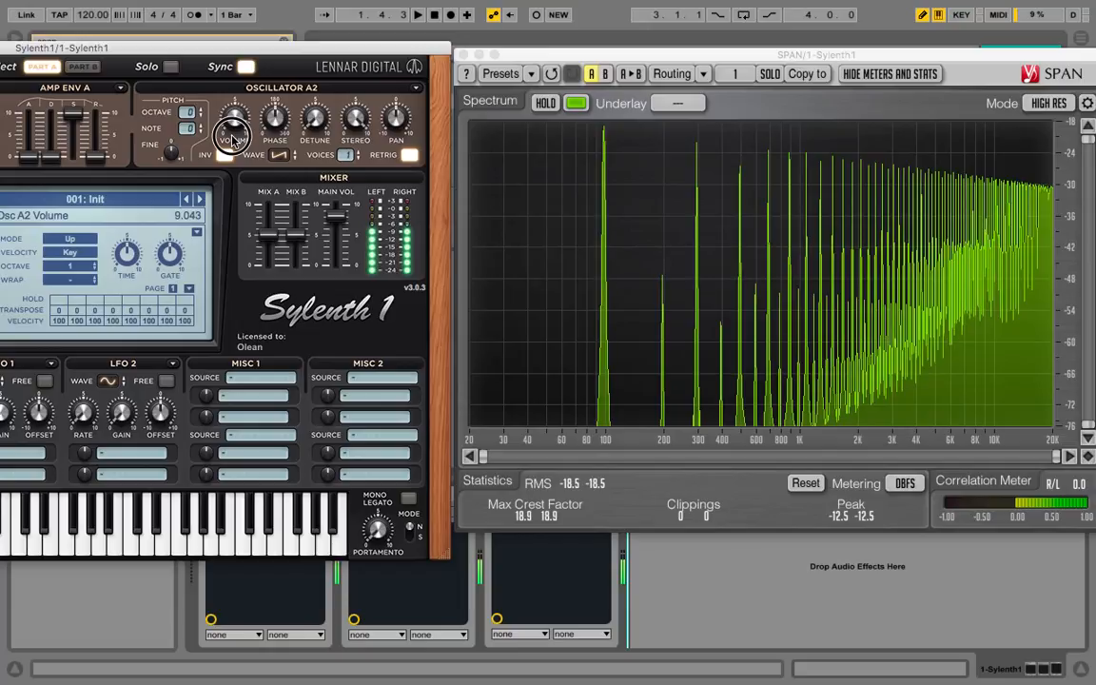
{"action": "mouse_move", "coordinate": [768, 323]}
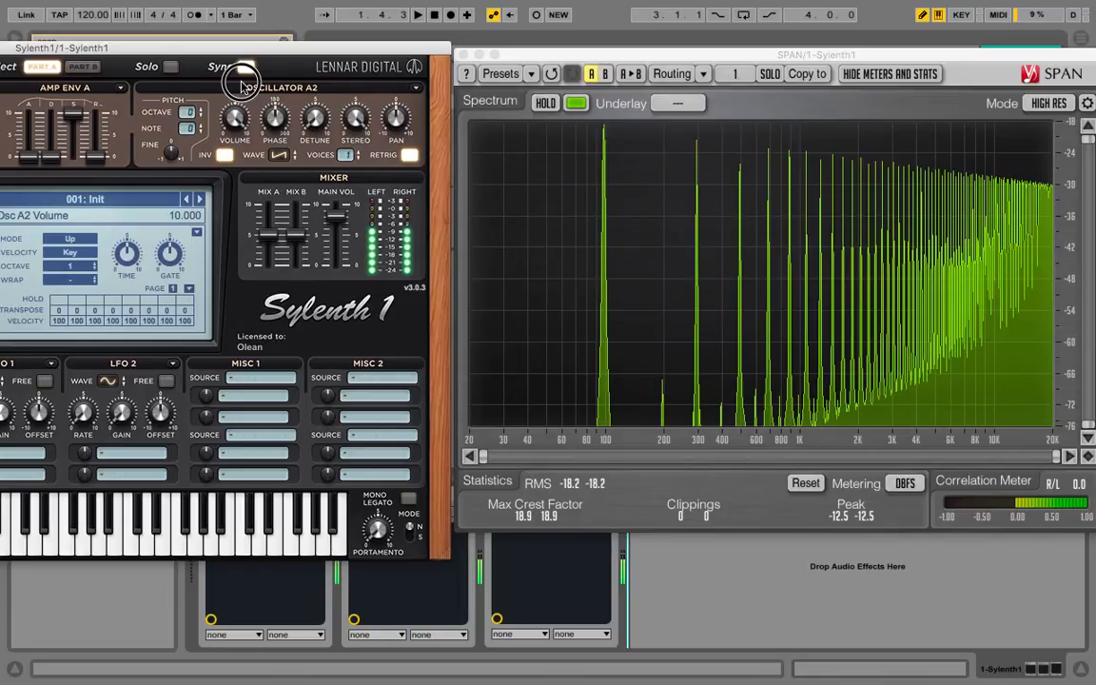
{"action": "left_click_drag", "start_coordinate": [233, 122], "coordinate": [228, 138]}
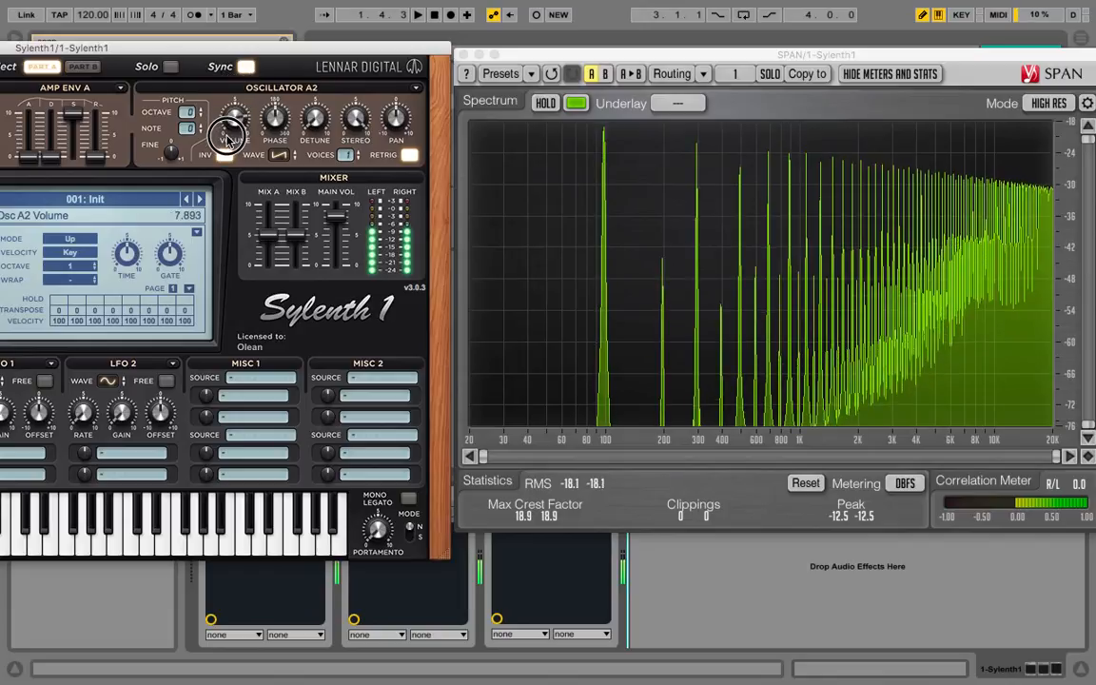
{"action": "left_click_drag", "start_coordinate": [228, 124], "coordinate": [228, 137]}
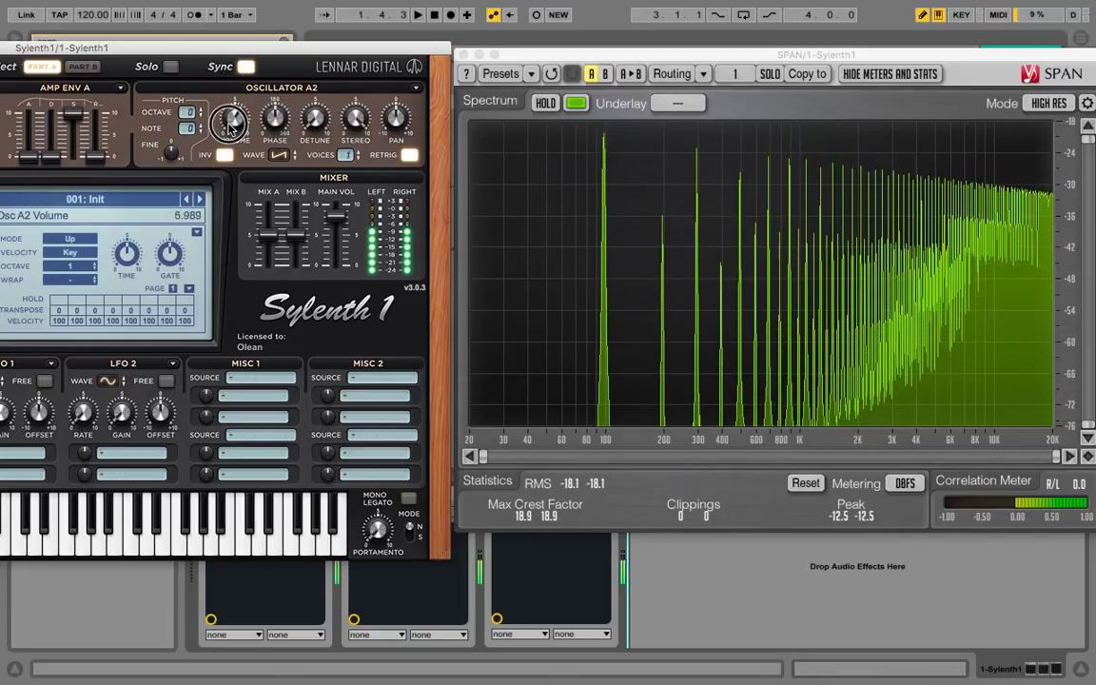
{"action": "left_click_drag", "start_coordinate": [233, 114], "coordinate": [233, 128]}
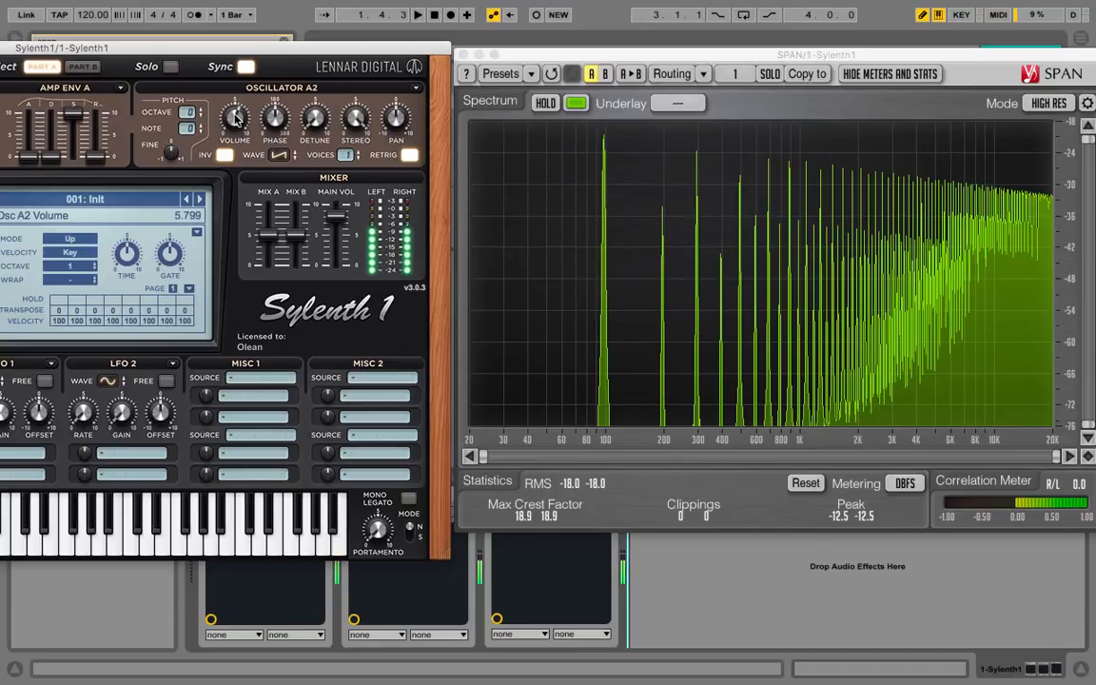
{"action": "left_click", "coordinate": [204, 155]}
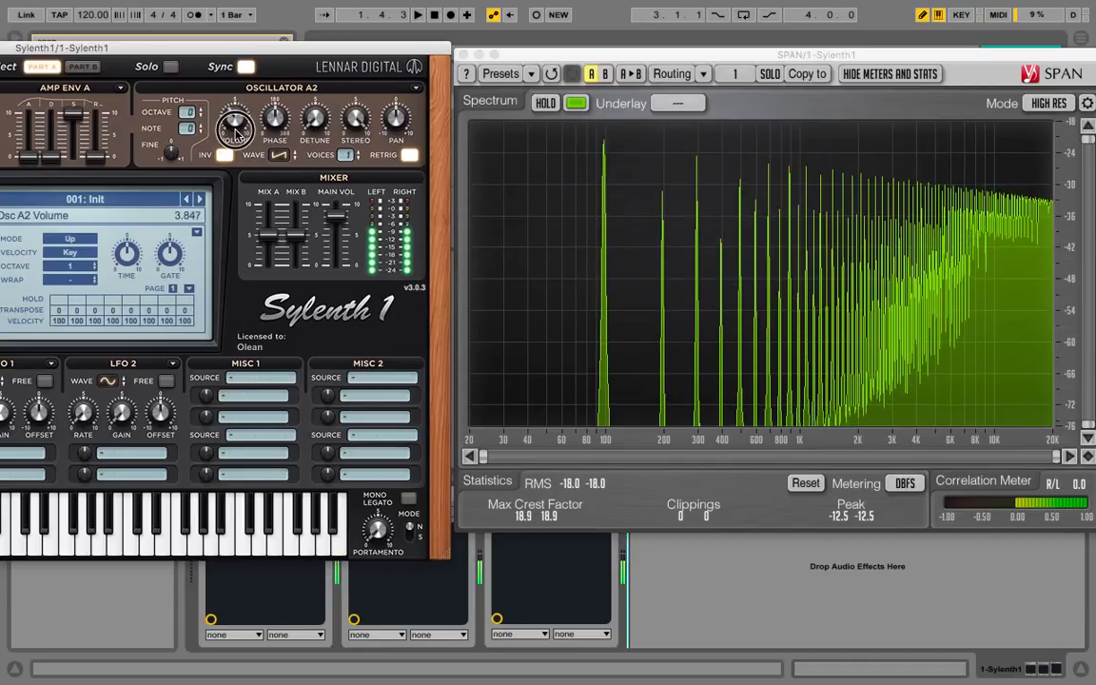
{"action": "left_click_drag", "start_coordinate": [235, 124], "coordinate": [240, 153]}
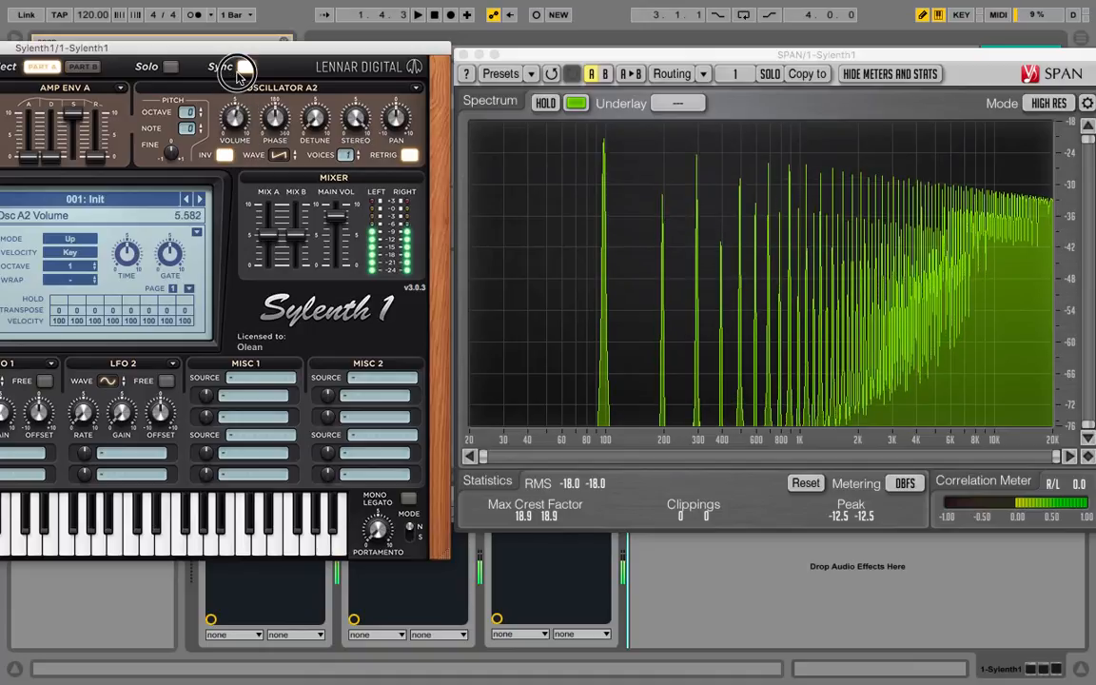
{"action": "left_click_drag", "start_coordinate": [238, 85], "coordinate": [242, 76]}
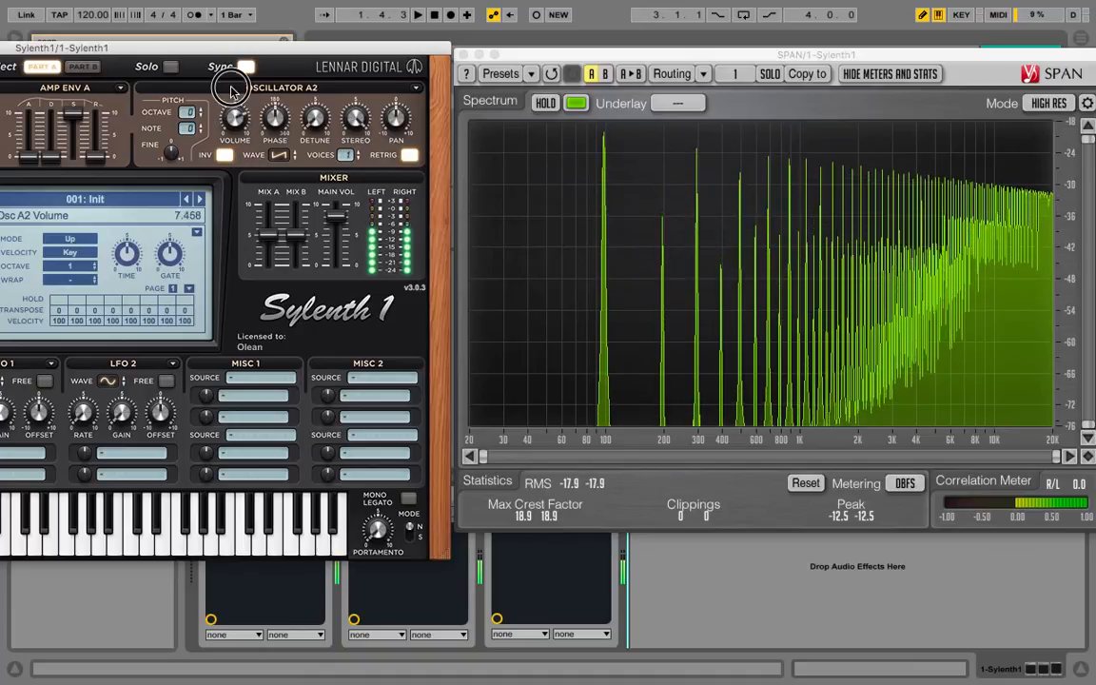
{"action": "left_click_drag", "start_coordinate": [228, 90], "coordinate": [229, 81]}
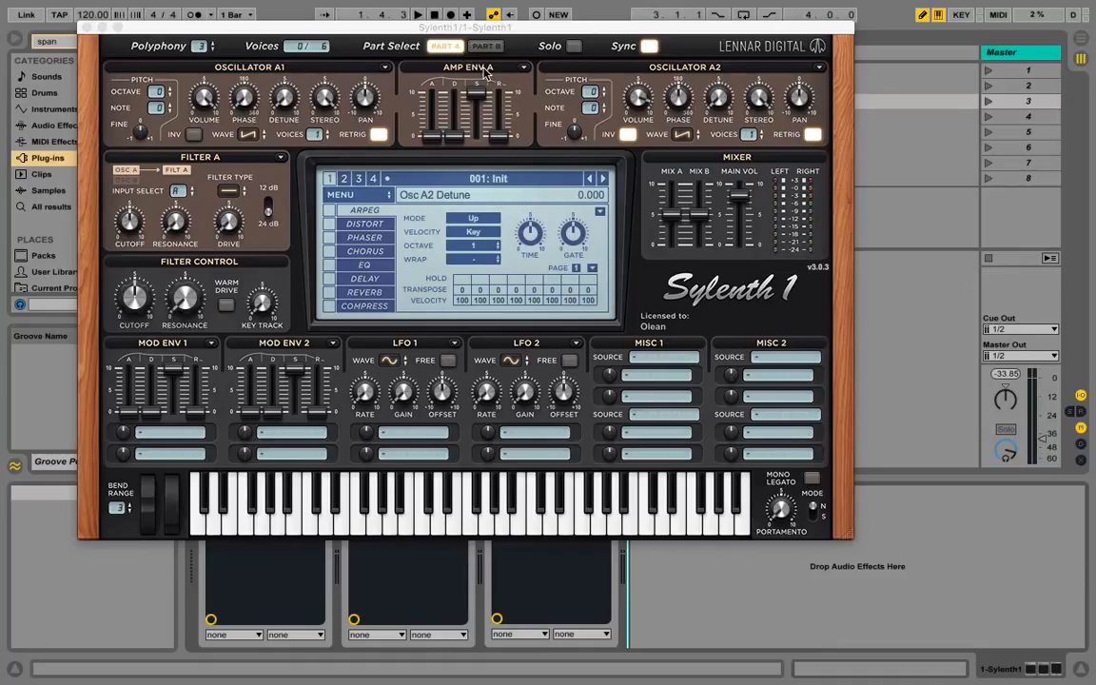
{"action": "mouse_move", "coordinate": [479, 78]}
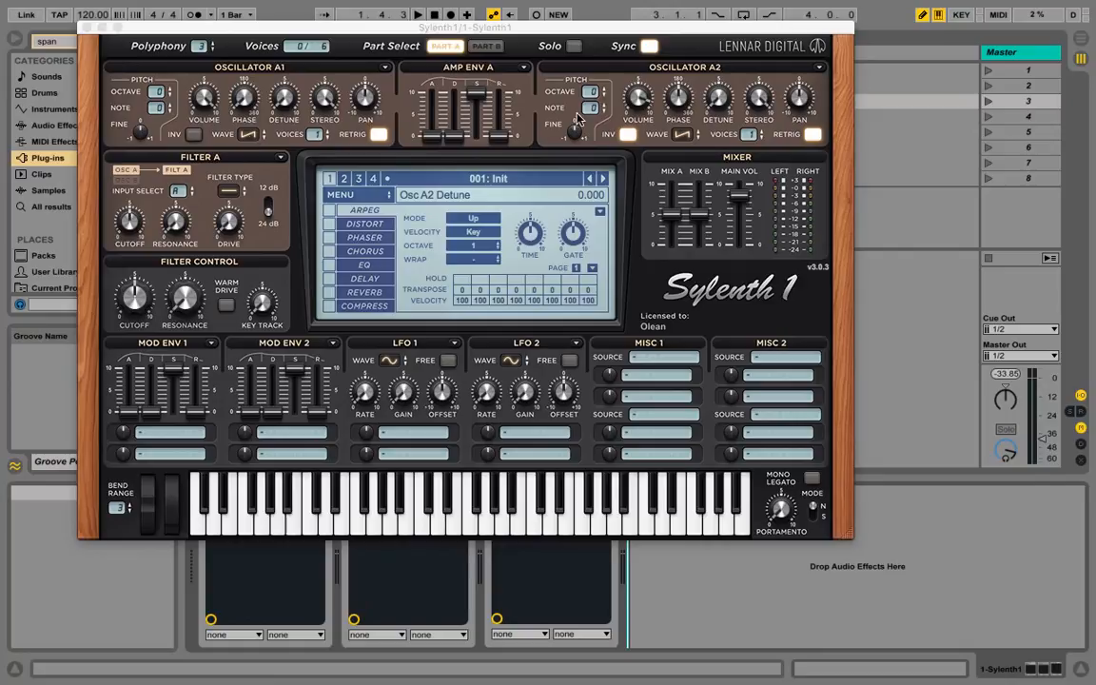
{"action": "mouse_move", "coordinate": [626, 87]}
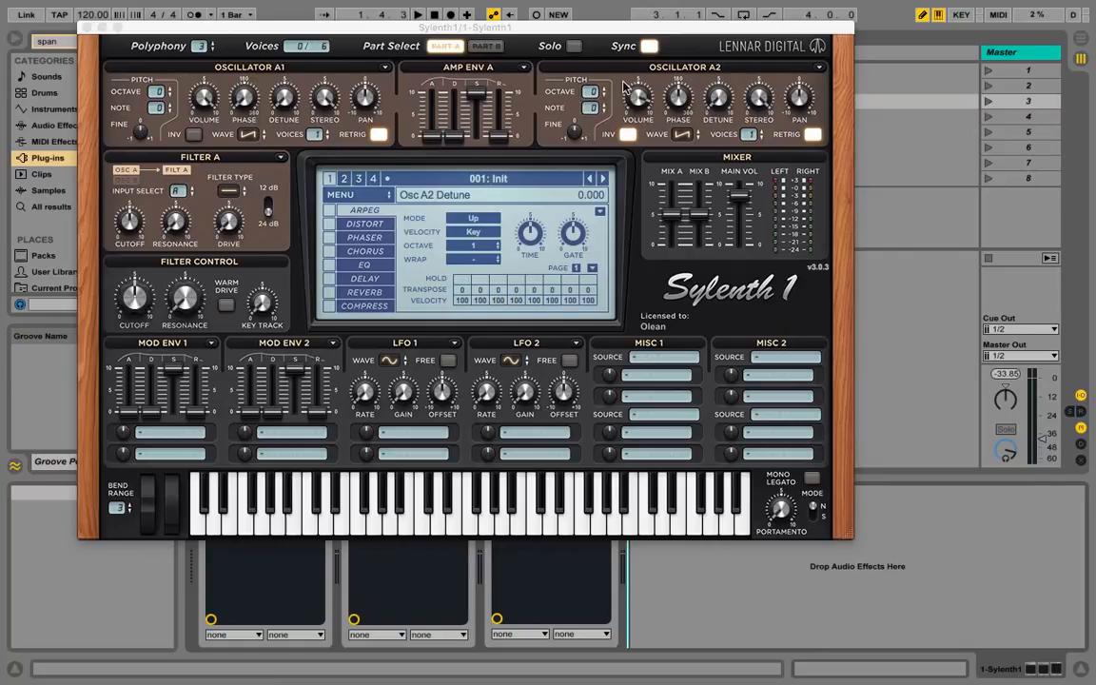
{"action": "mouse_move", "coordinate": [635, 95]}
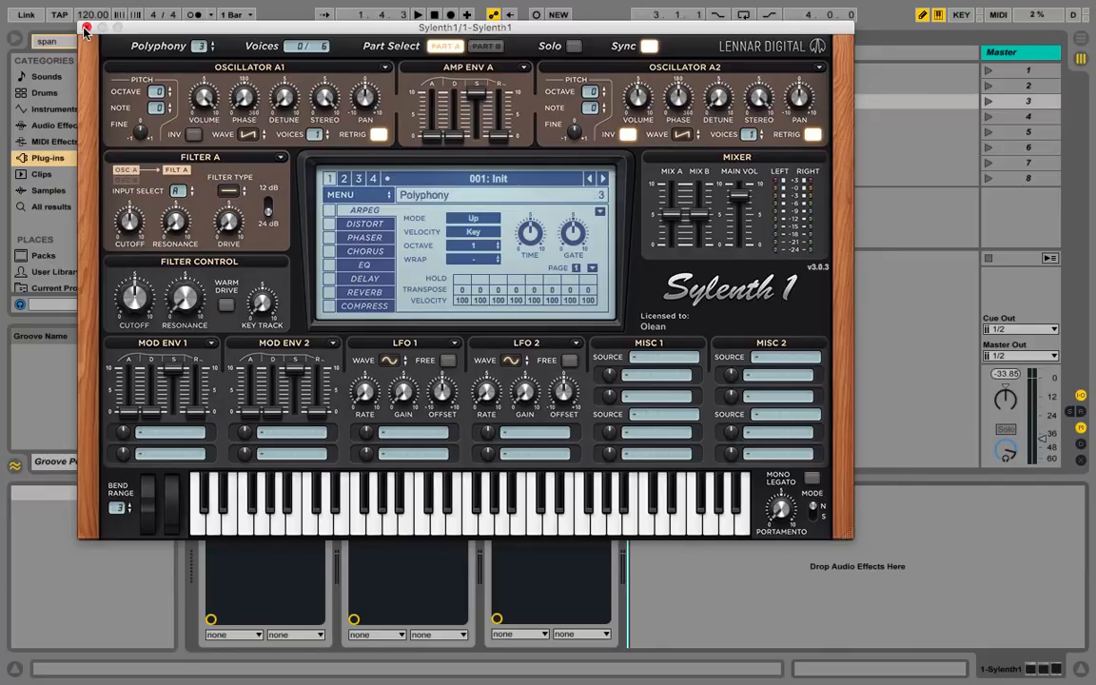
Close the Sylenth1 window with its red close button.
{"action": "left_click", "coordinate": [85, 27]}
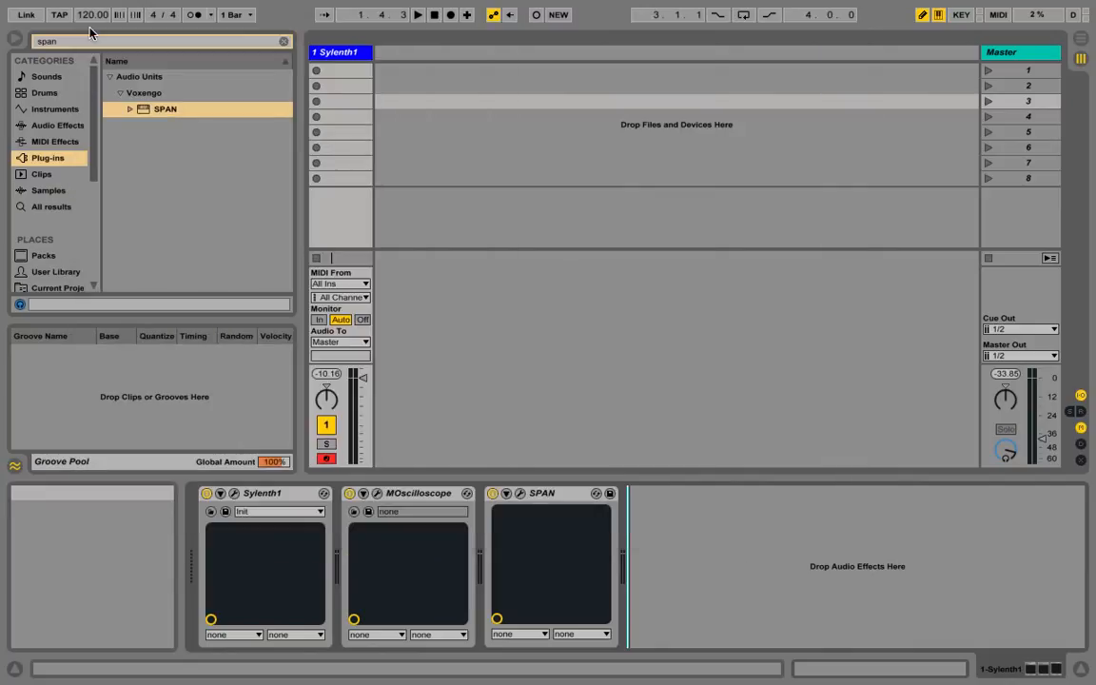